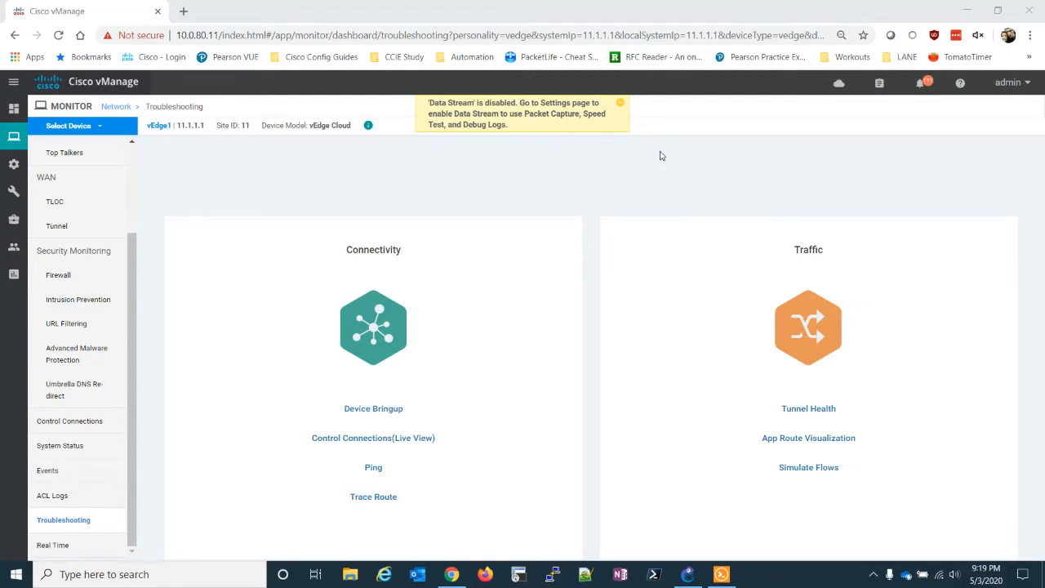
# Switch from the vManage browser to the GNS3 SD-WAN-LAB topology window
pyautogui.click(621, 103)
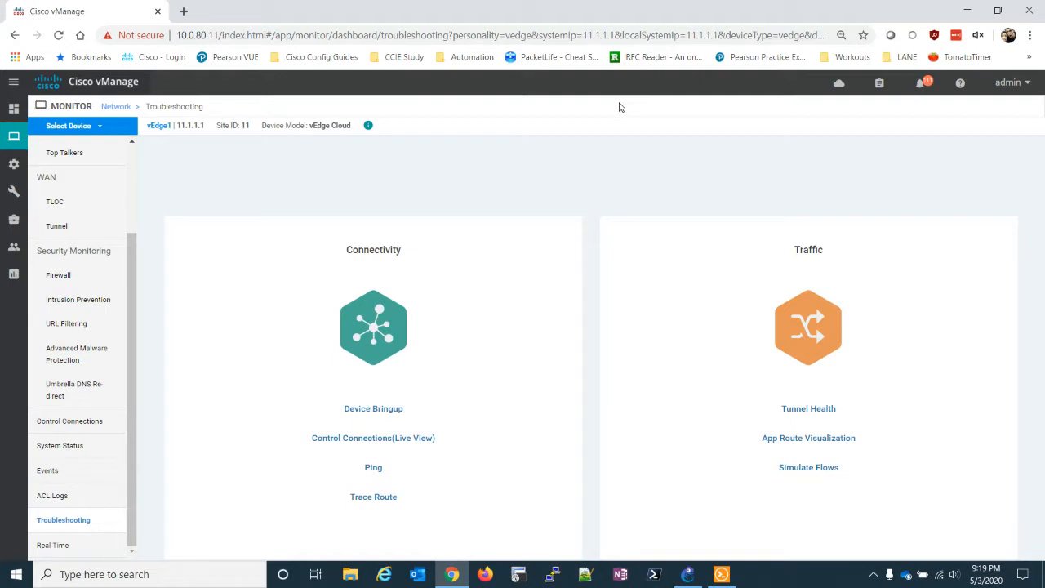
pyautogui.click(689, 575)
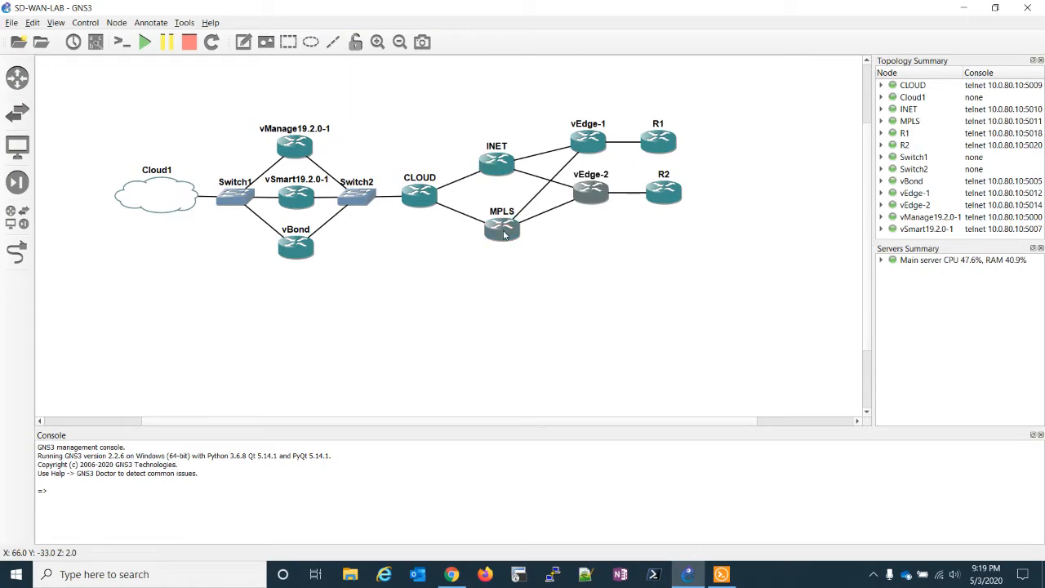
pyautogui.moveTo(658, 141)
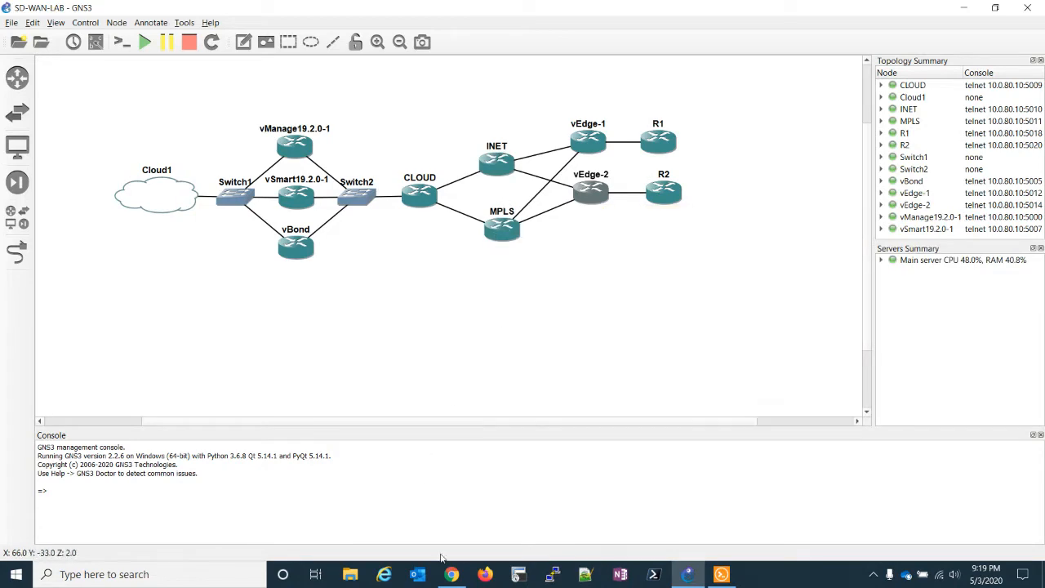
# Simulate a VPN 1 flow from vEdge1 to destination 10.22.1.1 and view the two next hops
pyautogui.click(451, 575)
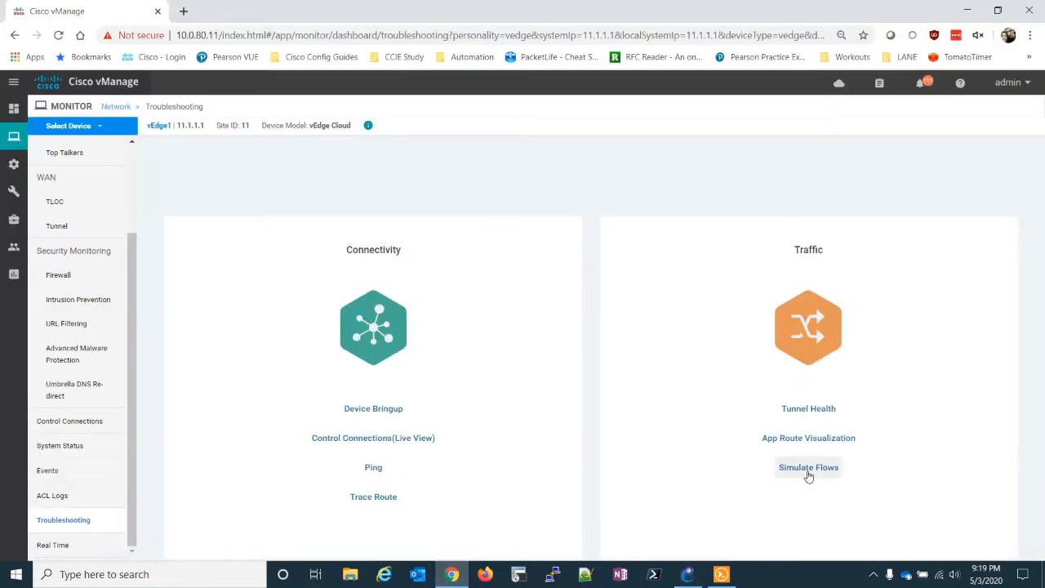
pyautogui.click(808, 467)
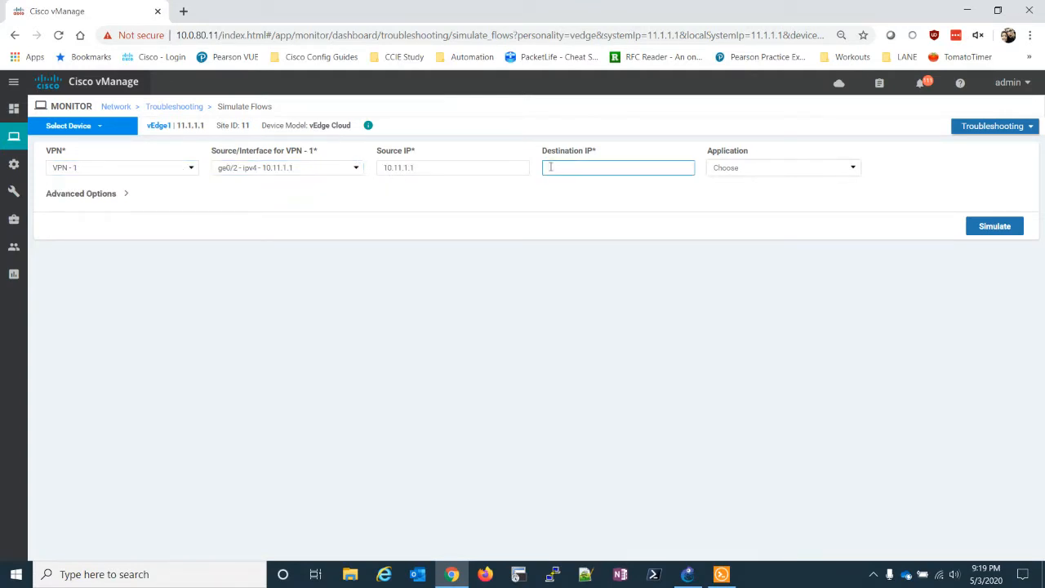
pyautogui.write('10.22.1.1')
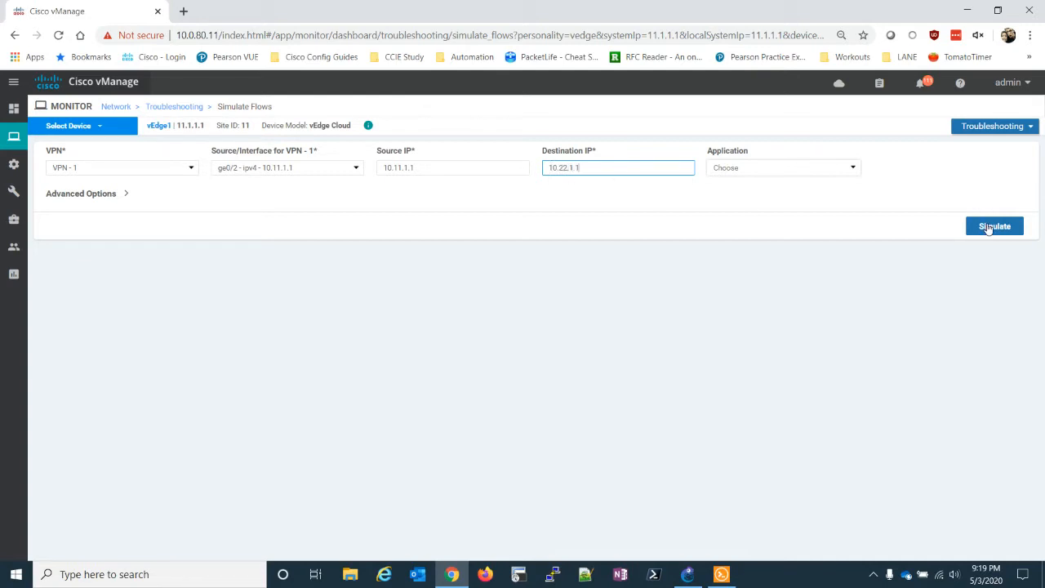
pyautogui.click(995, 225)
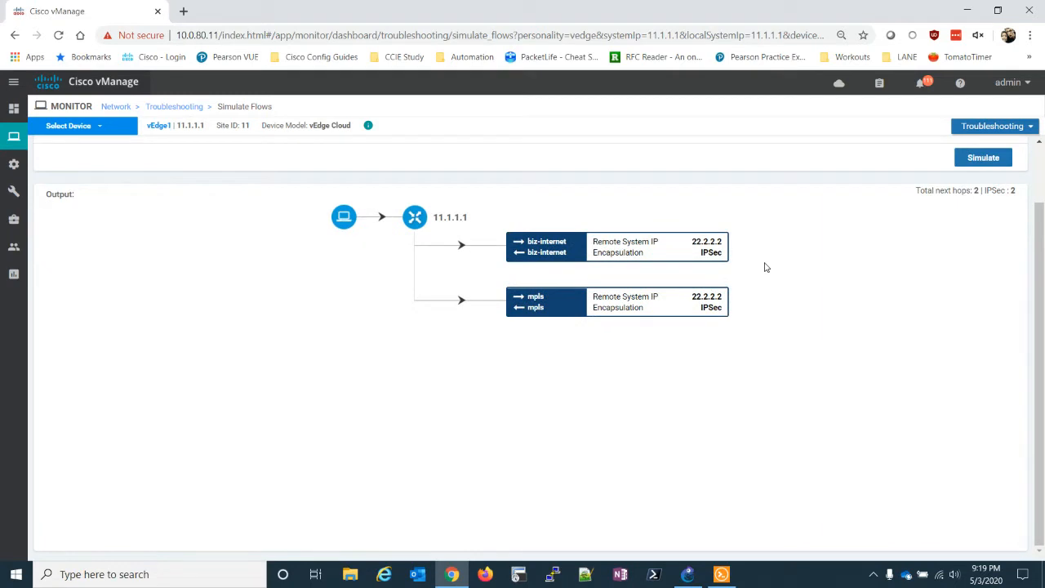
# Display vEdge-2's routing table in its Solar-PuTTY session with 'sh ip route'
pyautogui.click(721, 575)
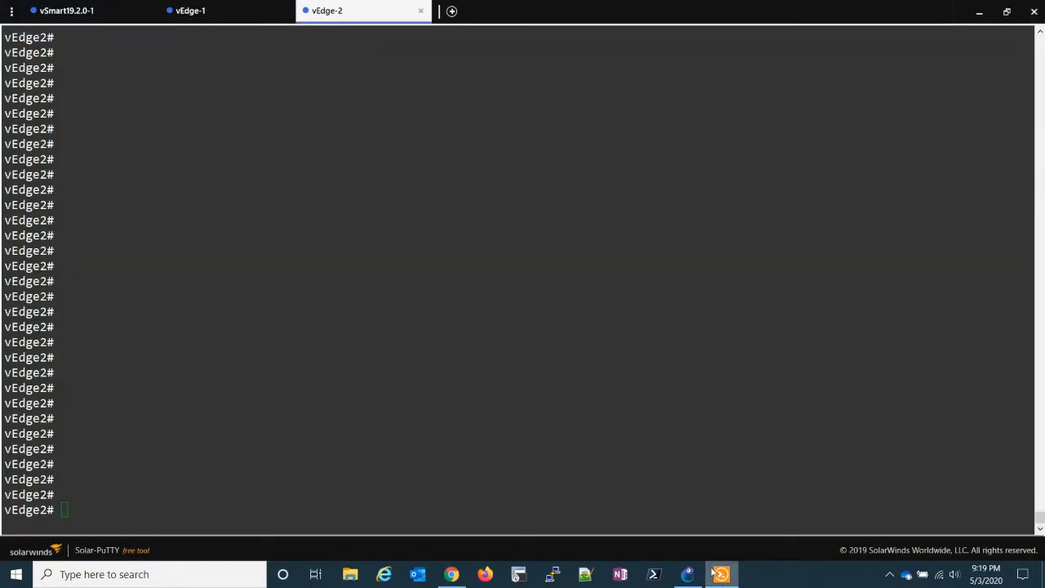
pyautogui.write('s')
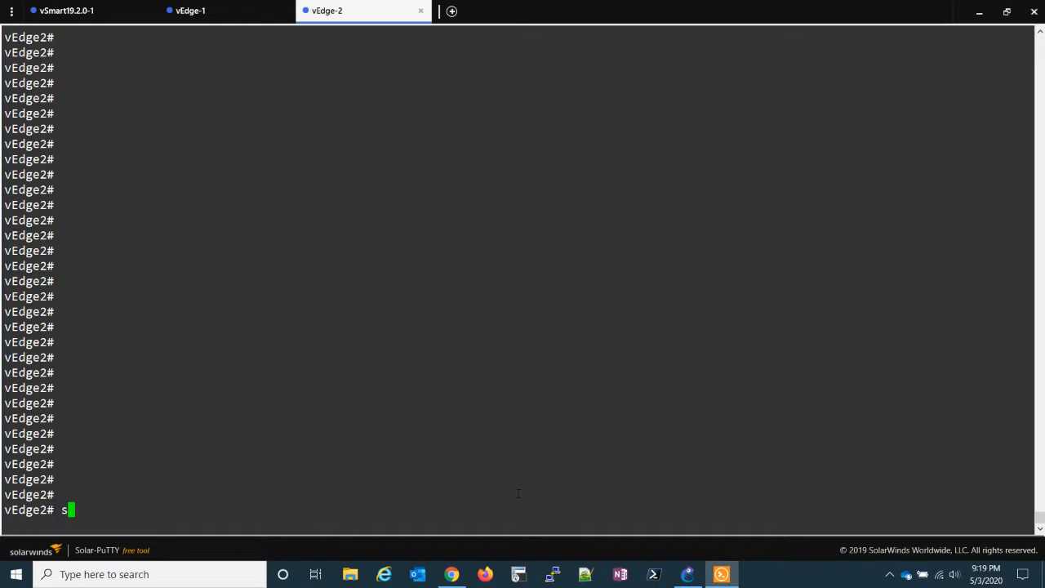
pyautogui.write('h int')
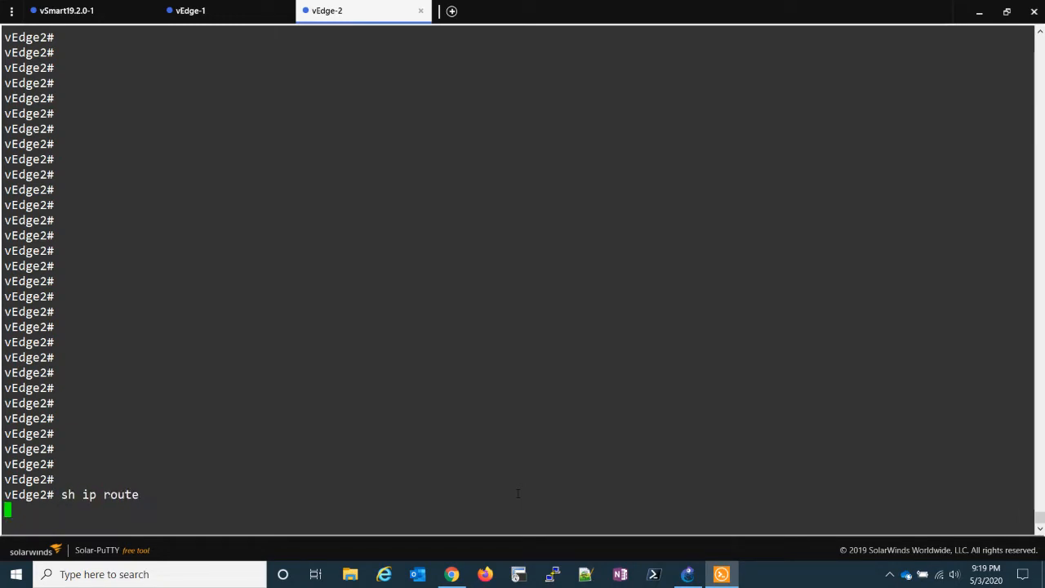
pyautogui.press('Return')
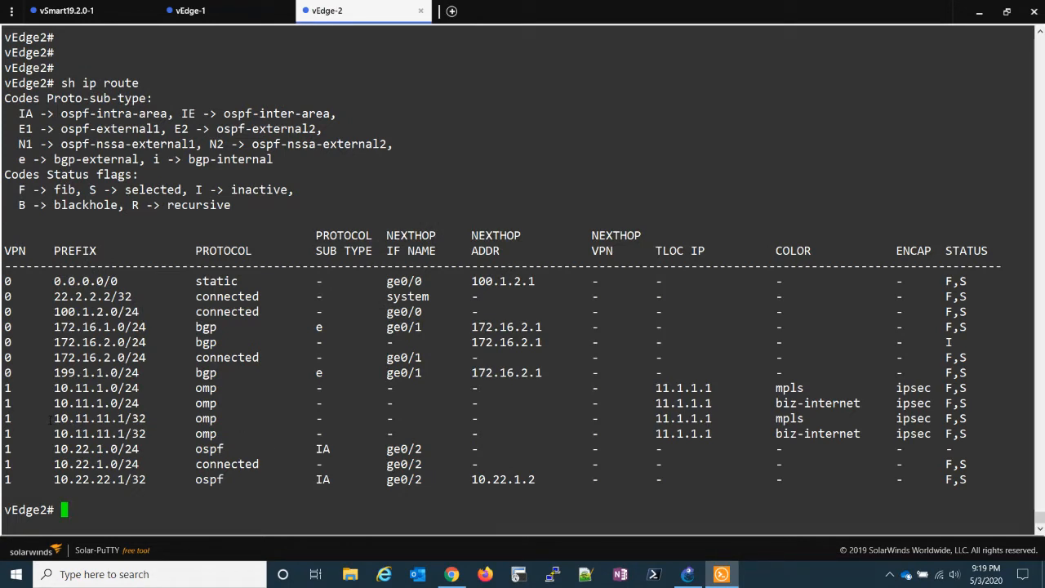
pyautogui.doubleClick(98, 418)
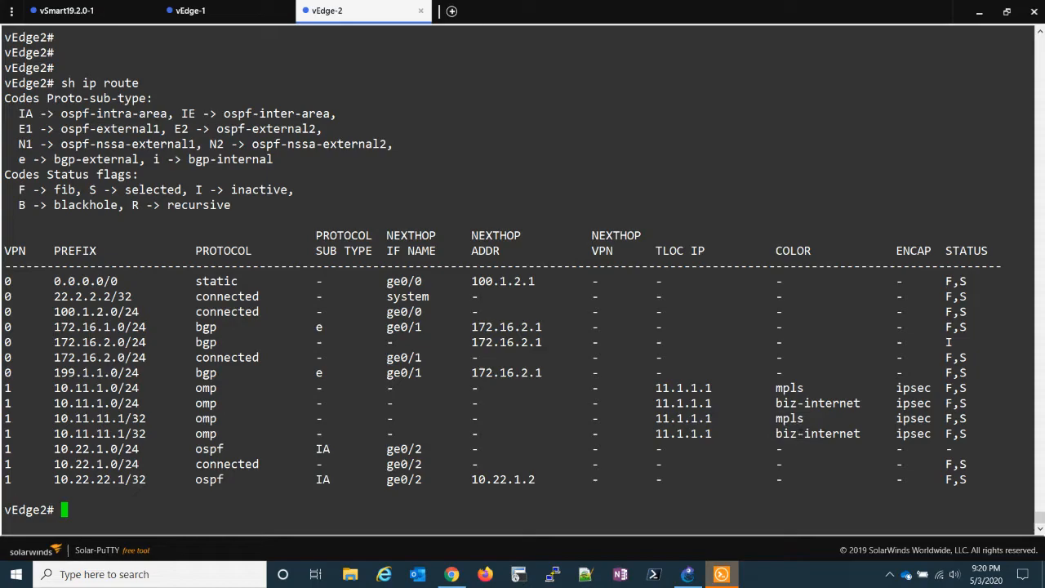
# Navigate vManage Policies to the Centralized Policy list definitions and show the TLOC lists
pyautogui.click(450, 575)
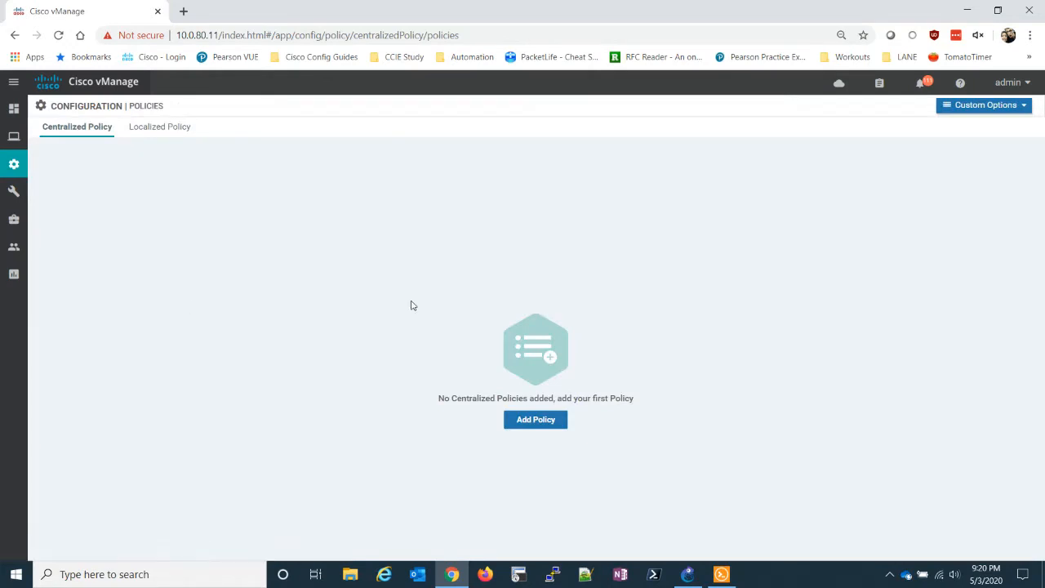
pyautogui.click(983, 105)
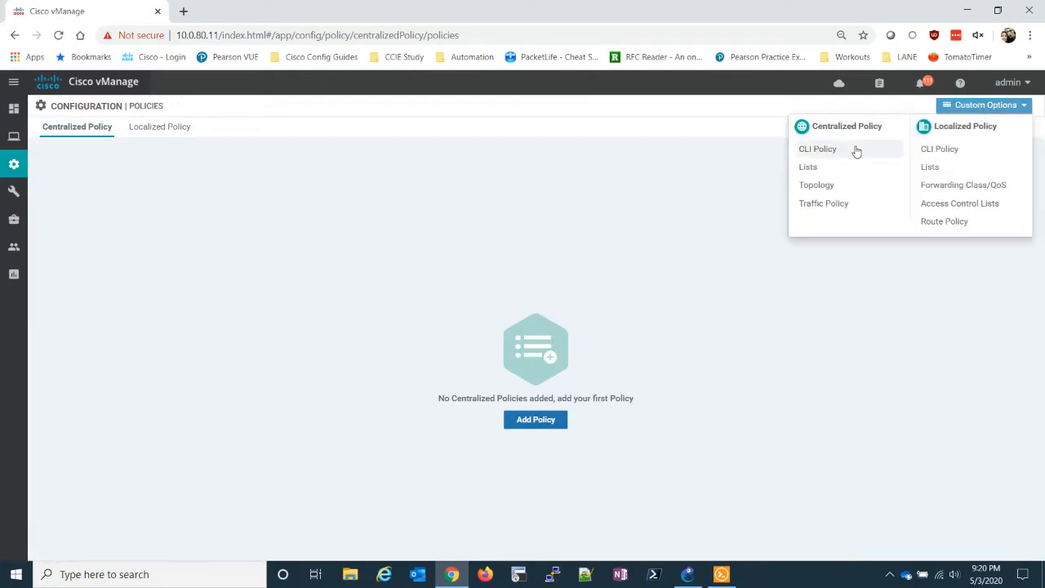
pyautogui.click(807, 167)
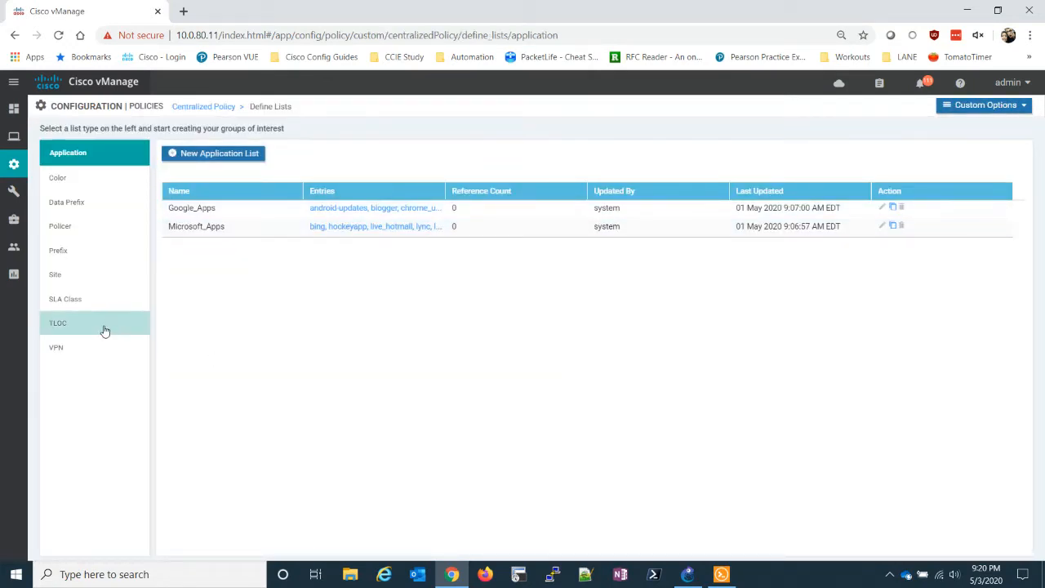
pyautogui.click(59, 324)
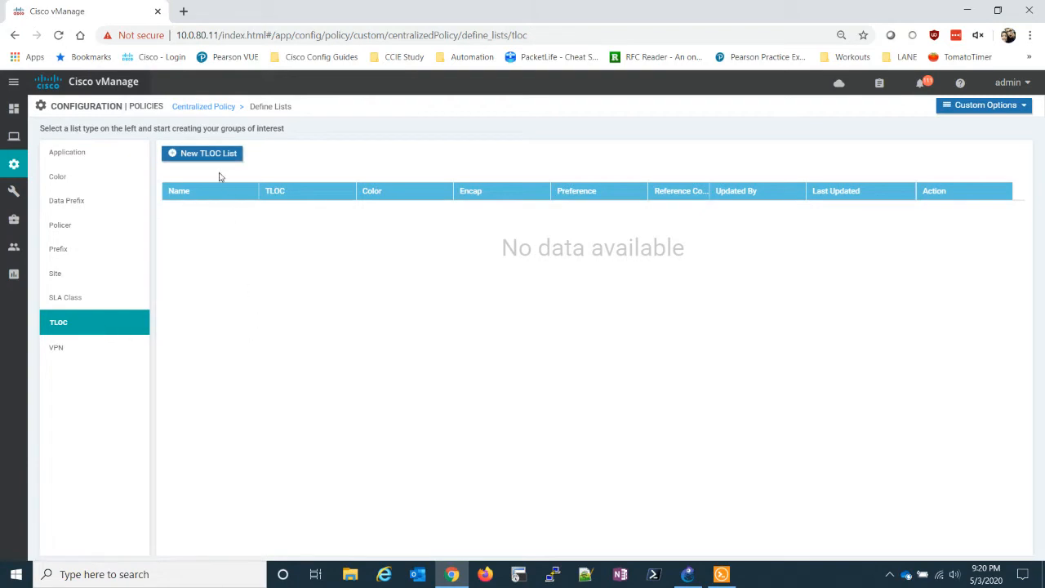
# Create TLOC list SITE11-PREFER-MPLS with 11.1.1.1 over mpls, ipsec, preference 200
pyautogui.click(202, 153)
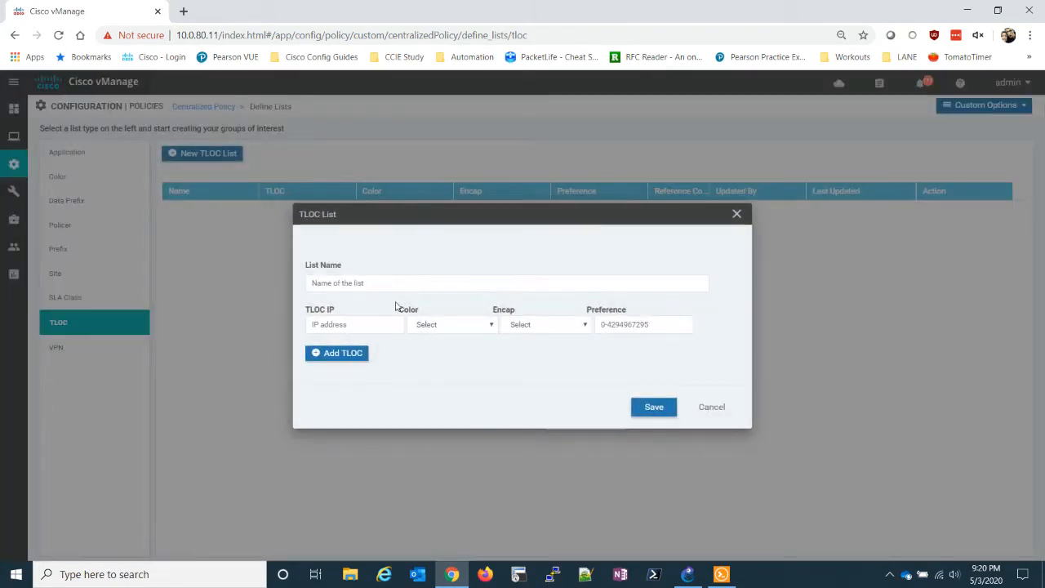
pyautogui.click(506, 282)
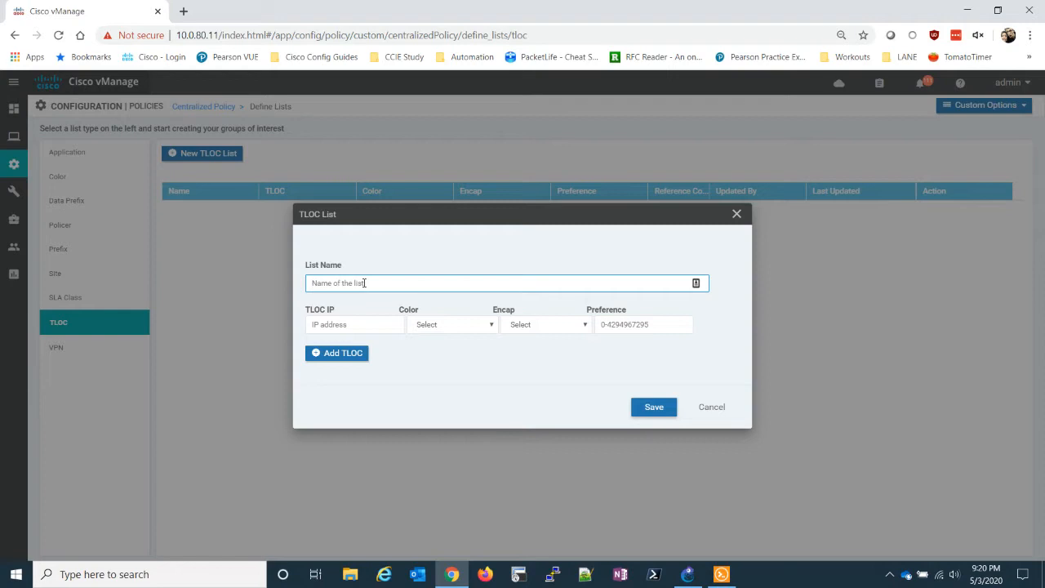
pyautogui.write('s')
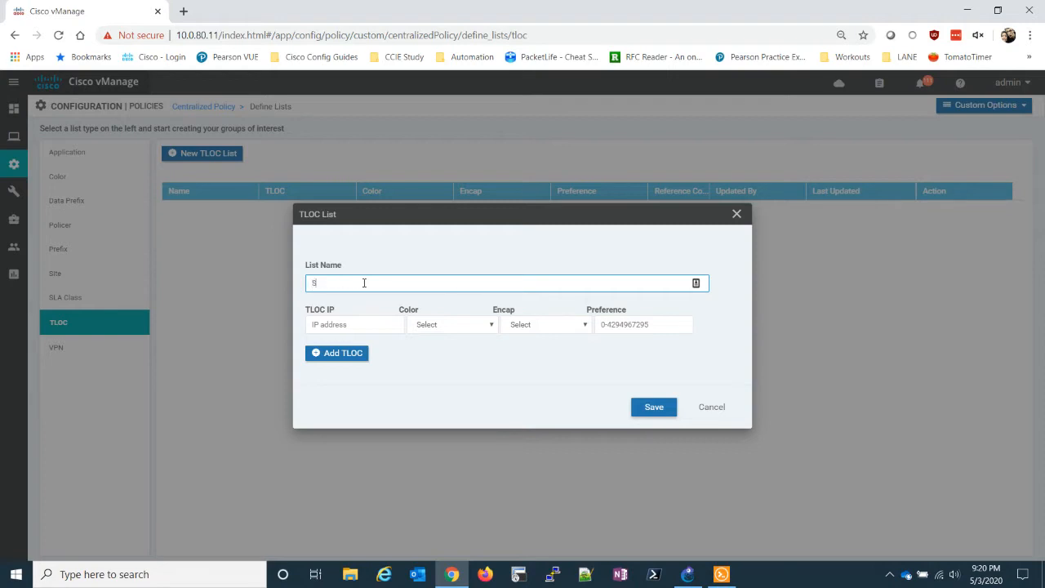
pyautogui.write('ITE11')
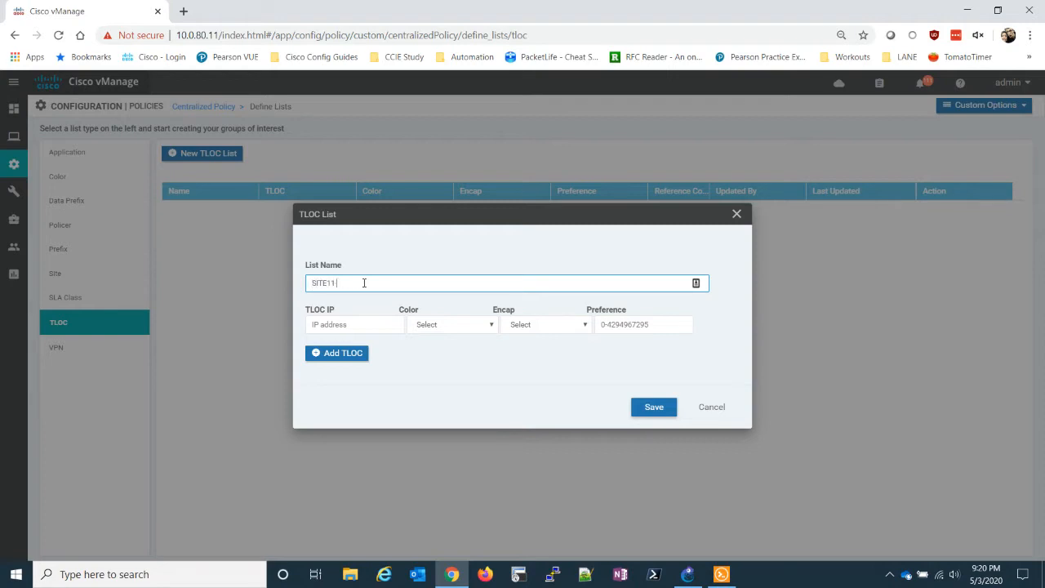
pyautogui.write('PREFER')
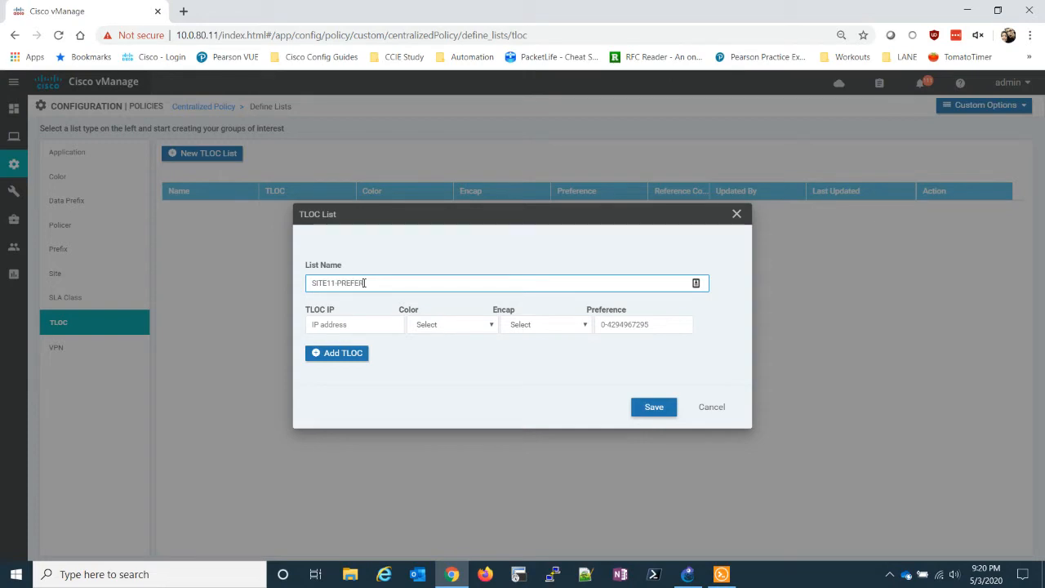
pyautogui.write('MPLS')
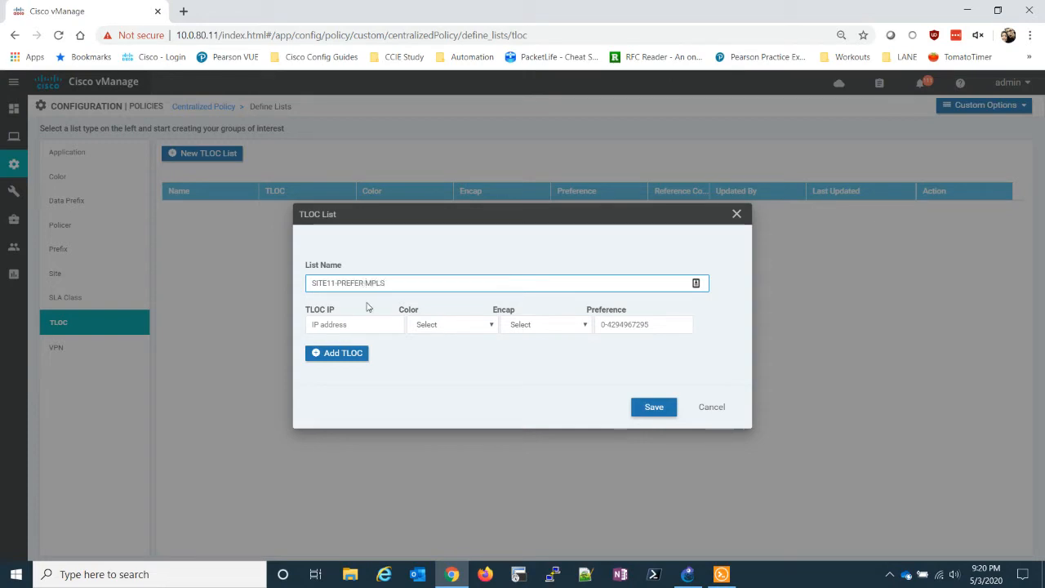
pyautogui.write('11.')
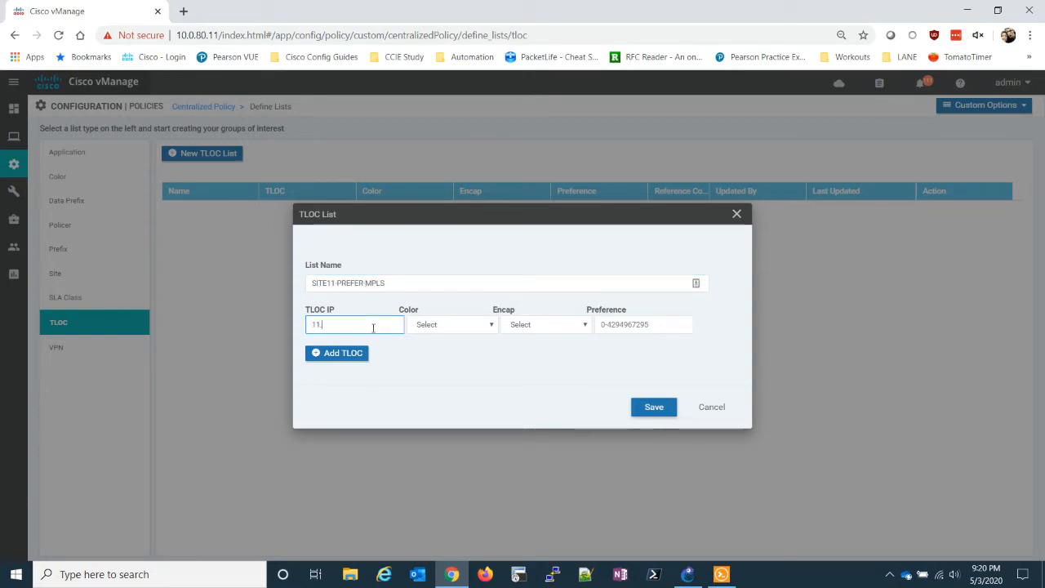
pyautogui.write('1.1.1')
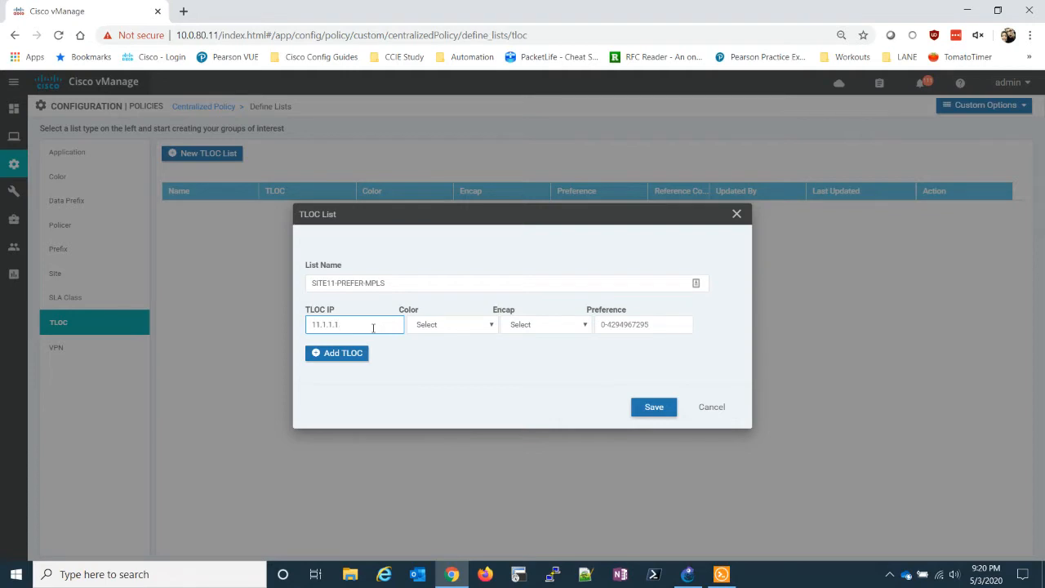
pyautogui.click(452, 324)
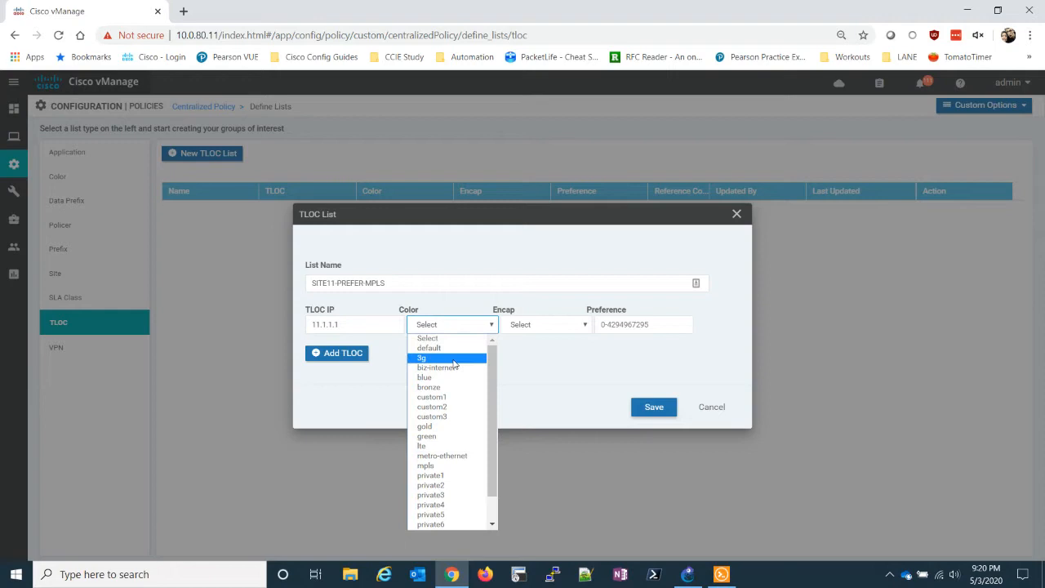
pyautogui.click(436, 365)
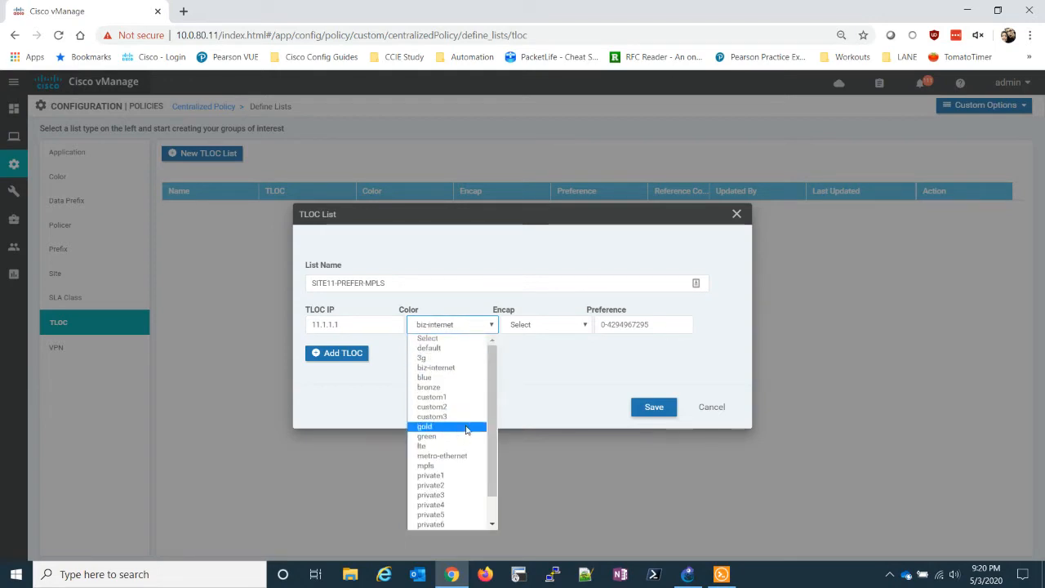
pyautogui.click(424, 466)
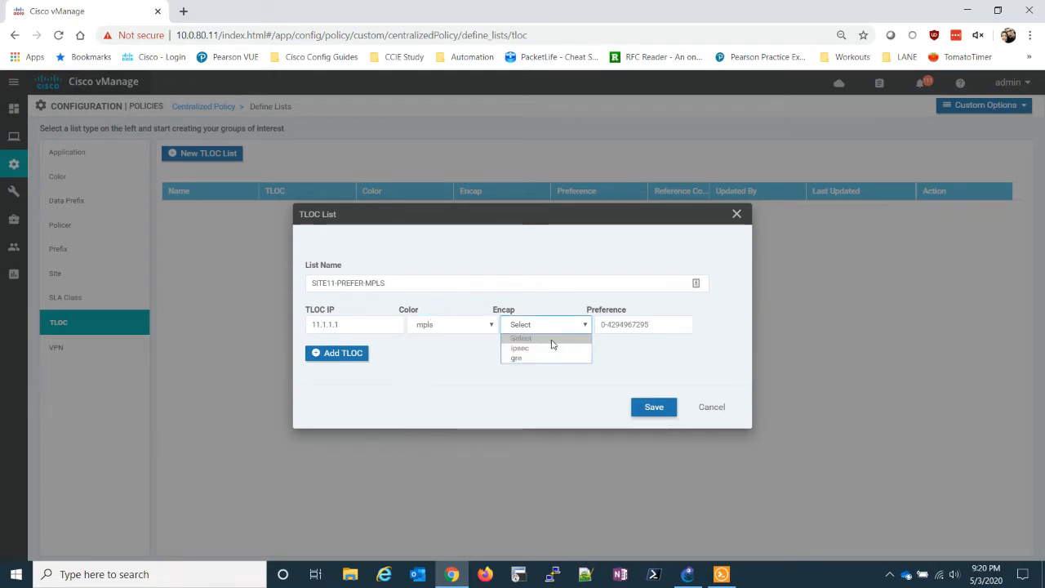
pyautogui.click(519, 348)
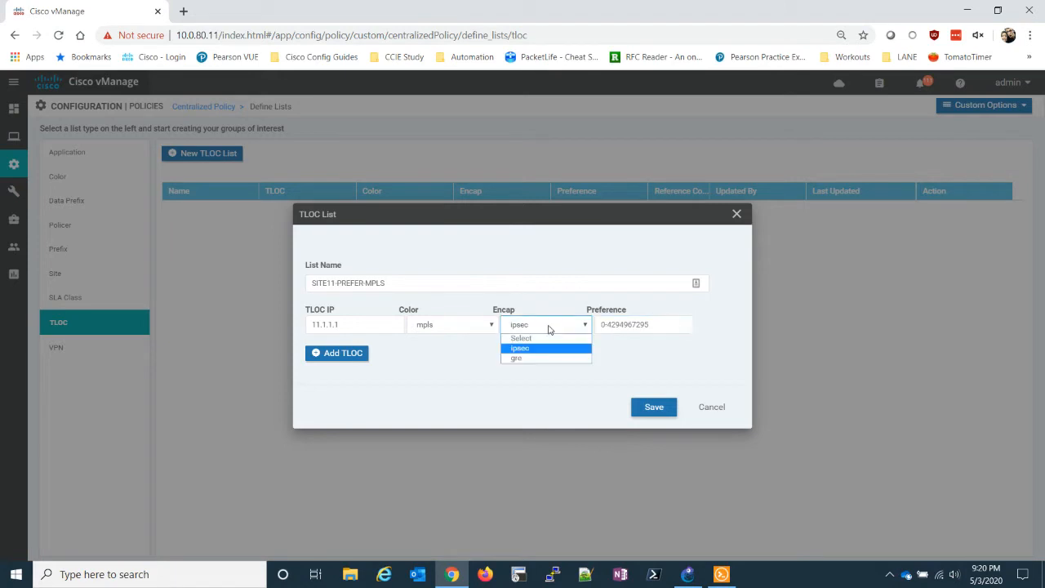
pyautogui.click(520, 348)
pyautogui.write('2')
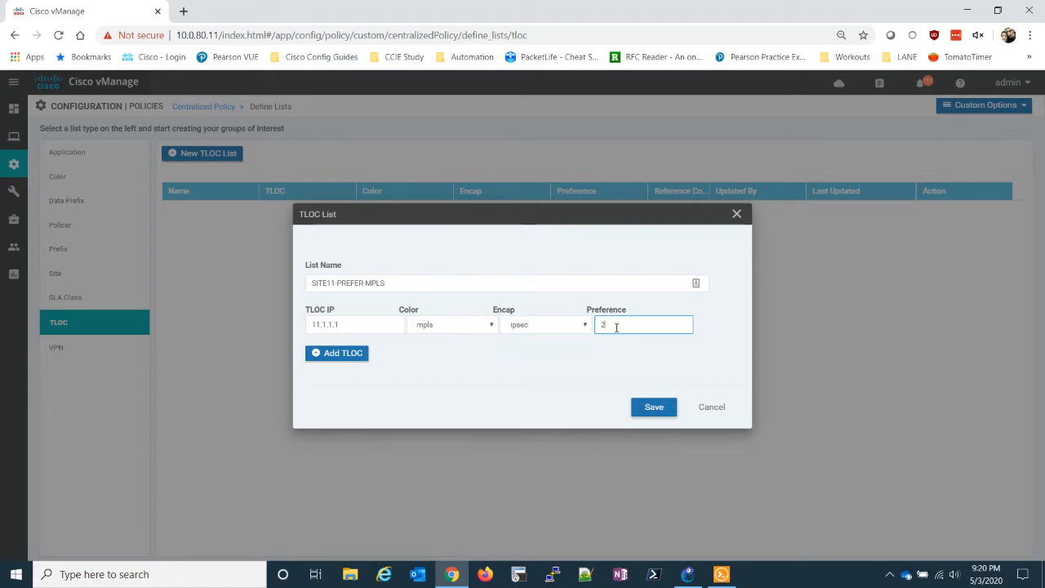
# Add a second TLOC 11.1.1.1 over biz-internet, ipsec, preference 100
pyautogui.click(336, 353)
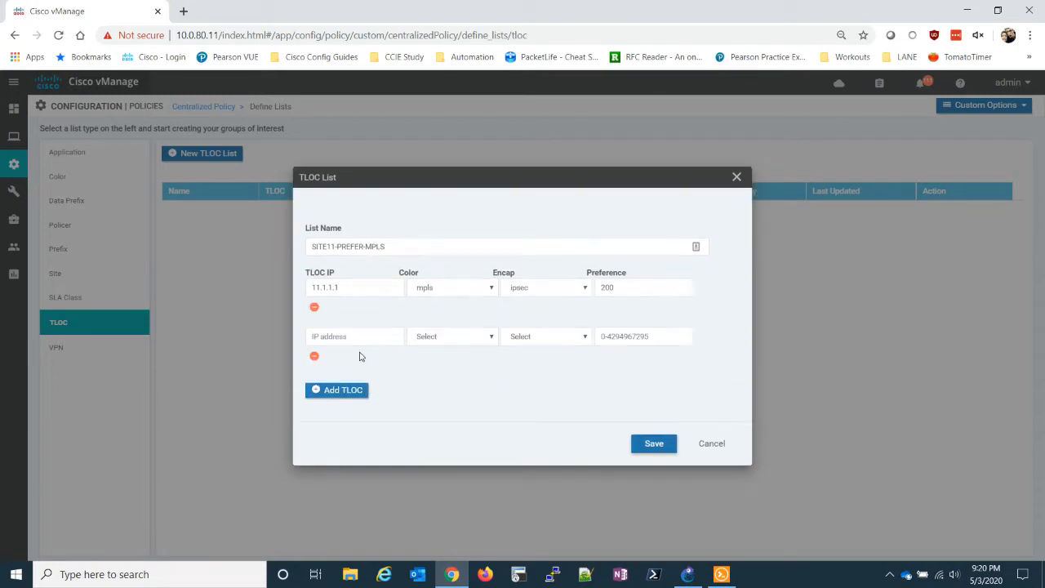
pyautogui.write('11.1.1.1')
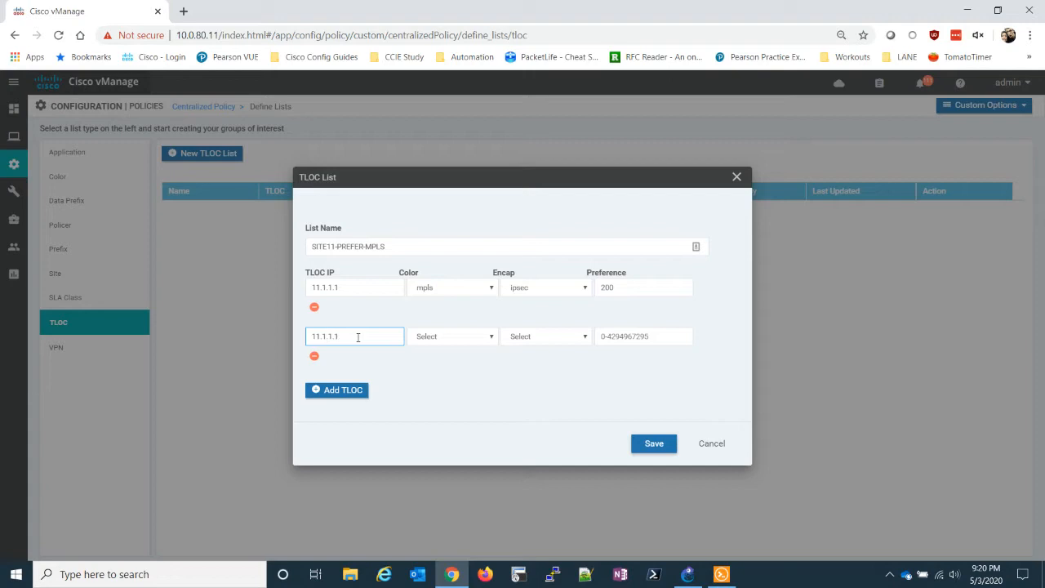
pyautogui.click(454, 336)
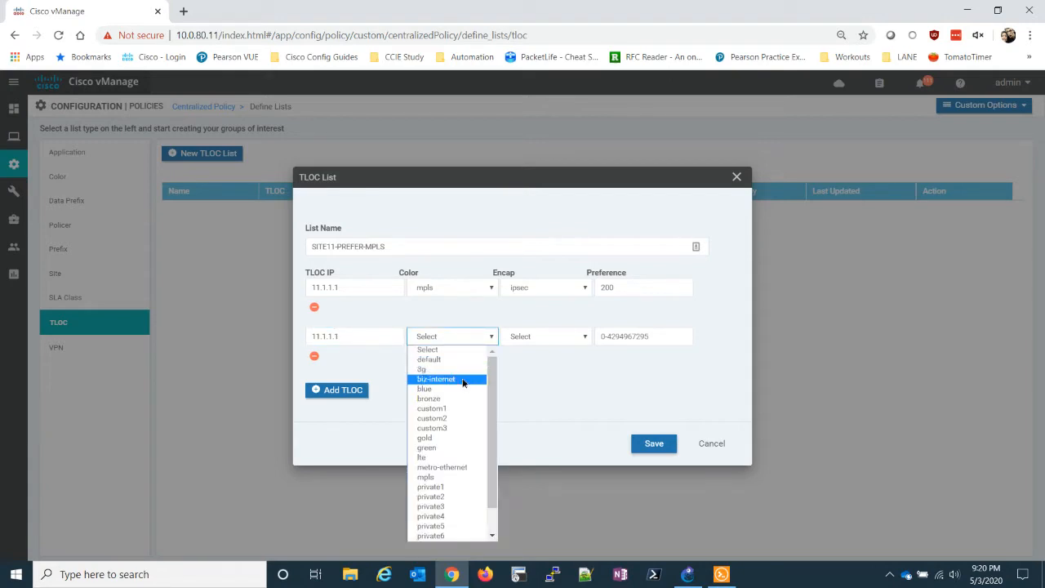
pyautogui.click(436, 379)
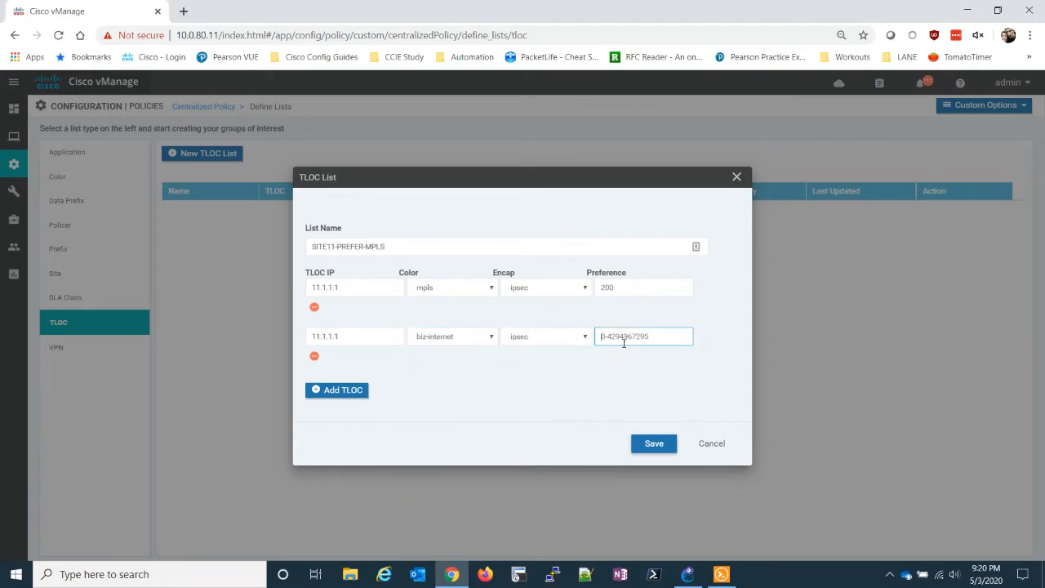
pyautogui.write('100')
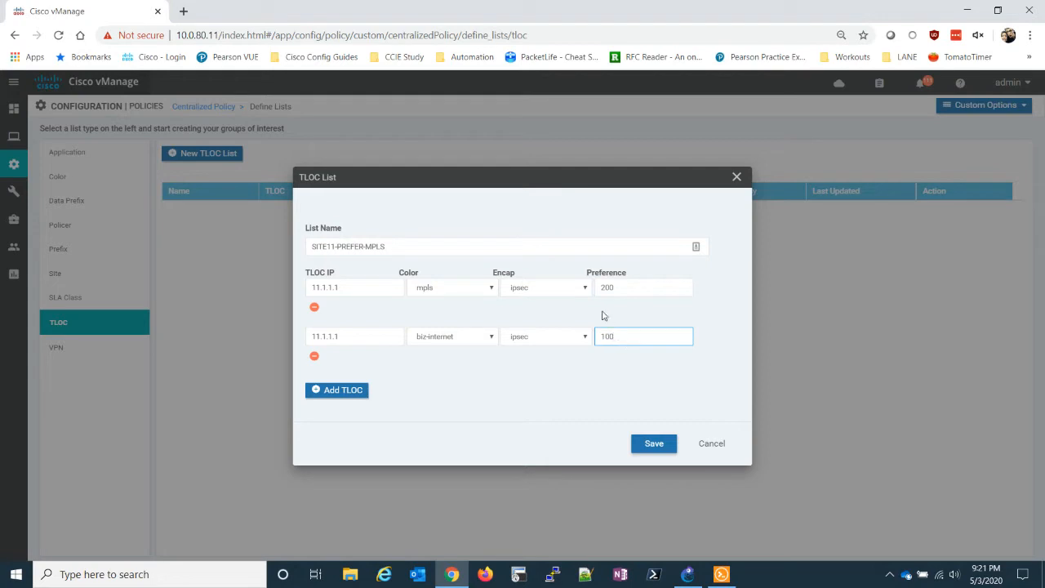
pyautogui.moveTo(405, 285)
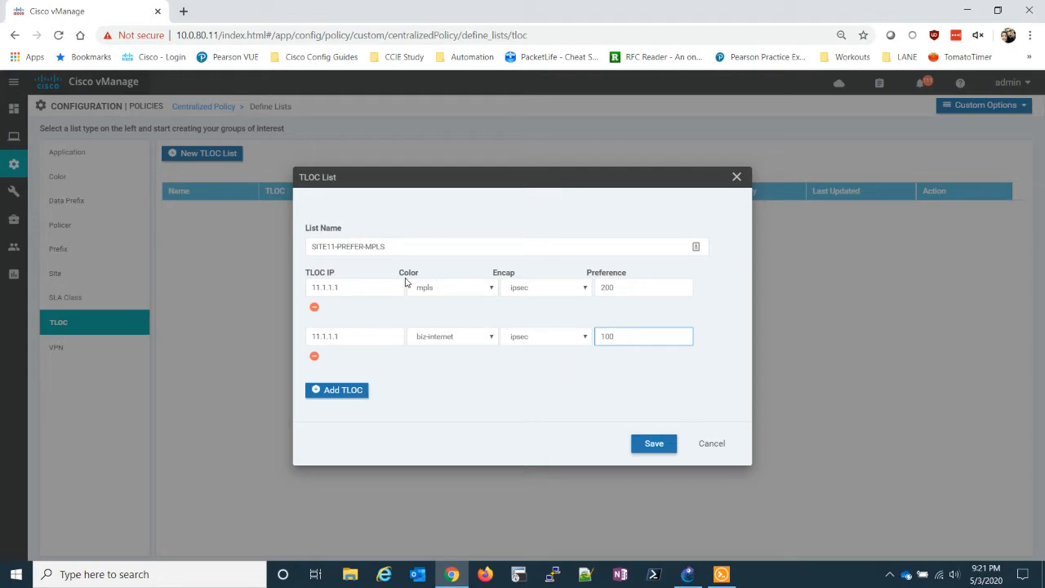
pyautogui.moveTo(379, 314)
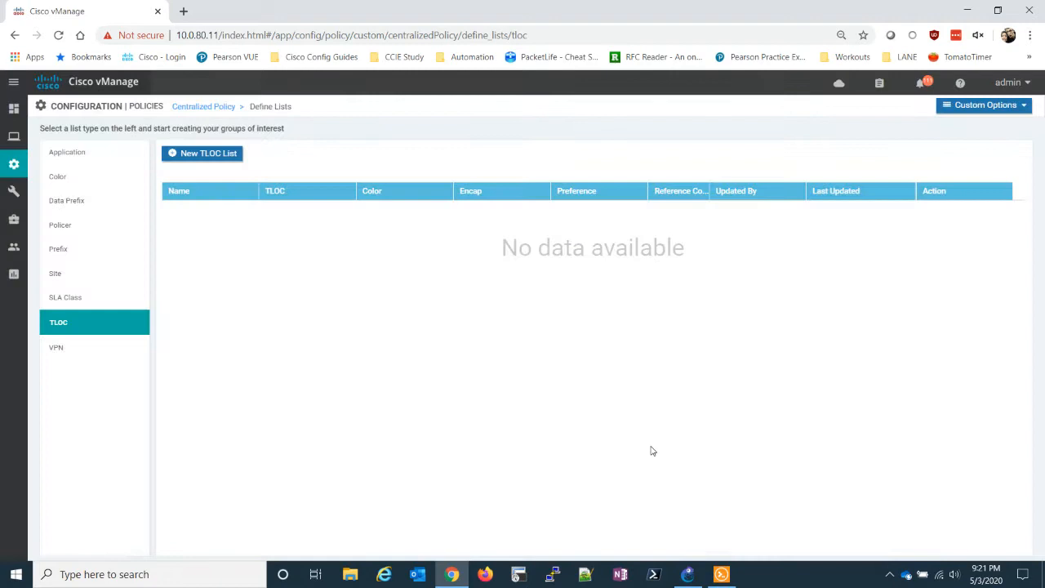
# Create TLOC list SITE22-PREFER-MPLS with 22.2.2.2 over mpls, ipsec, preference 200
pyautogui.click(203, 153)
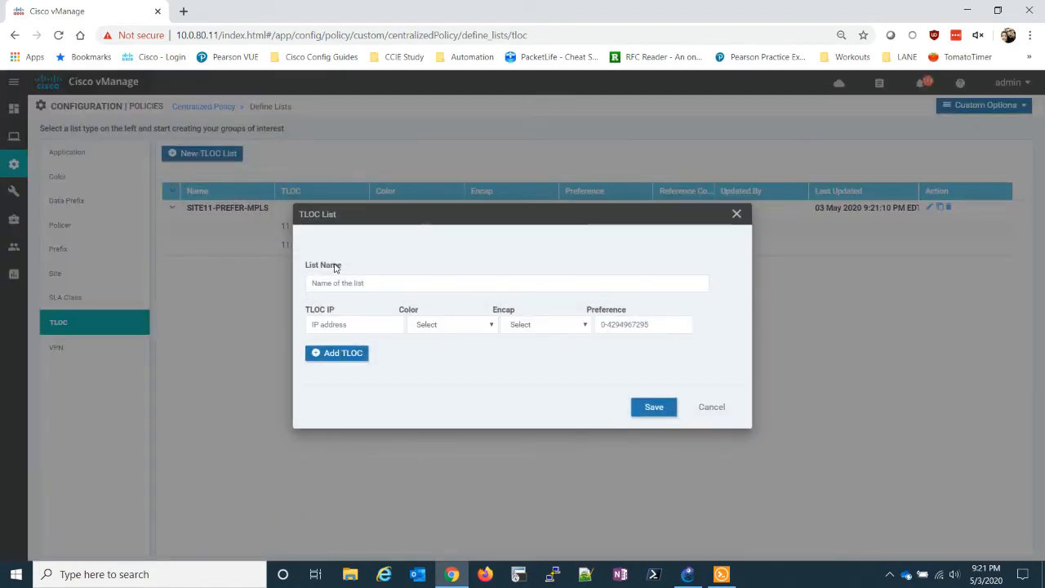
pyautogui.write('SITE22')
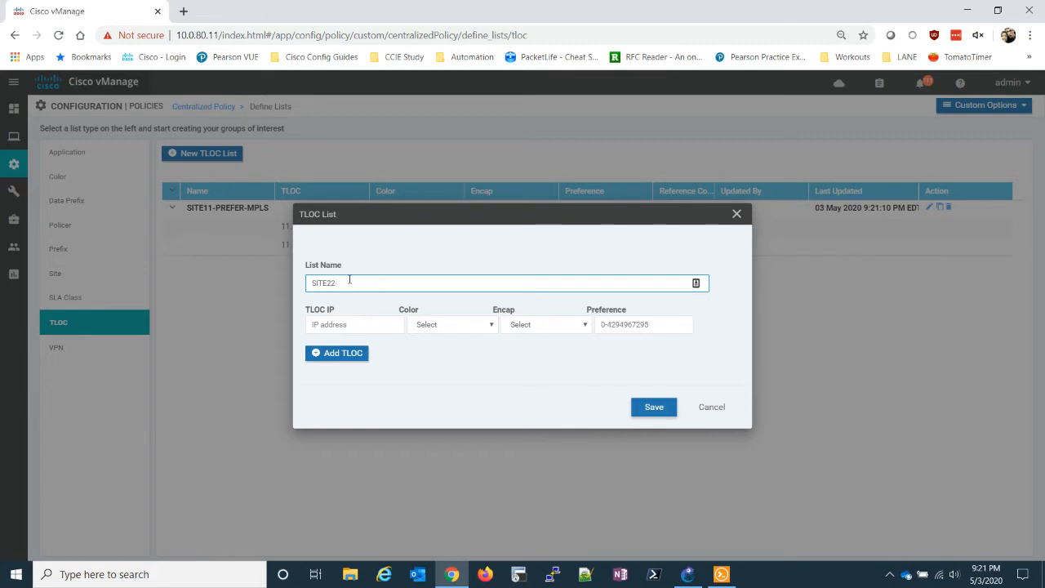
pyautogui.write('-PREFER M')
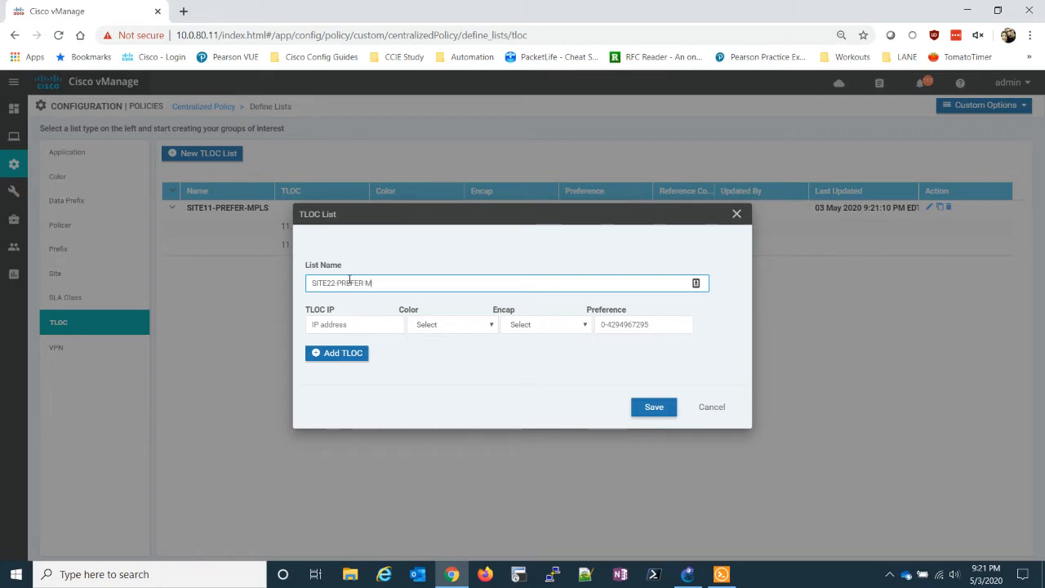
pyautogui.write('PLS')
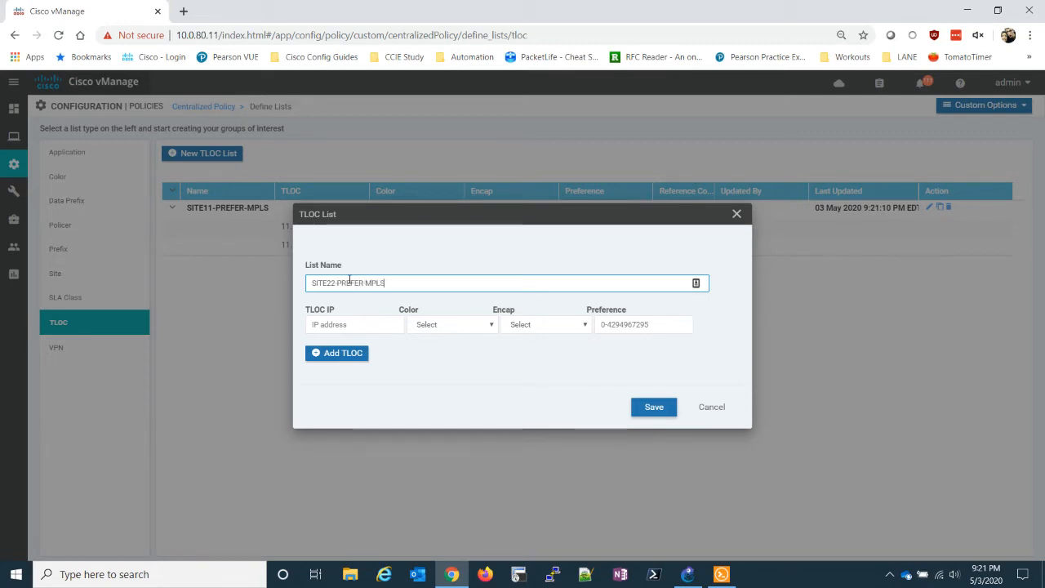
pyautogui.write('22')
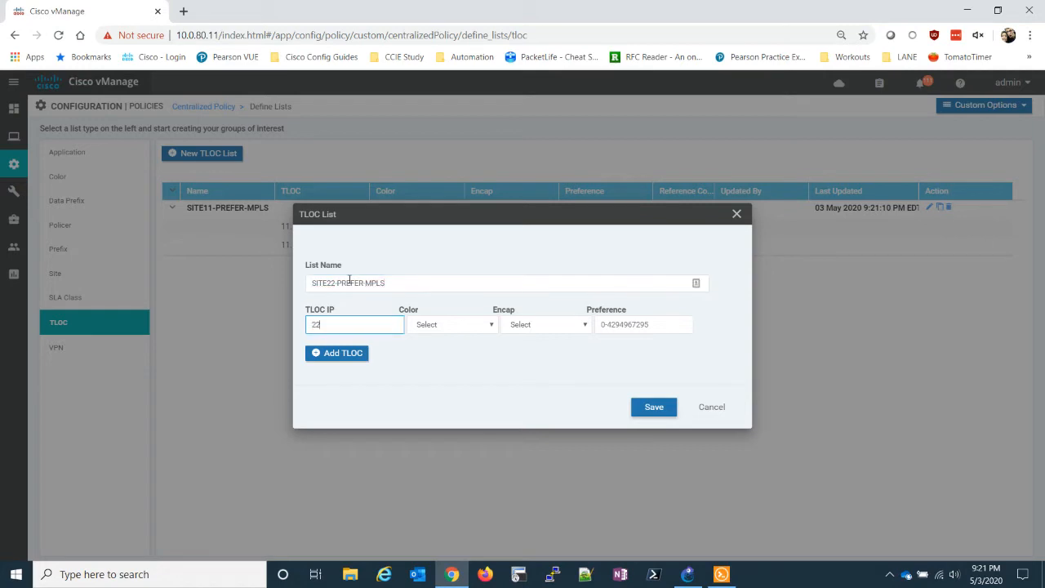
pyautogui.write('.2.2.2')
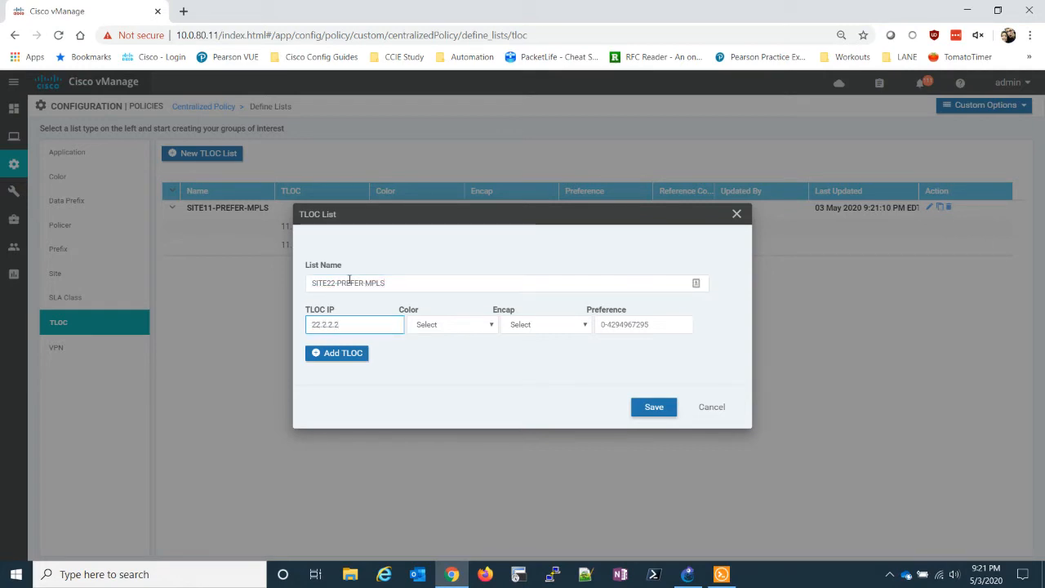
pyautogui.click(451, 324)
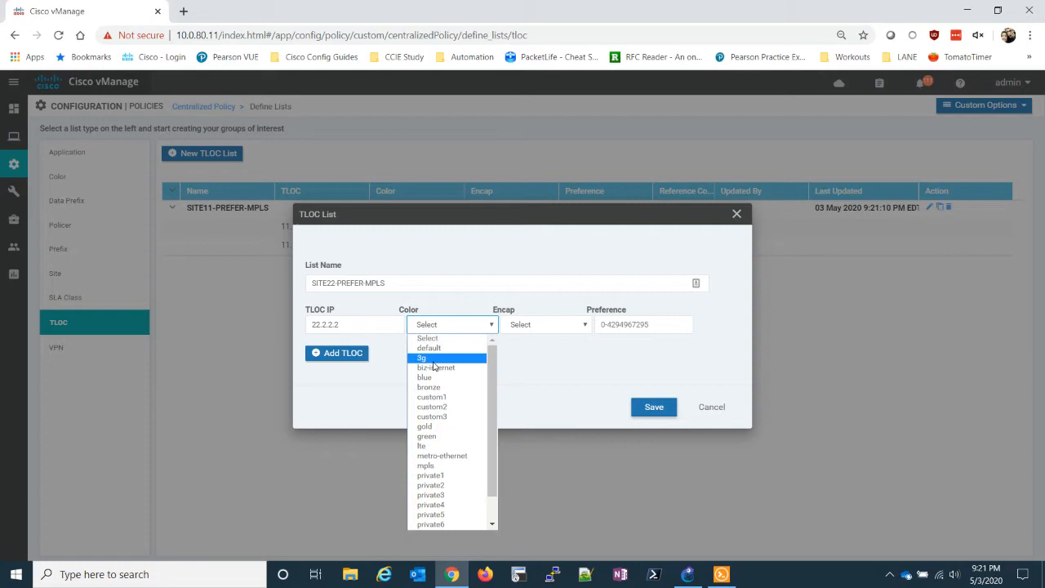
pyautogui.click(425, 465)
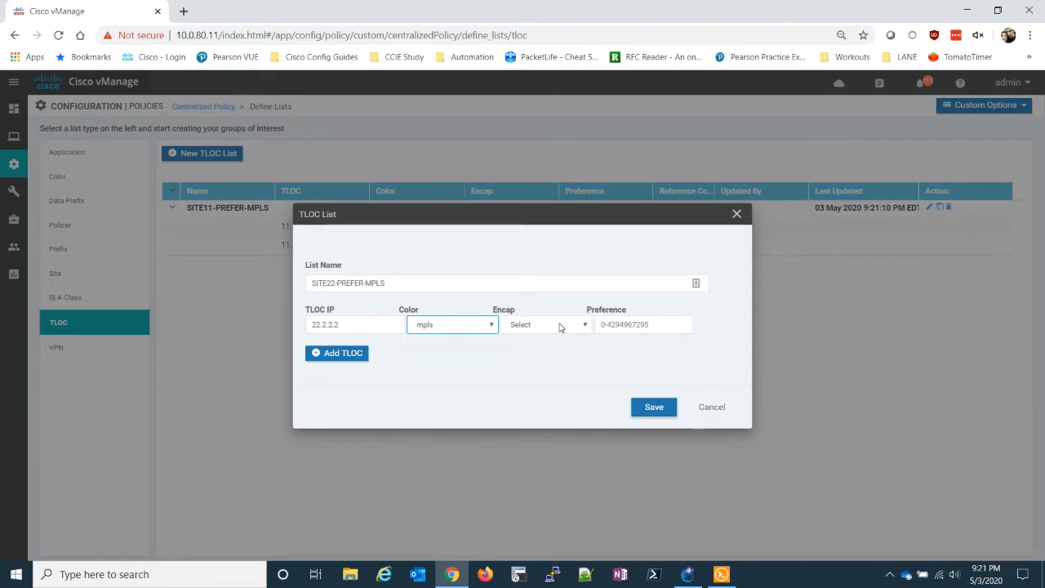
pyautogui.click(545, 323)
pyautogui.write('200')
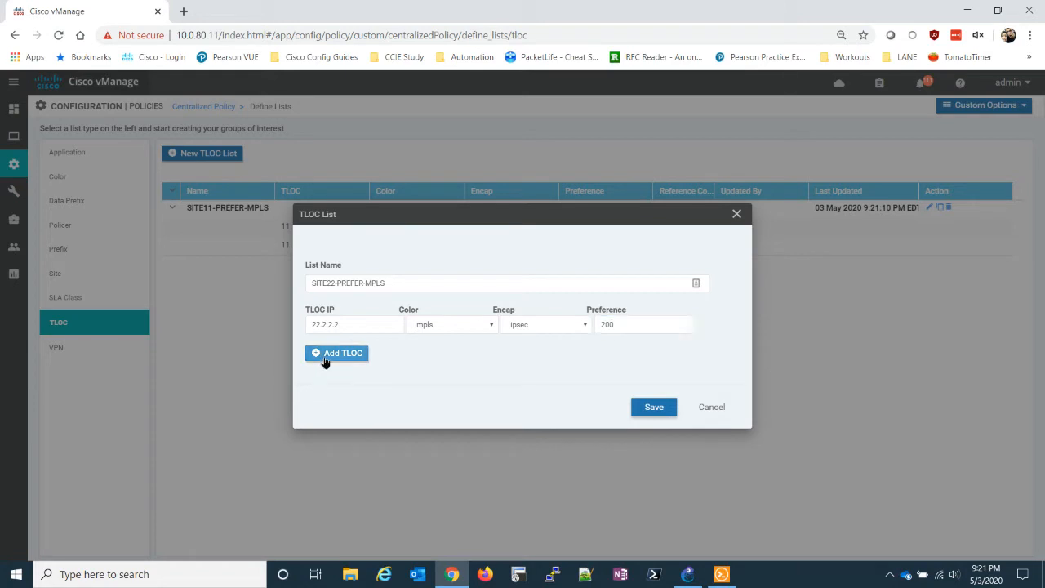
# Add a second TLOC 22.2.2.2 over biz-internet, ipsec, preference 100, and save the list
pyautogui.click(336, 352)
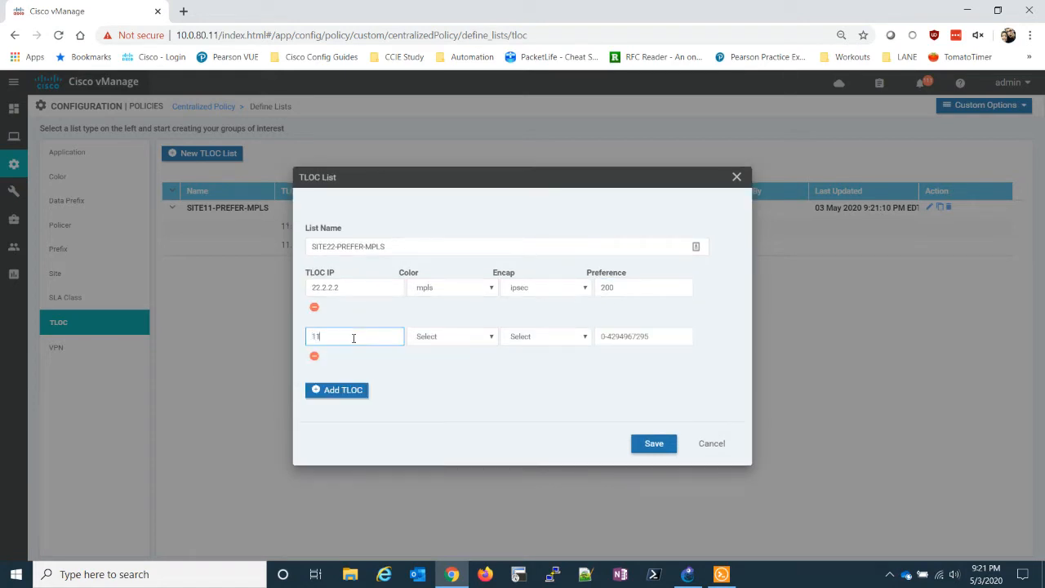
pyautogui.write('.2.2.2')
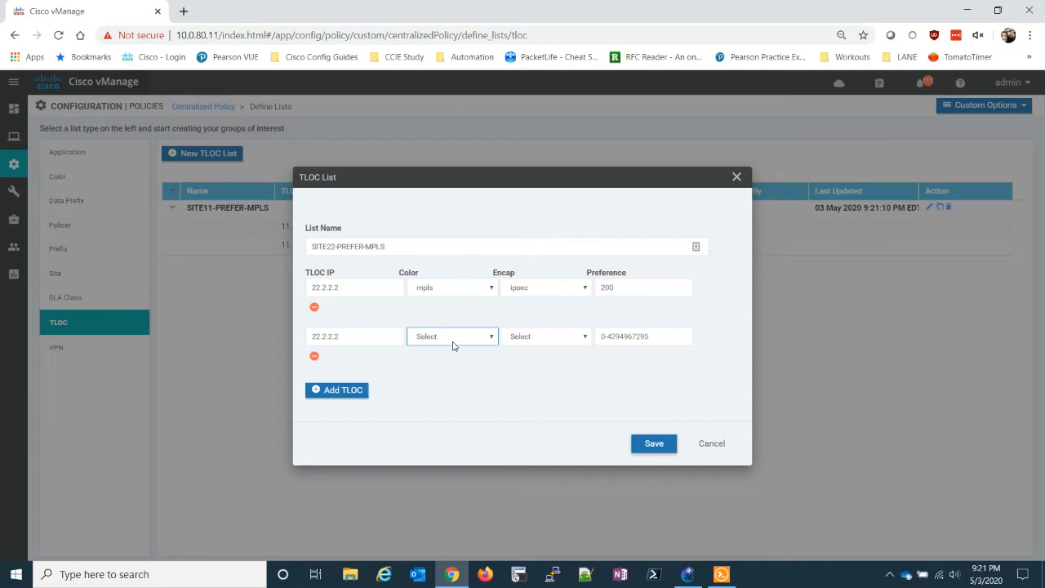
pyautogui.click(546, 337)
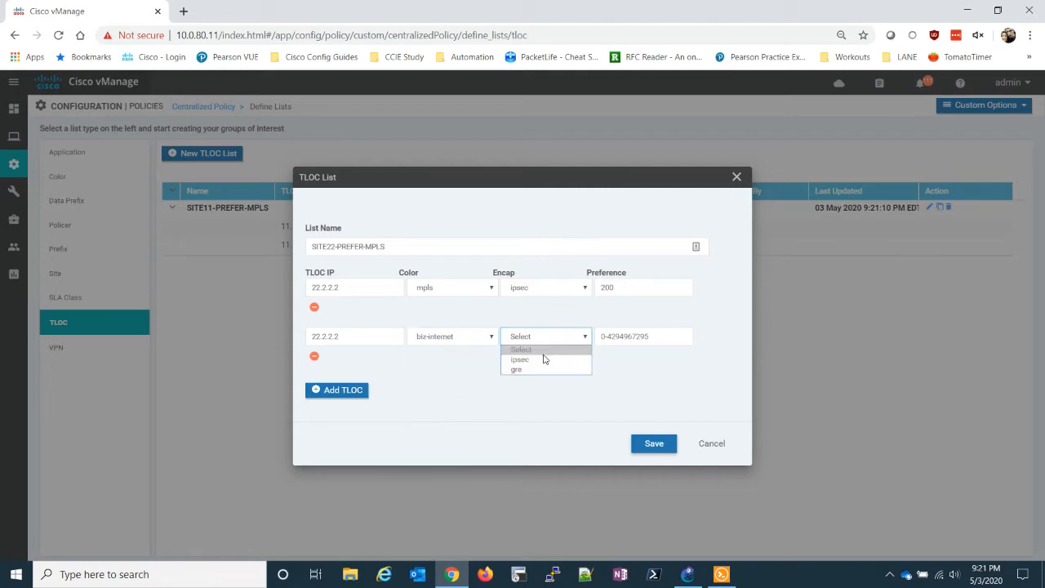
pyautogui.click(519, 359)
pyautogui.write('100')
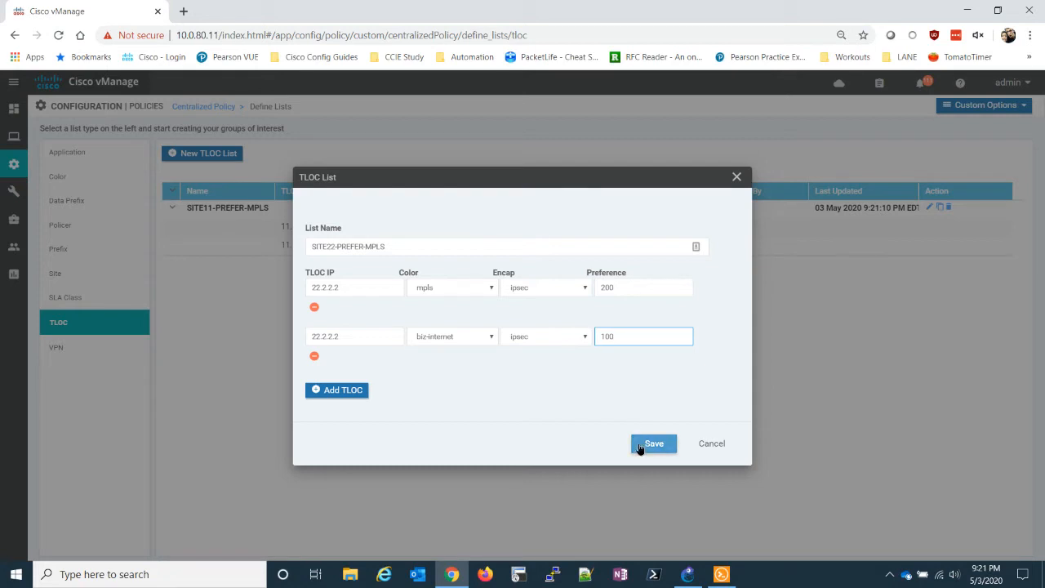
pyautogui.click(653, 445)
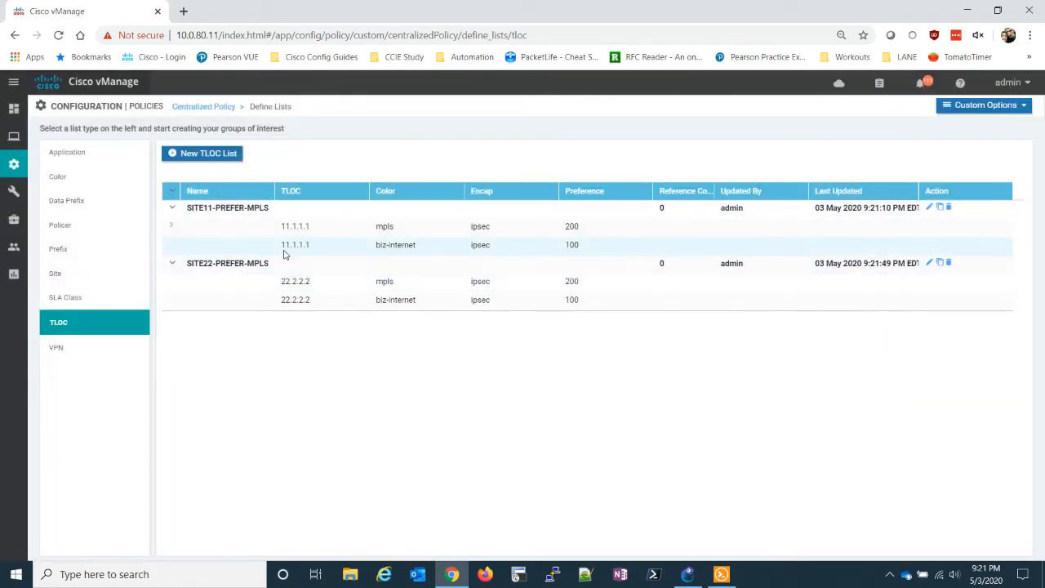
# In the Site lists, cancel a new site list and delete the SITE11 site list
pyautogui.click(55, 274)
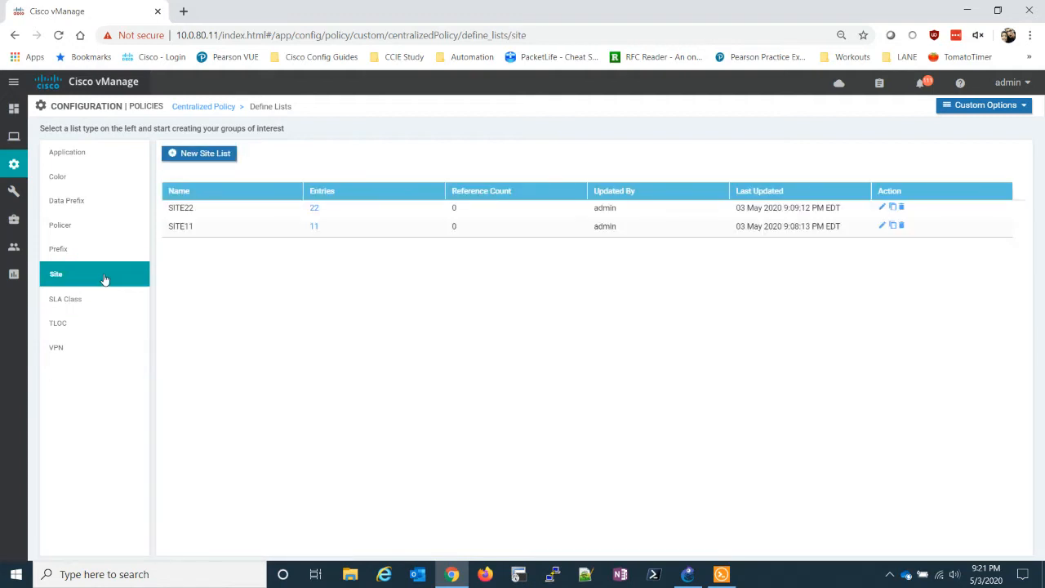
pyautogui.moveTo(299, 267)
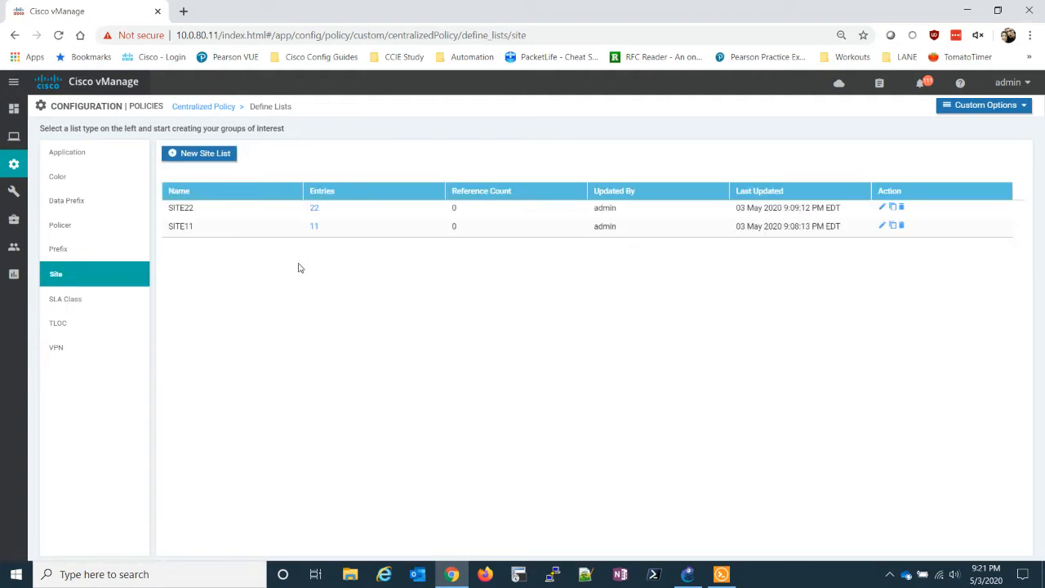
pyautogui.moveTo(832, 226)
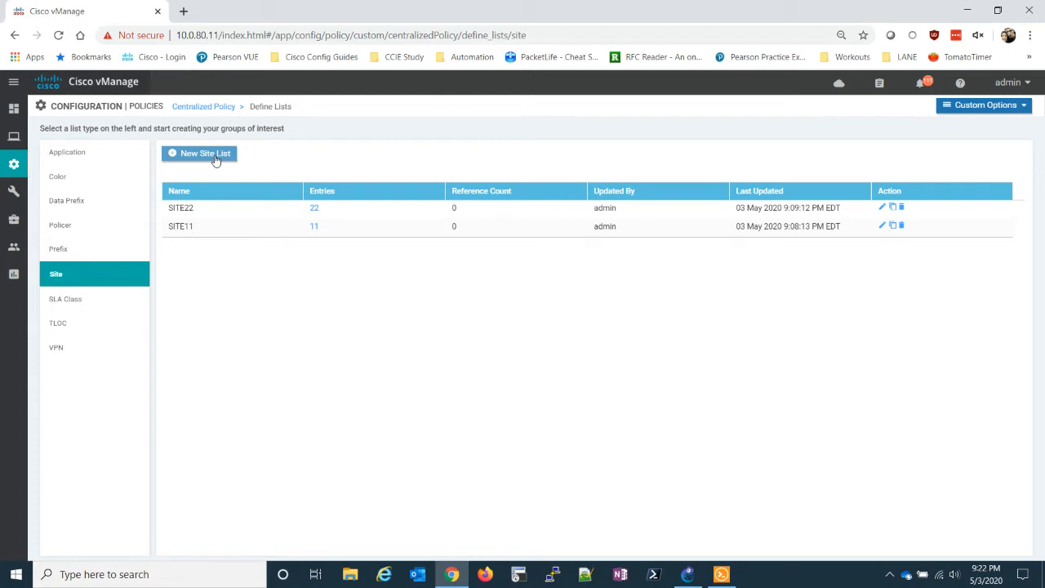
pyautogui.click(199, 153)
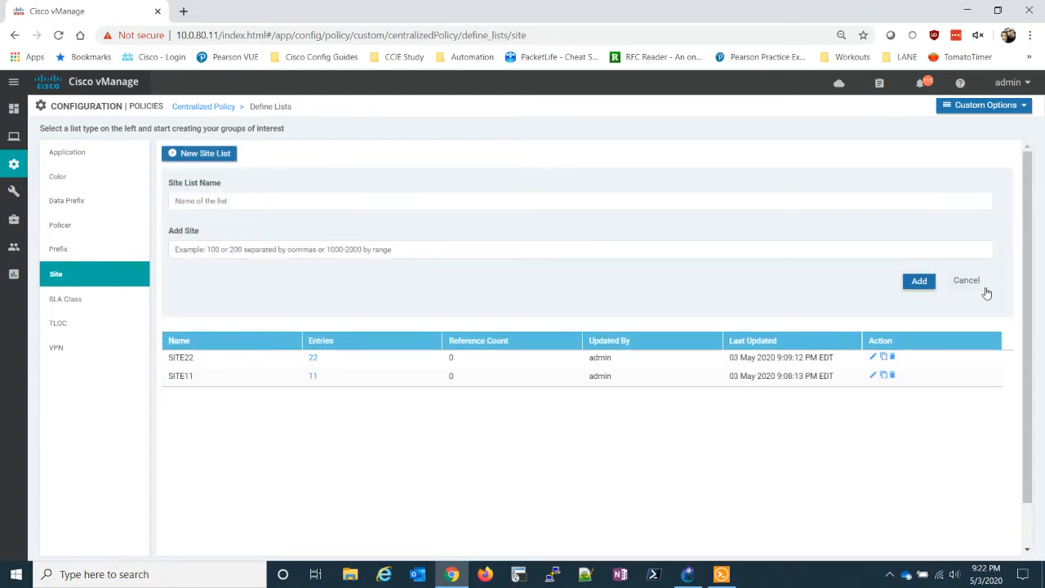
pyautogui.click(966, 281)
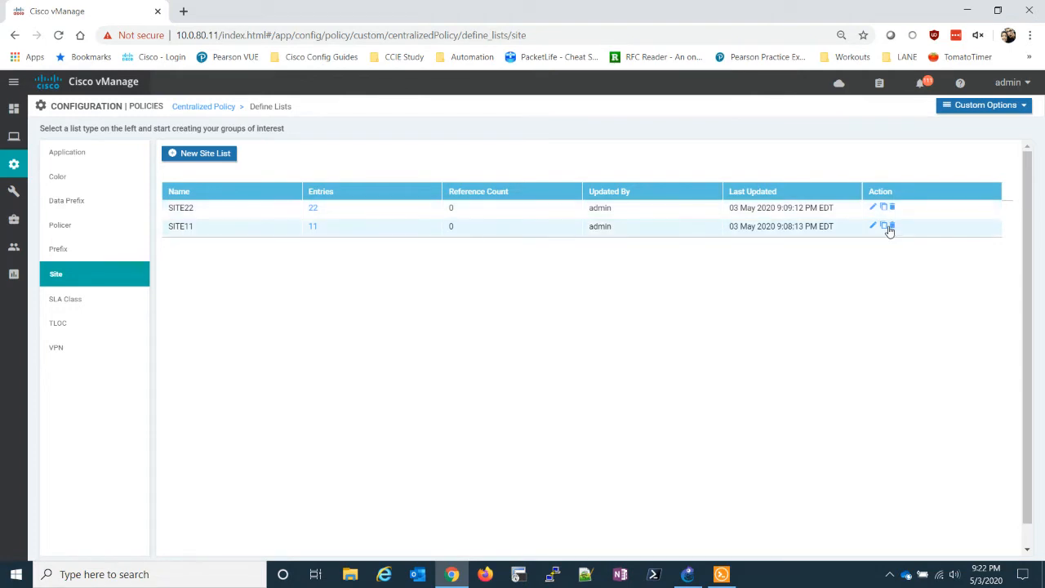
pyautogui.click(892, 225)
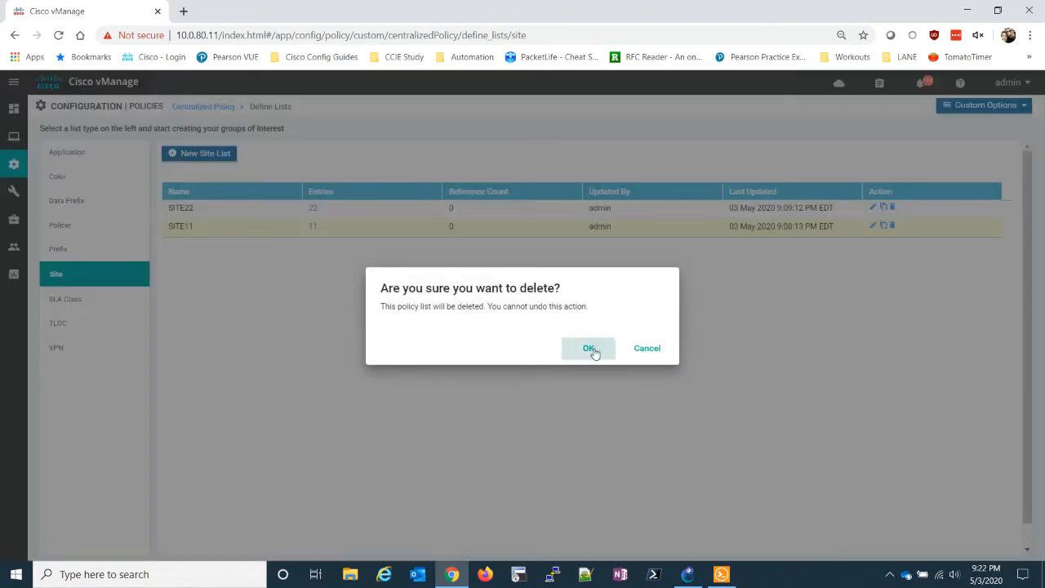
pyautogui.click(588, 348)
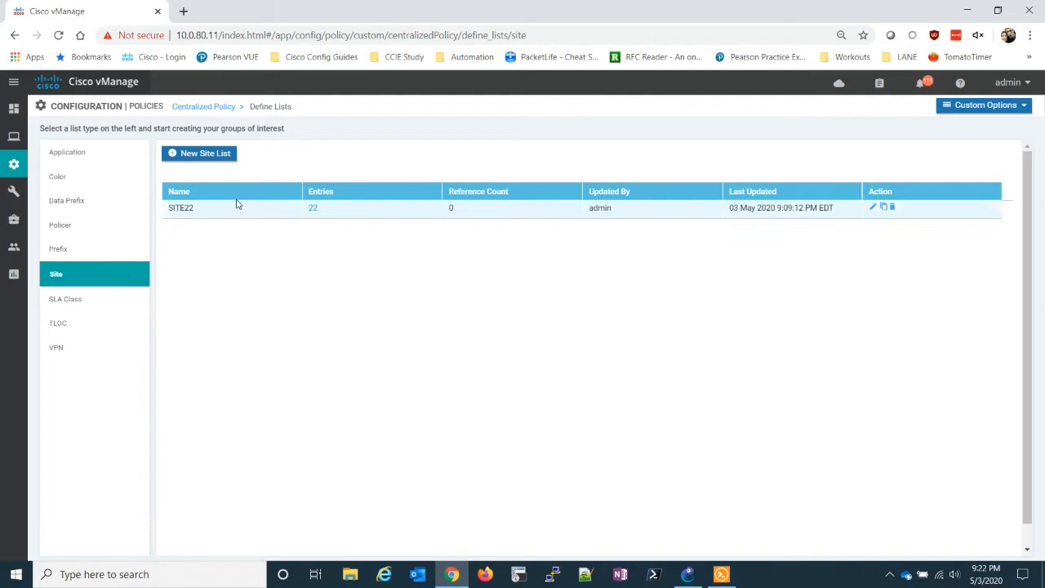
# Add site list SITE11 containing site 11
pyautogui.click(206, 154)
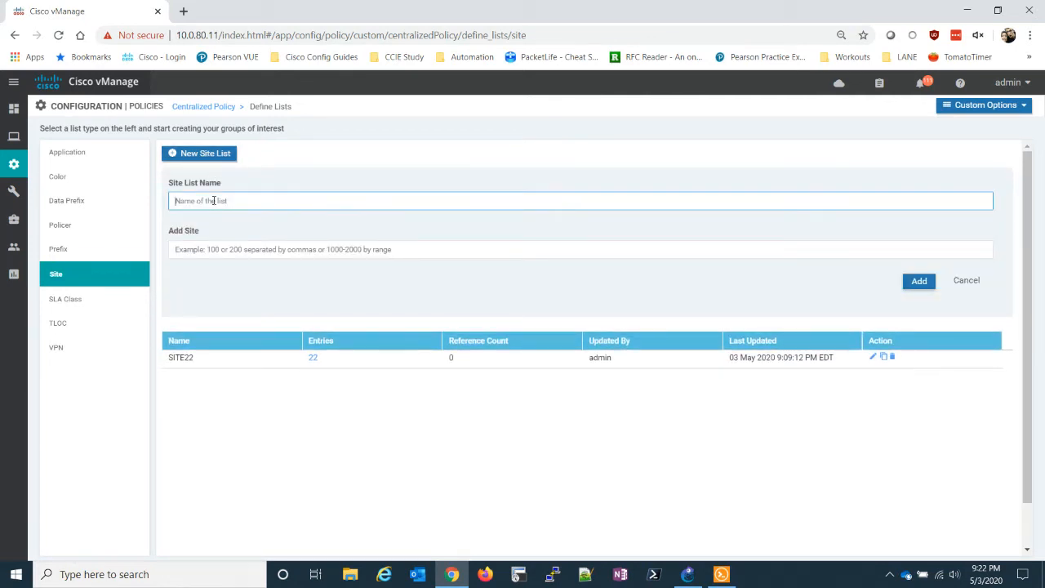
pyautogui.write('ST')
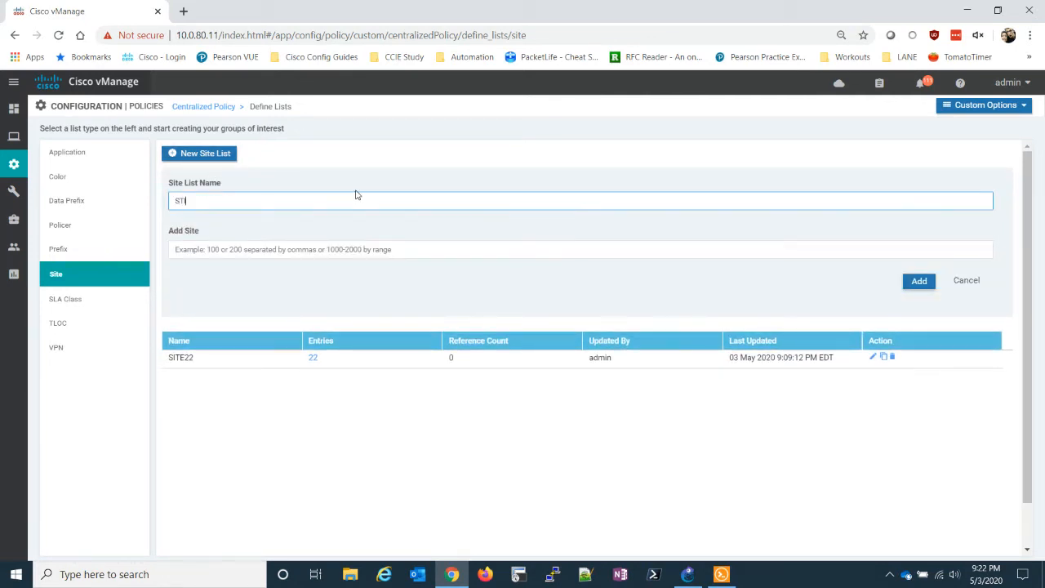
pyautogui.write('ITE11')
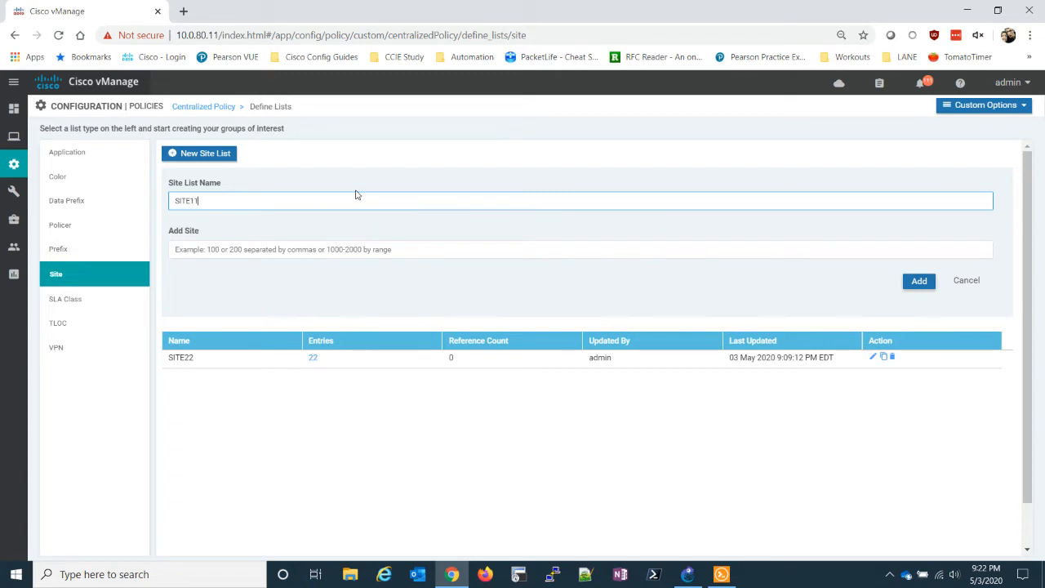
pyautogui.click(581, 248)
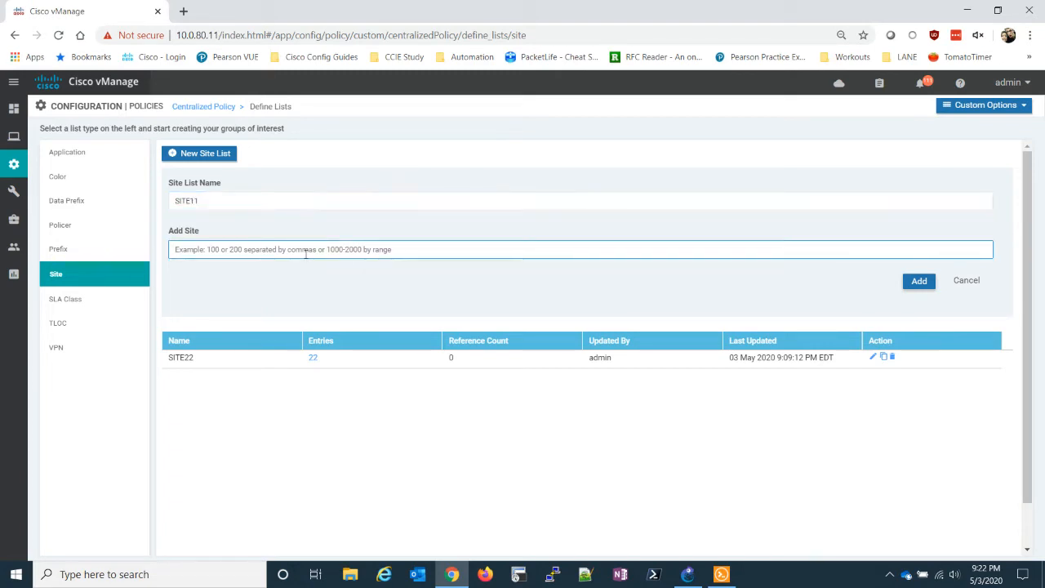
pyautogui.write('11')
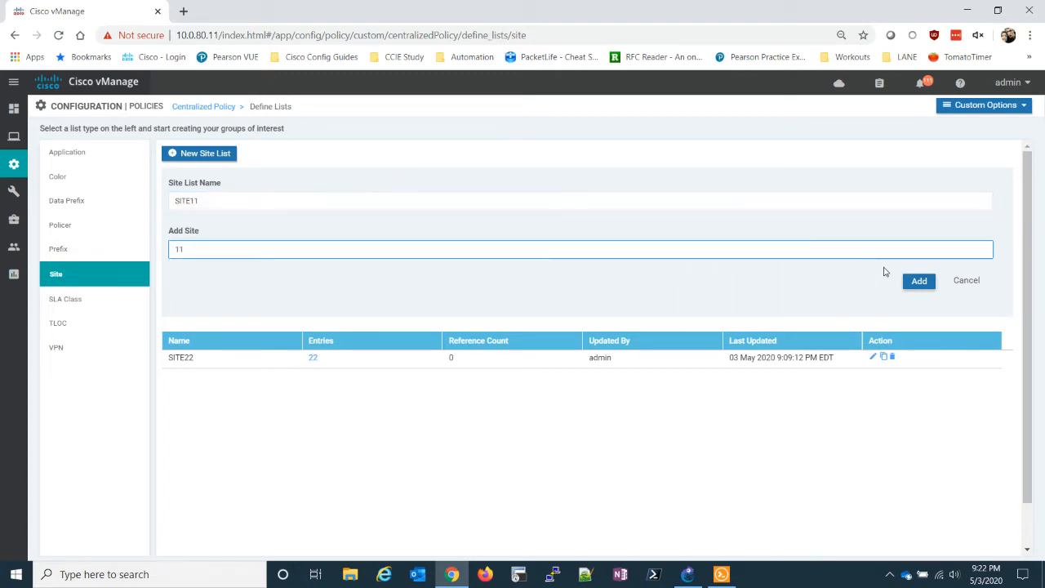
pyautogui.click(918, 280)
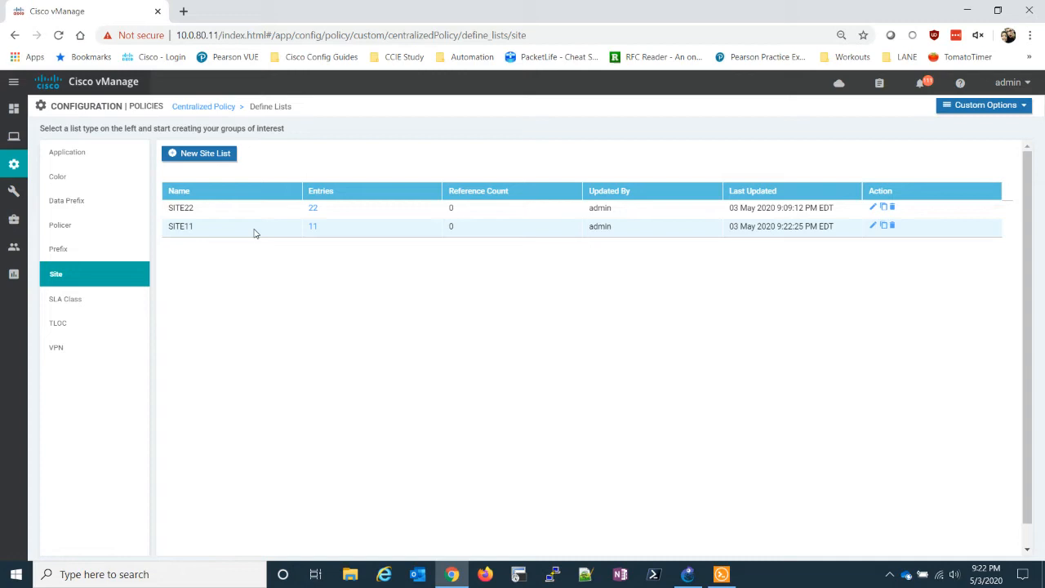
pyautogui.moveTo(183, 147)
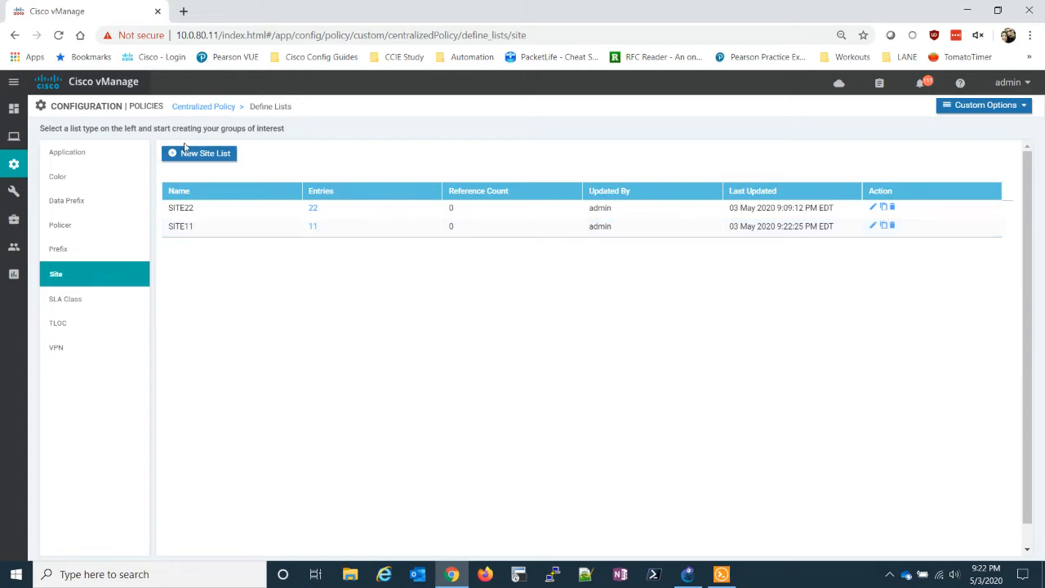
# Add site list BRANCH containing sites 11 and 22
pyautogui.click(206, 153)
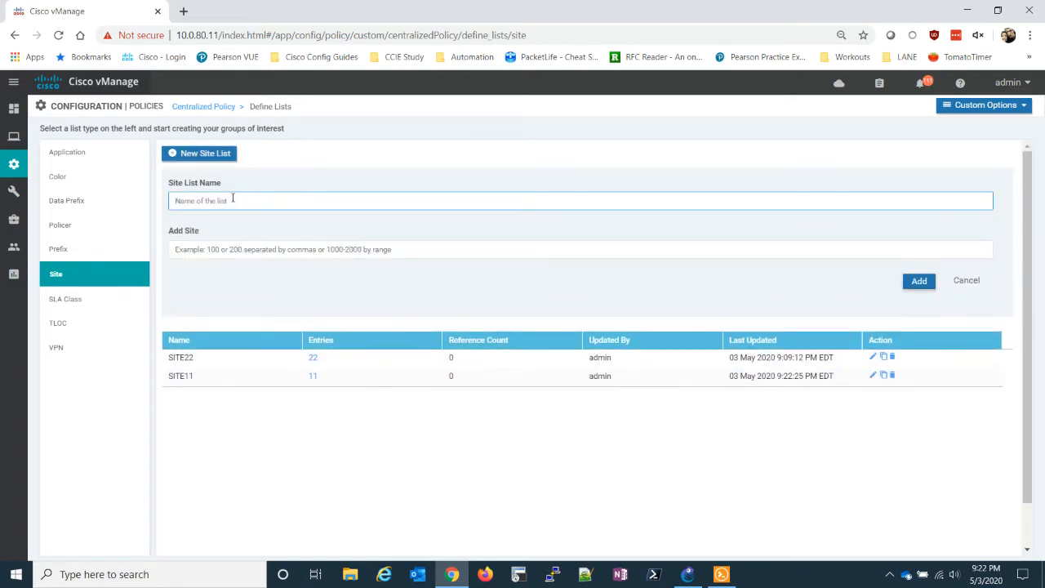
pyautogui.write('BRAN')
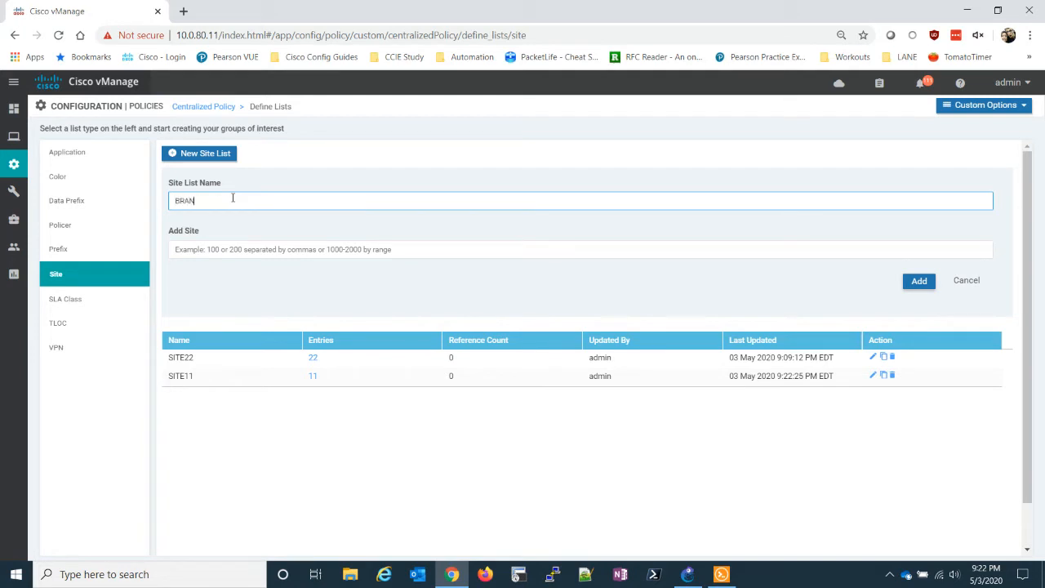
pyautogui.write('CH')
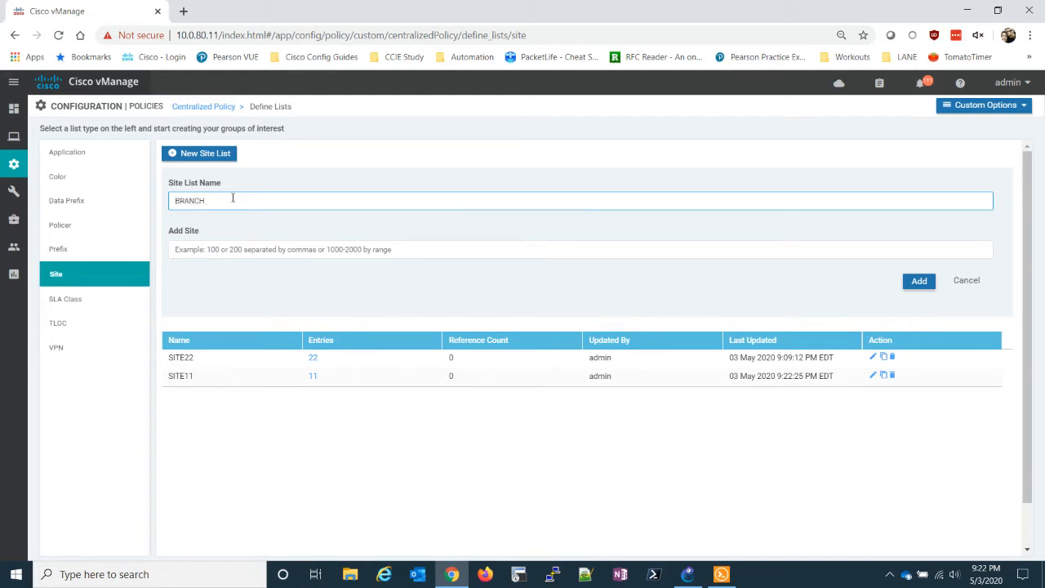
pyautogui.write('11,2')
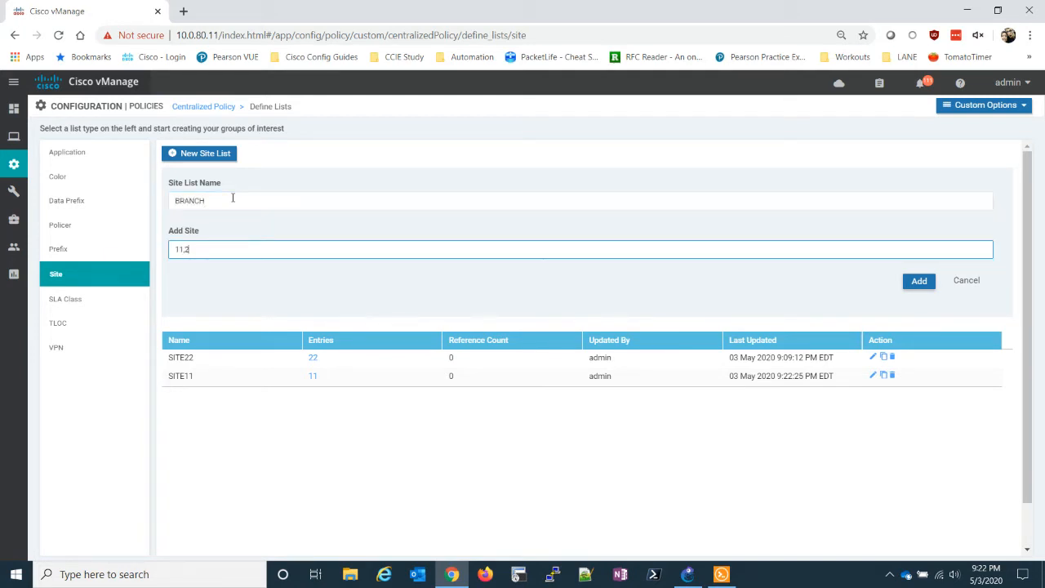
pyautogui.write('2')
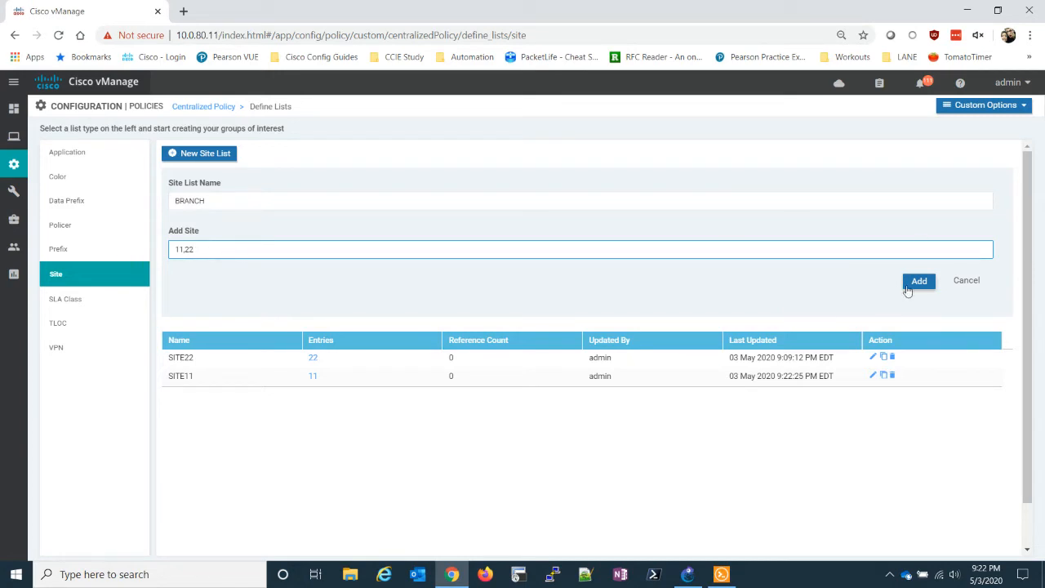
pyautogui.click(918, 281)
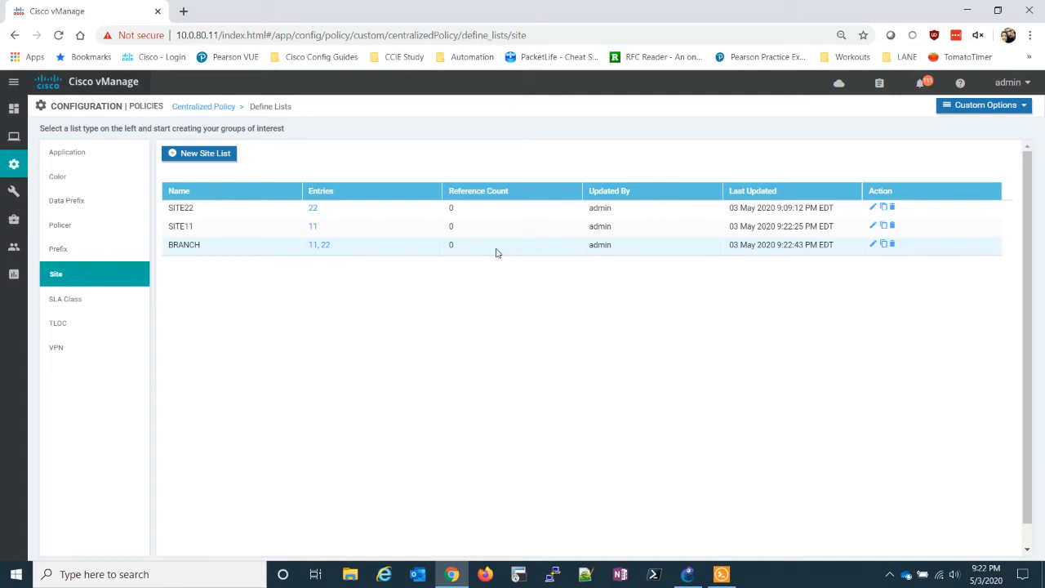
pyautogui.moveTo(196, 139)
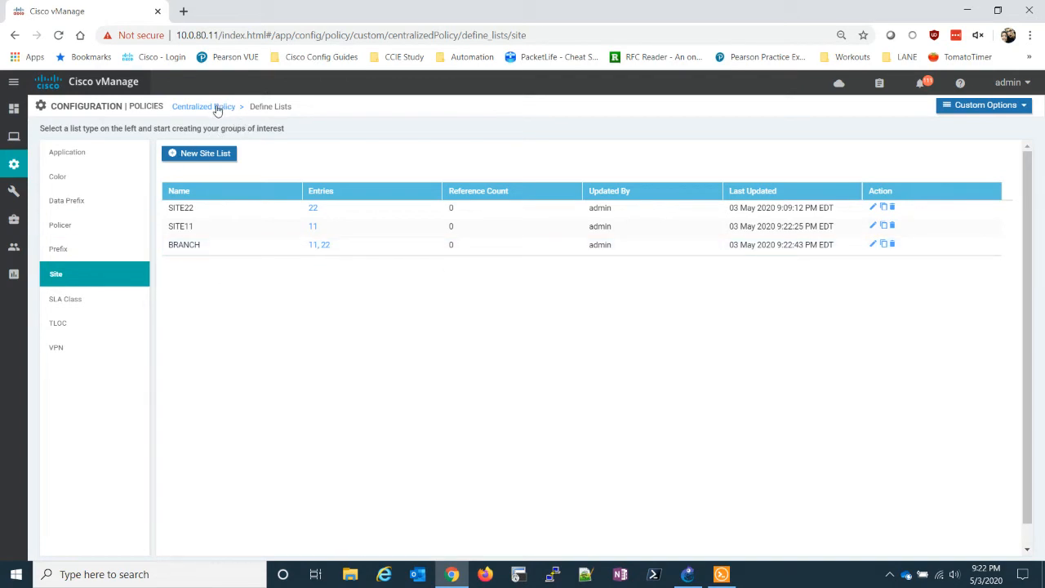
# Add a new centralized policy and choose a Custom Control (Route & TLOC) topology
pyautogui.click(202, 106)
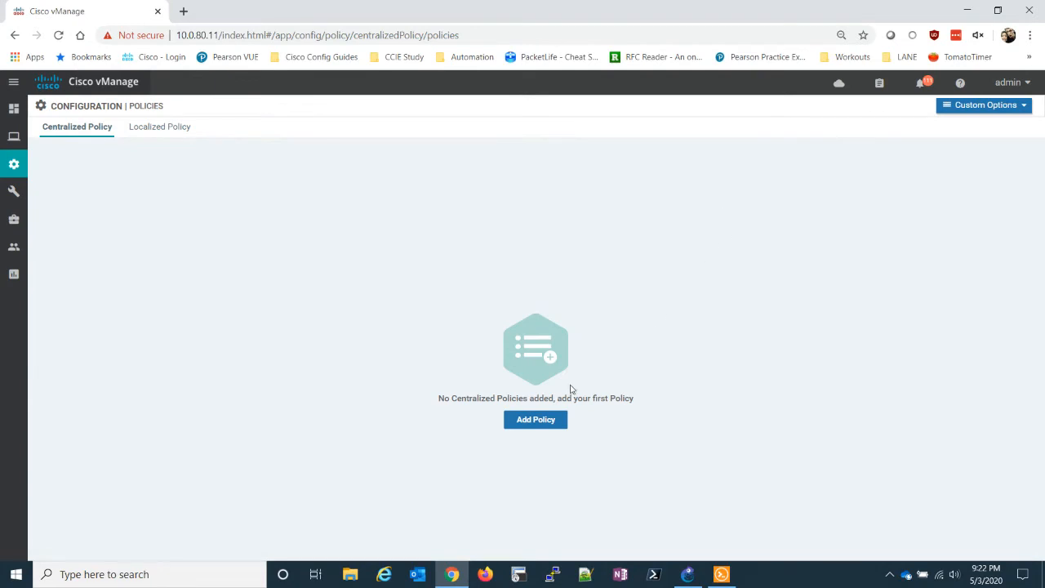
pyautogui.click(536, 418)
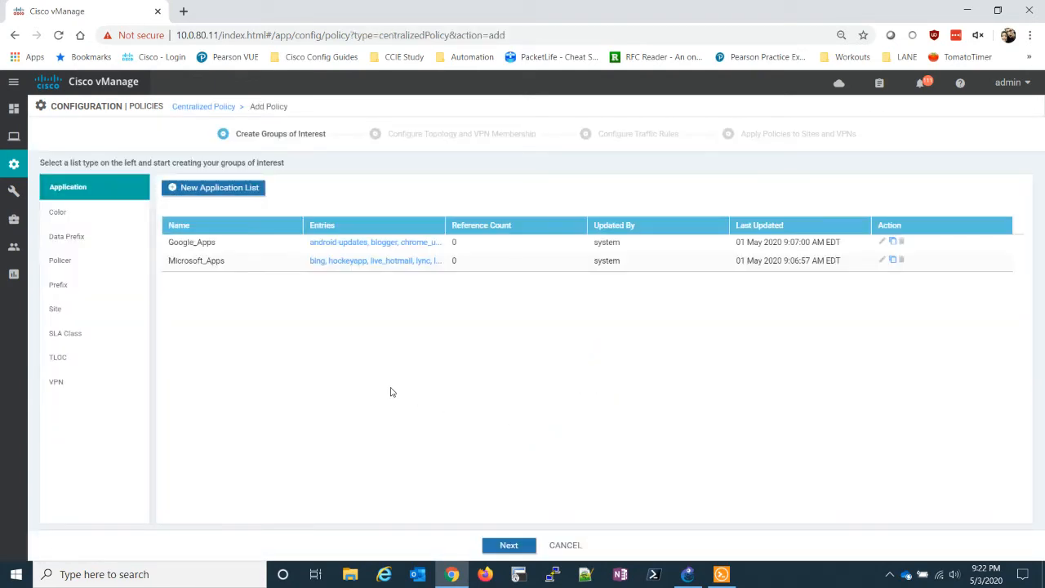
pyautogui.click(510, 545)
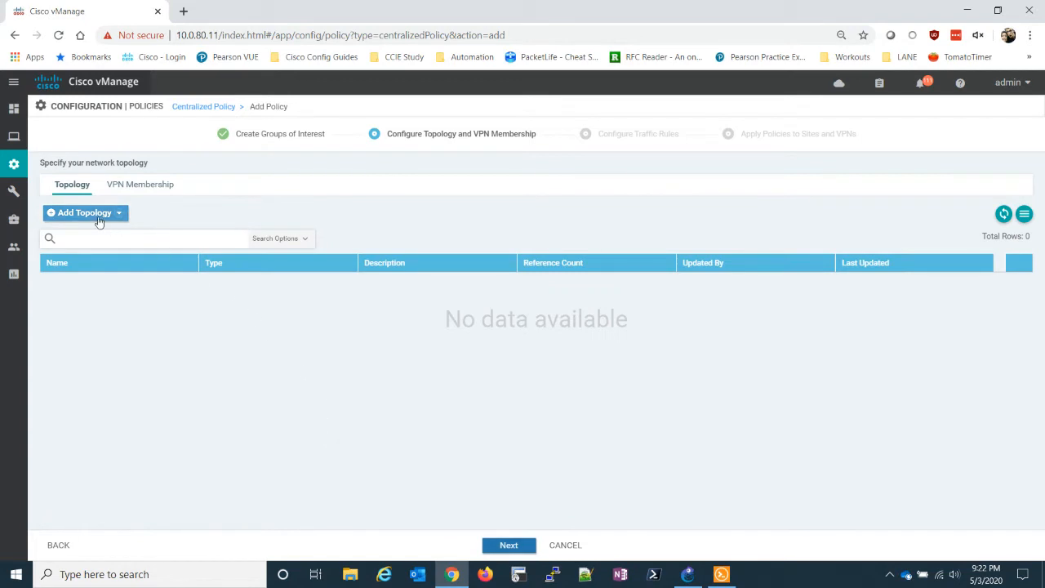
pyautogui.click(85, 212)
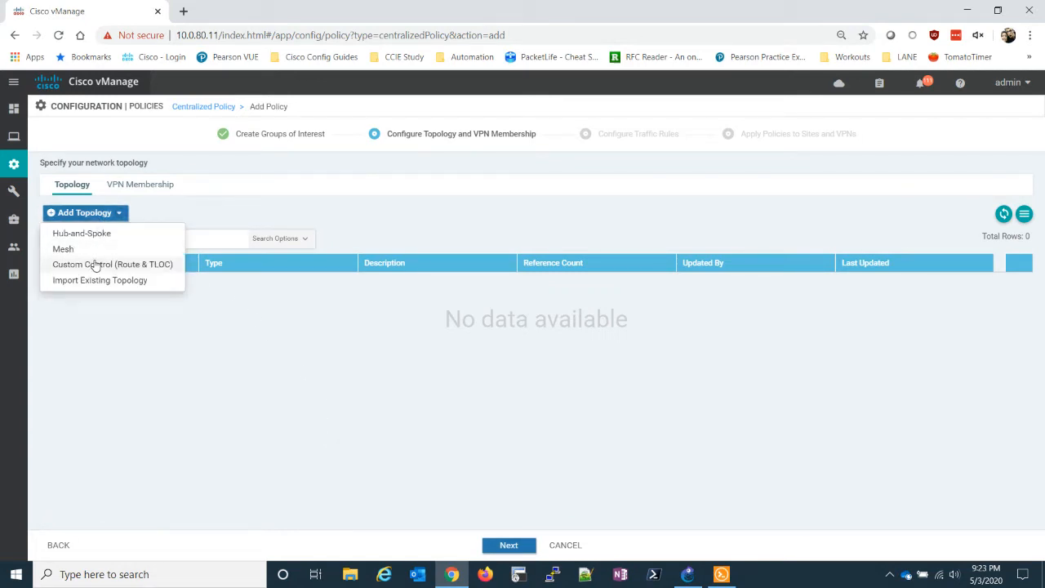
pyautogui.click(112, 264)
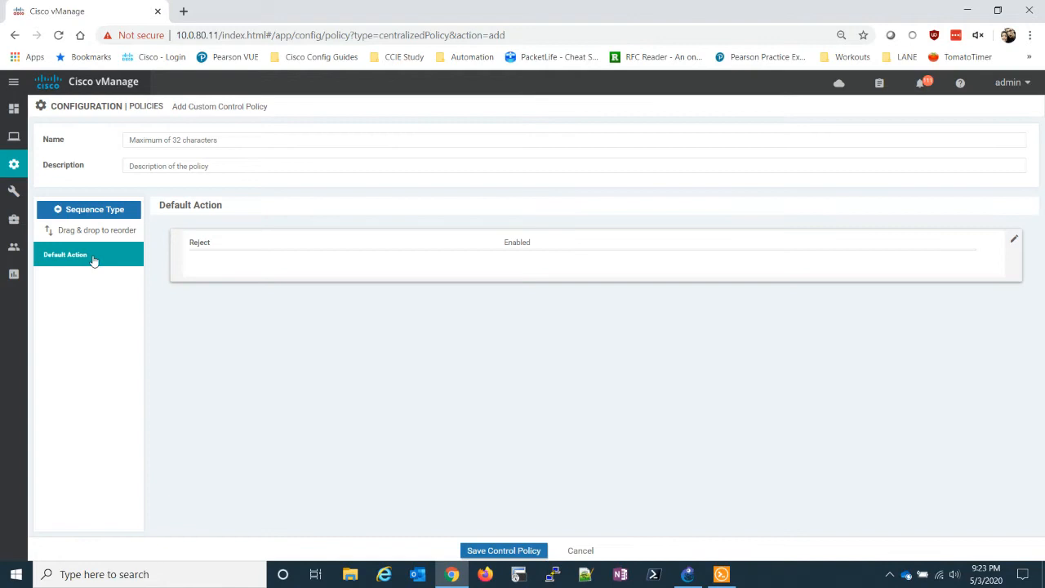
pyautogui.moveTo(235, 153)
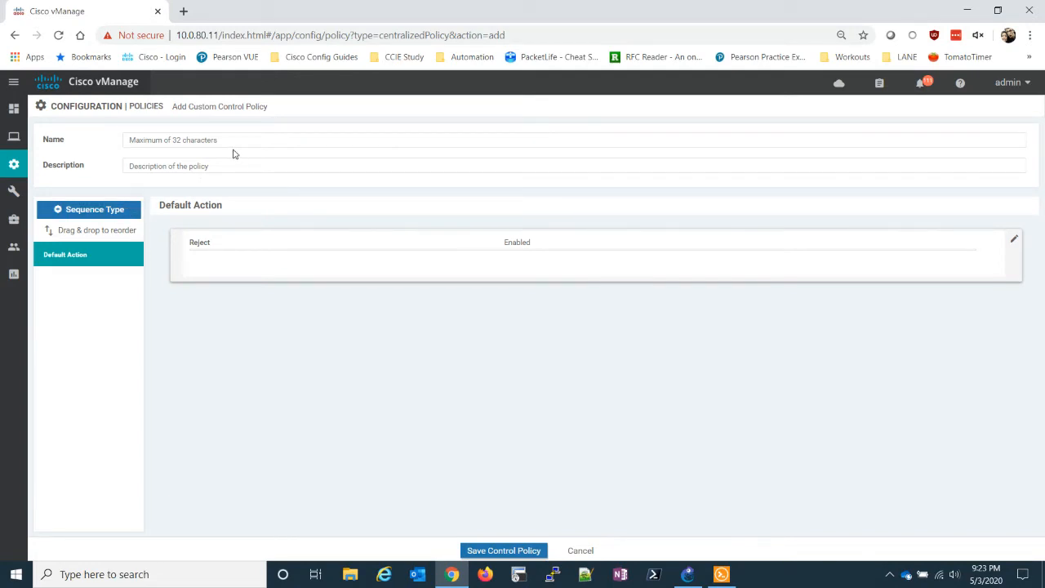
# Name the control policy PREFER-MPLS with matching description and choose a sequence type
pyautogui.write('PREFER-MPLS')
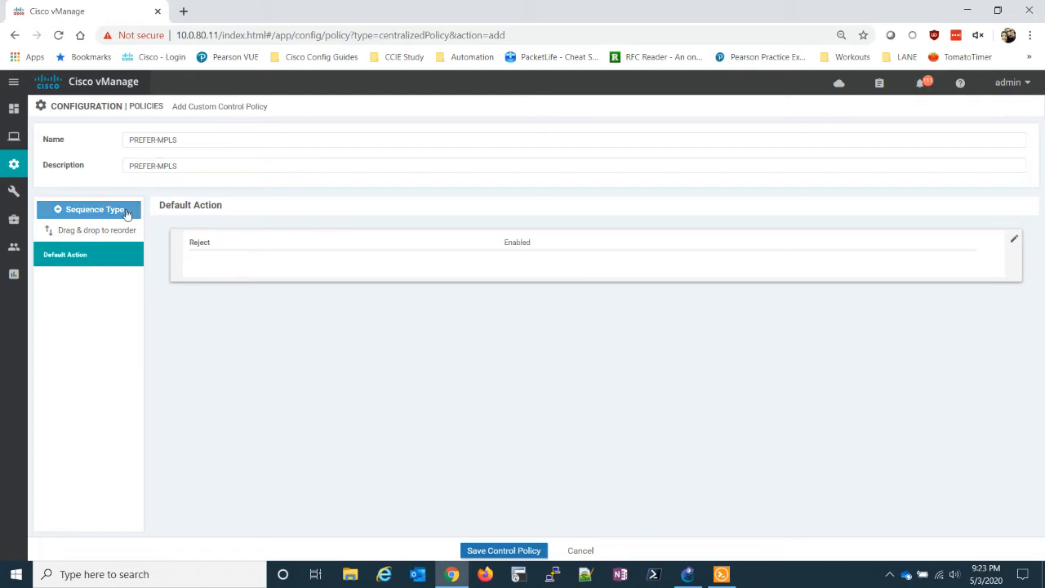
pyautogui.click(95, 209)
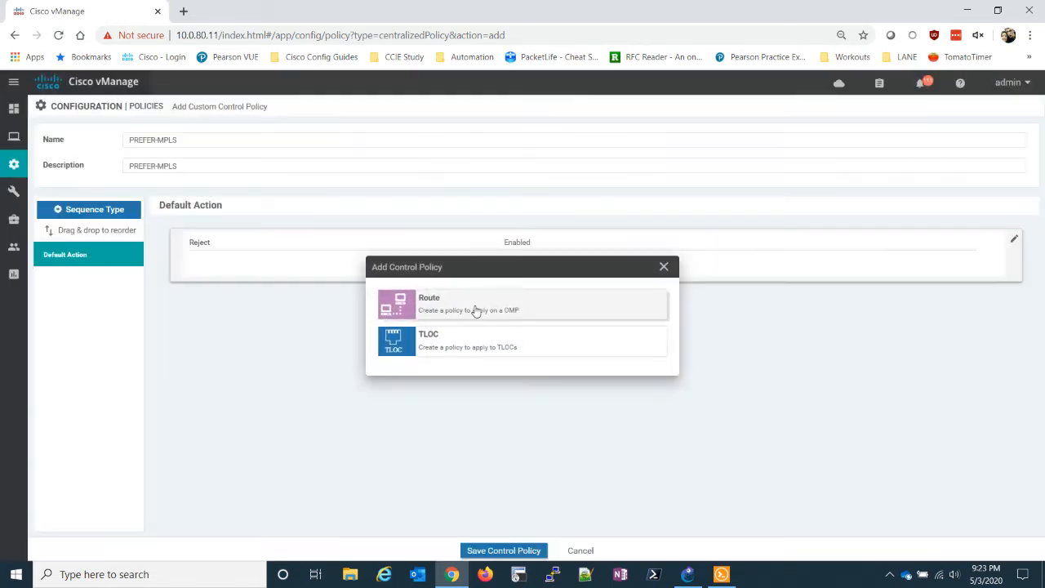
# Add a Route sequence rule matching site list SITE11
pyautogui.click(521, 303)
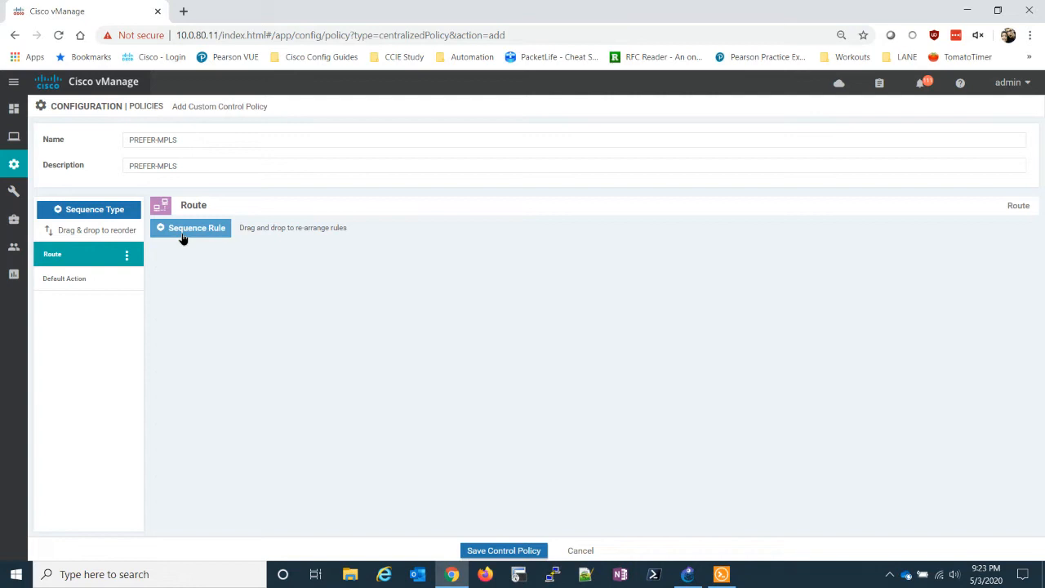
pyautogui.click(196, 229)
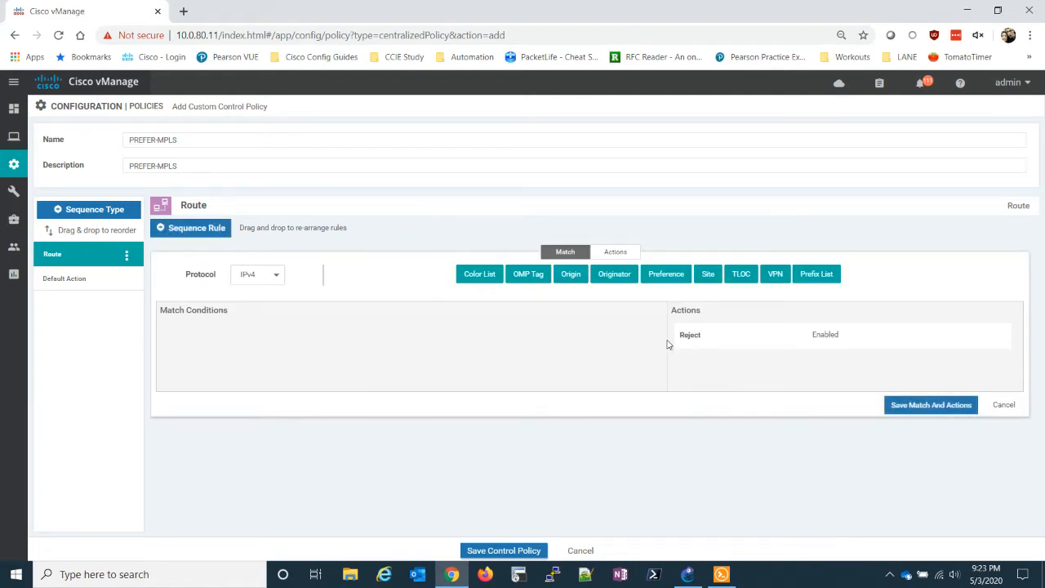
pyautogui.moveTo(709, 274)
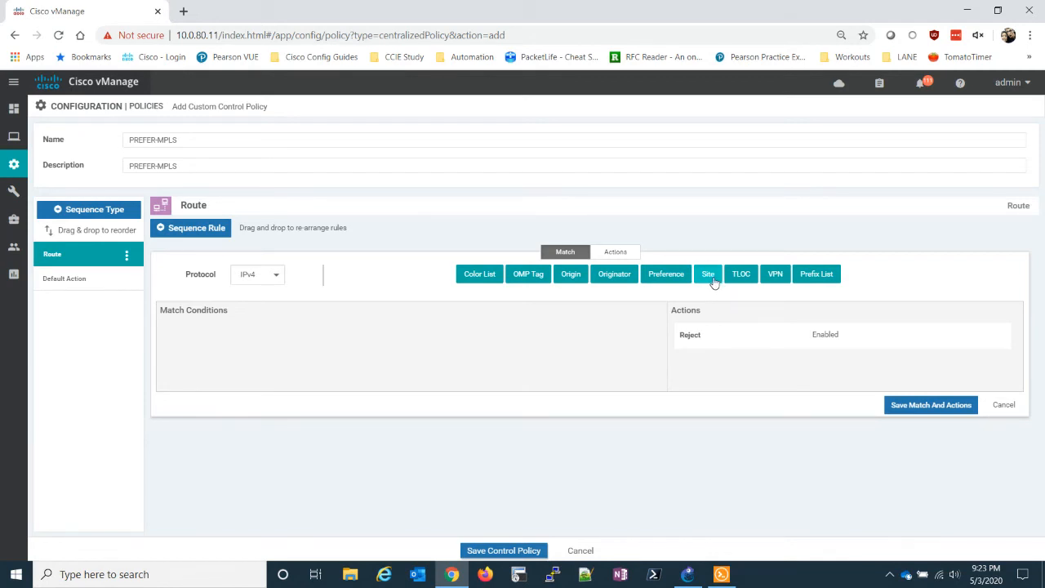
pyautogui.click(707, 274)
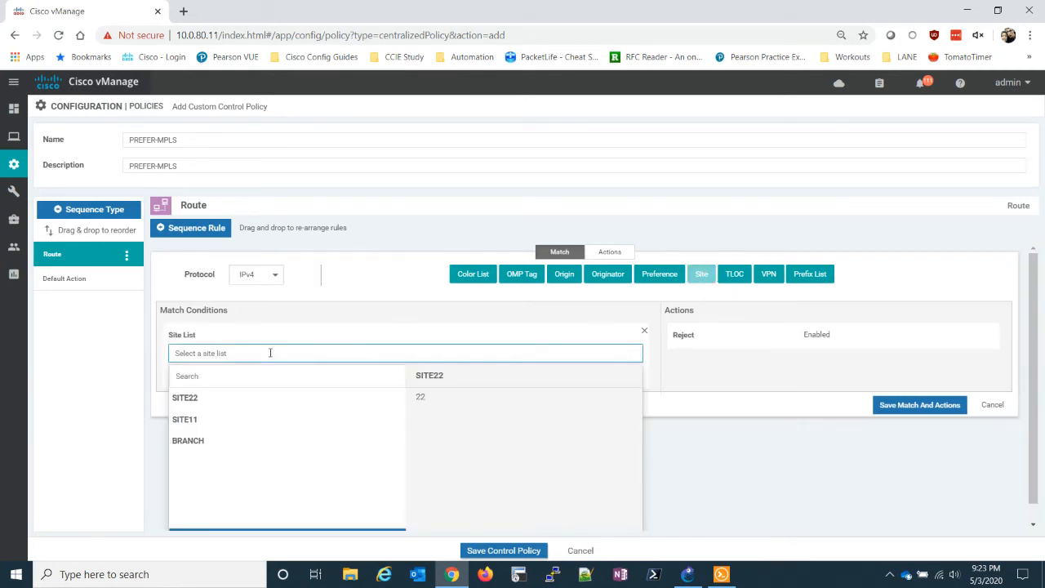
pyautogui.click(185, 419)
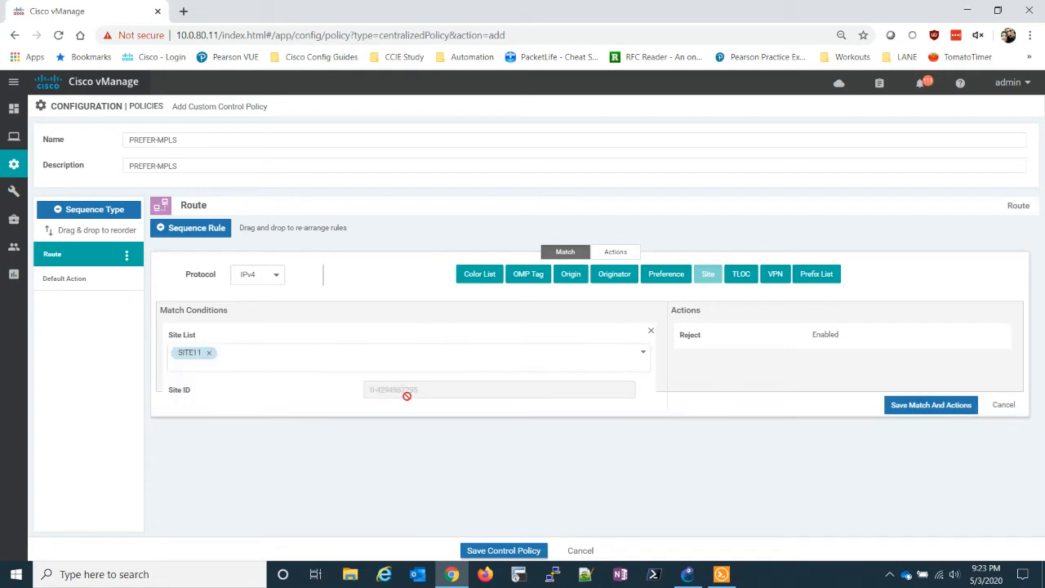
# Set the rule to accept with TLOC list SITE11-PREFER-MPLS and save match and actions
pyautogui.click(614, 251)
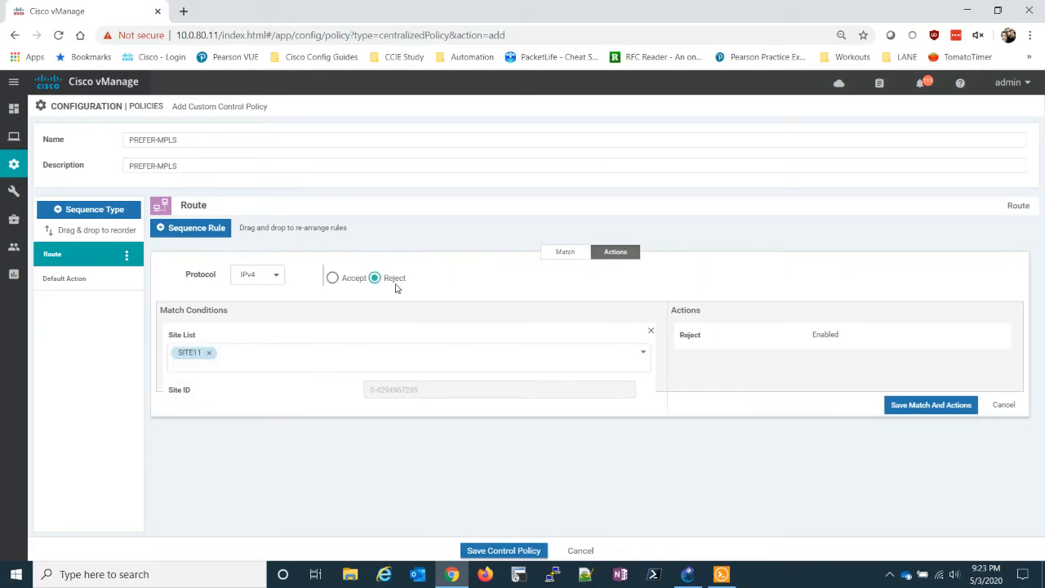
pyautogui.click(333, 274)
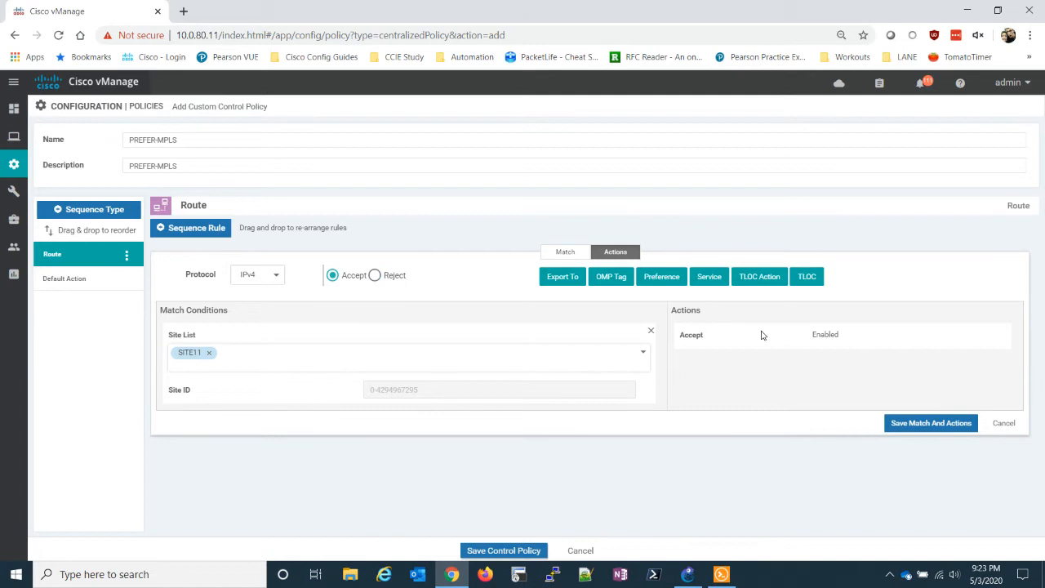
pyautogui.click(806, 276)
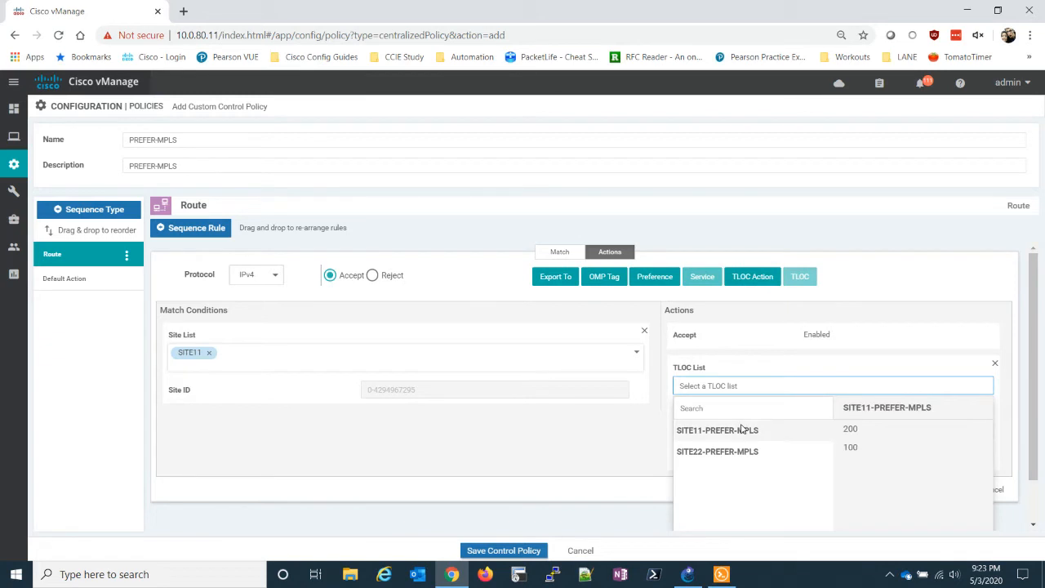
pyautogui.moveTo(740, 436)
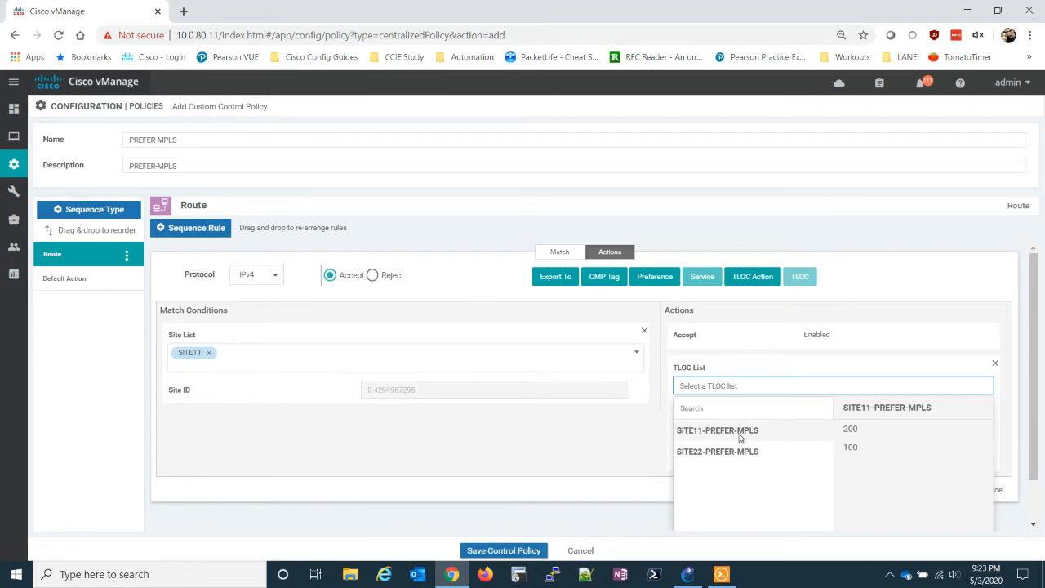
pyautogui.click(717, 431)
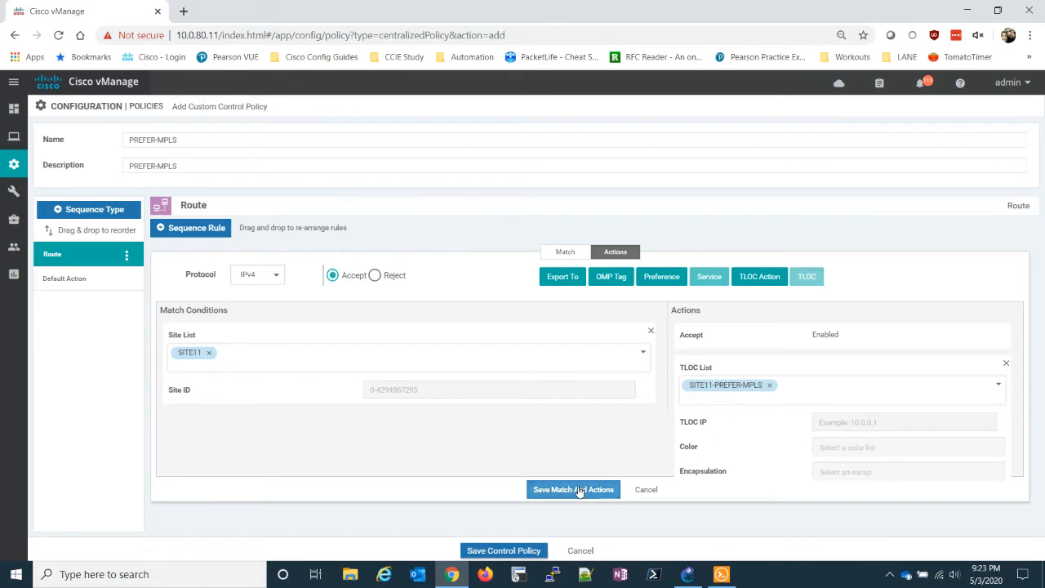
pyautogui.click(573, 490)
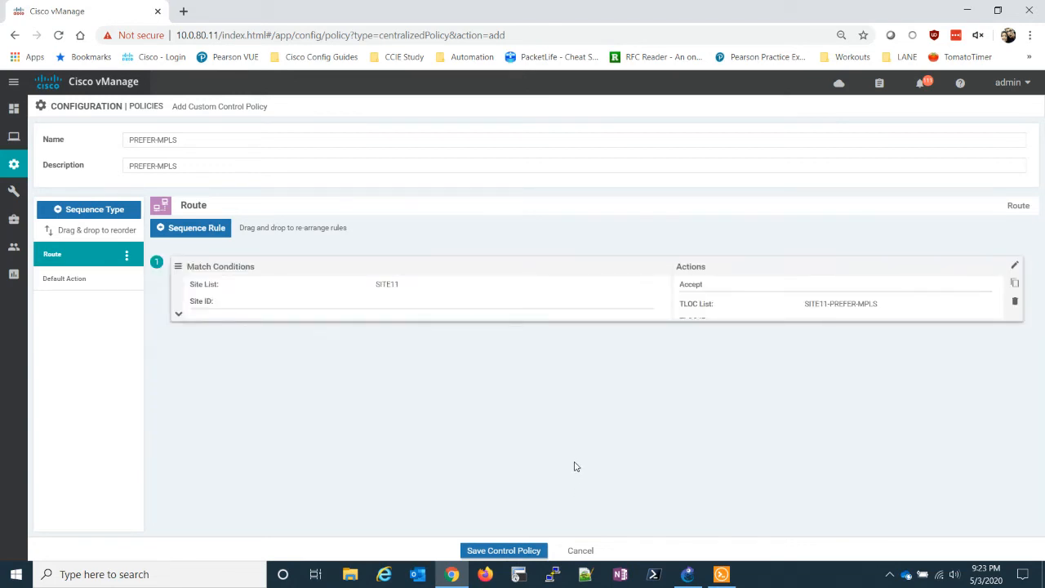
pyautogui.moveTo(732, 323)
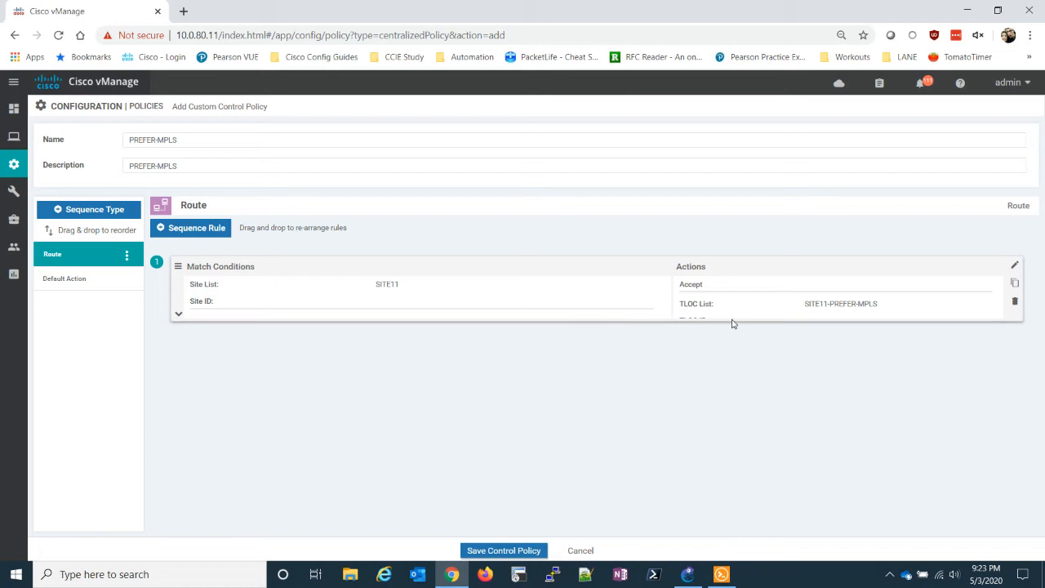
pyautogui.moveTo(745, 300)
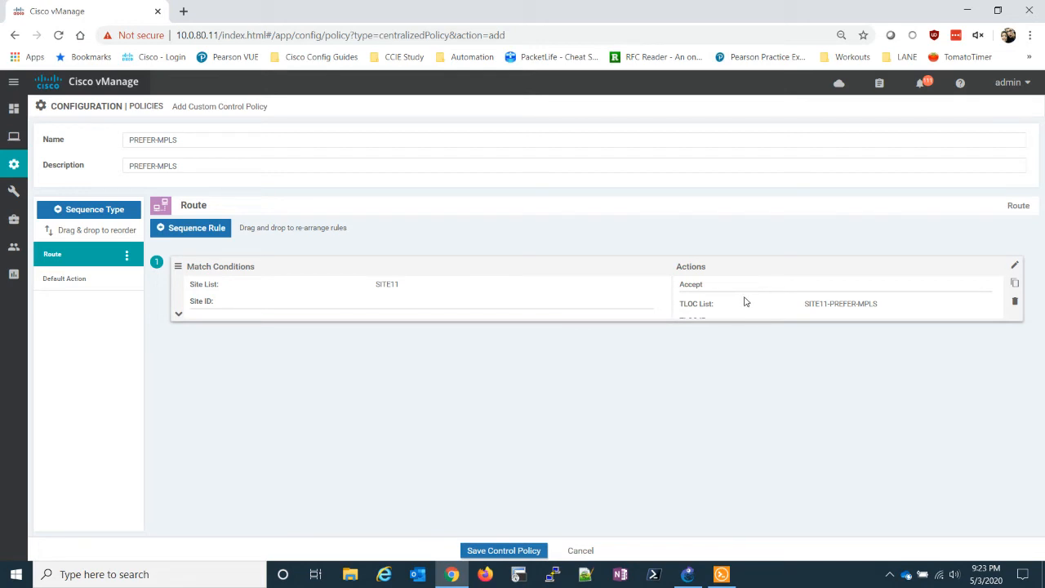
pyautogui.moveTo(1016, 303)
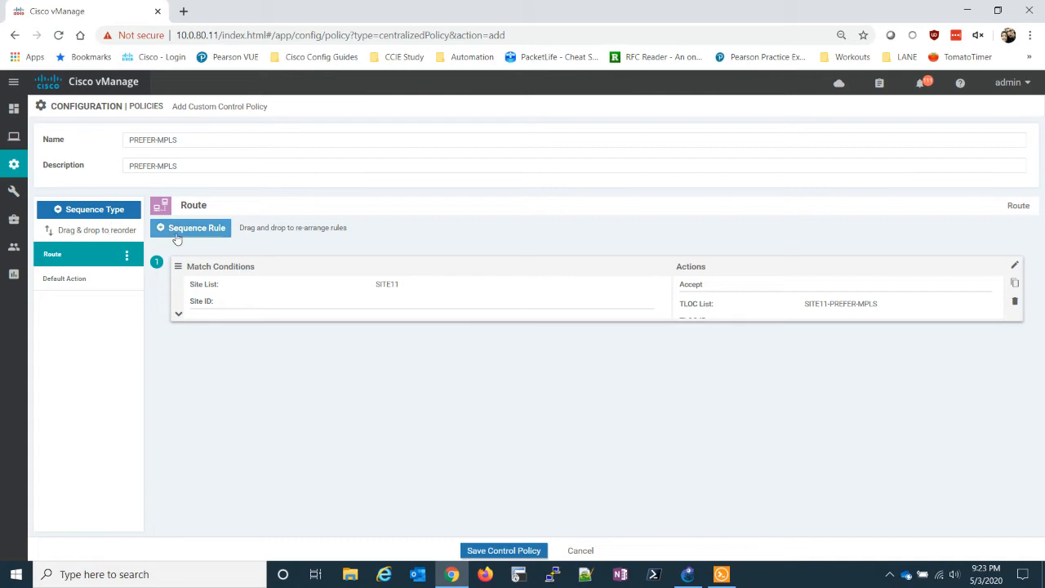
# Add a second sequence rule matching routes from site list SITE22
pyautogui.click(196, 228)
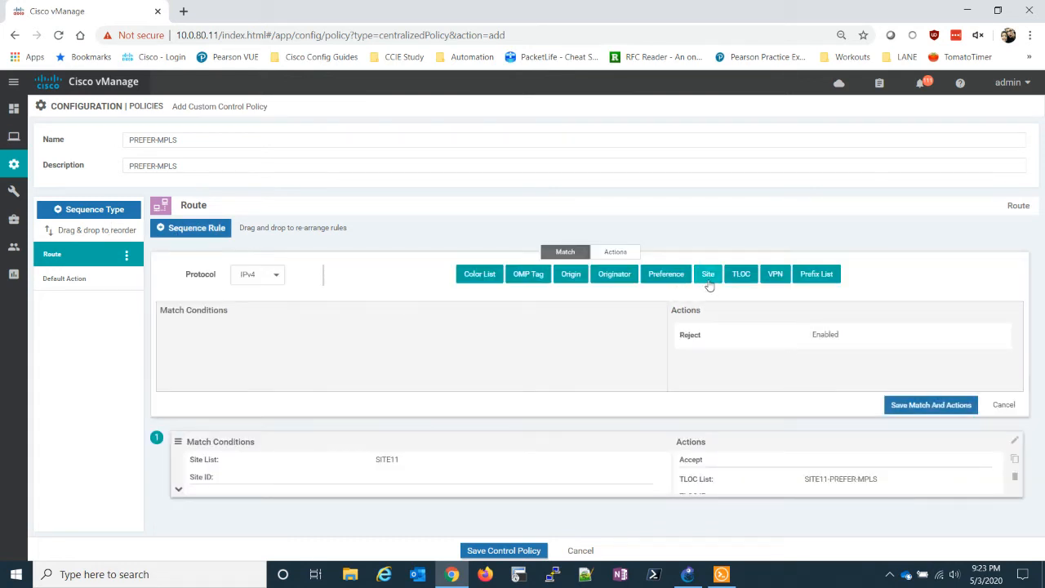
pyautogui.click(708, 274)
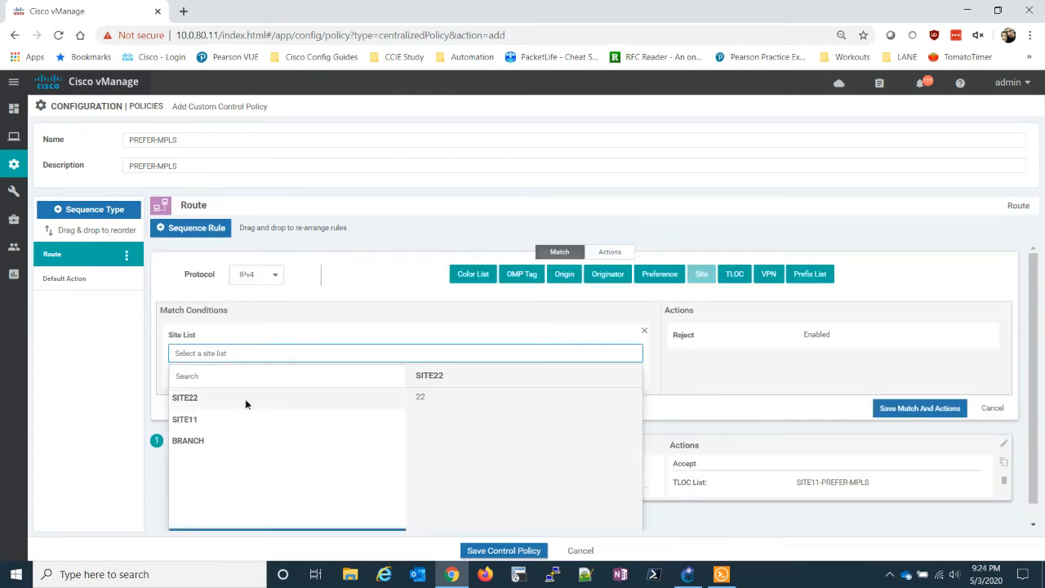
pyautogui.click(185, 398)
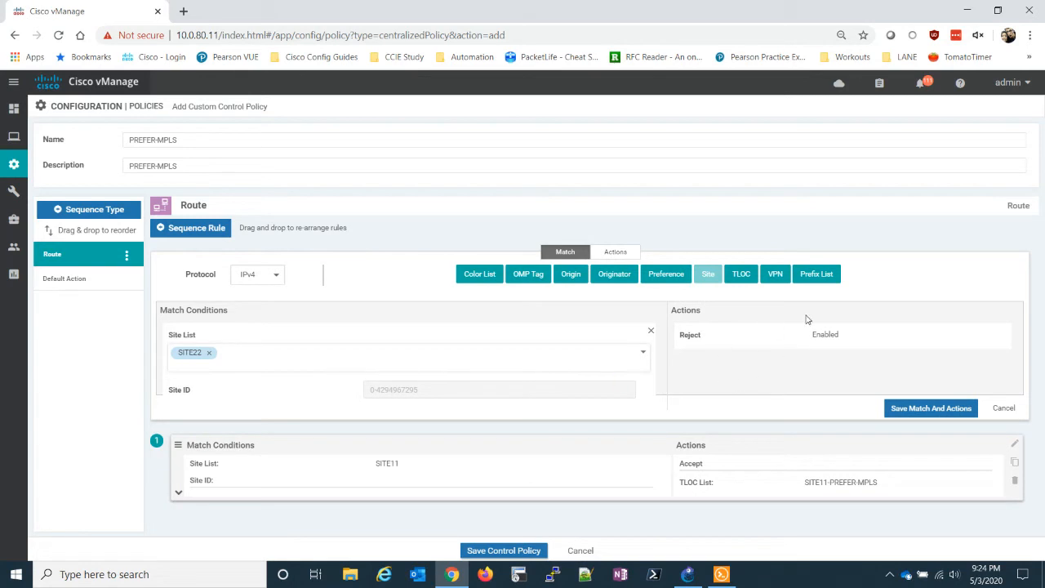
# Set the rule to accept with TLOC list SITE22-PREFER-MPLS and save its match and actions
pyautogui.click(614, 252)
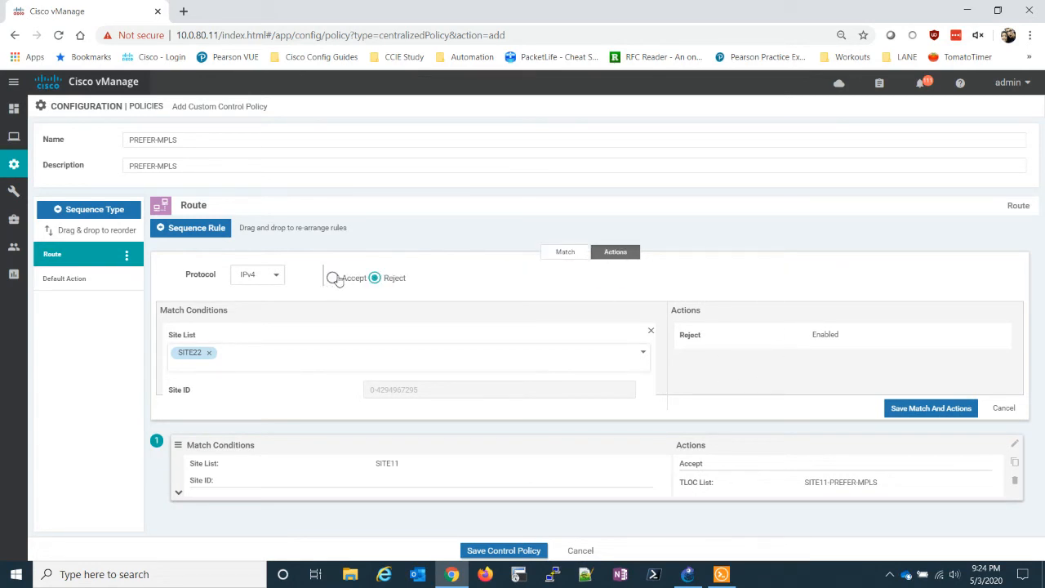
pyautogui.click(330, 274)
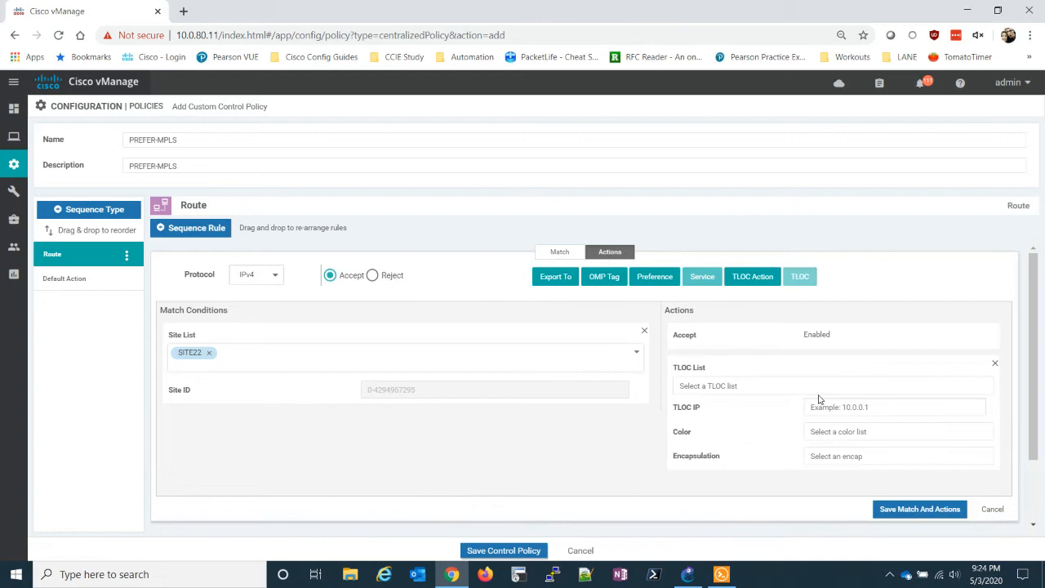
pyautogui.click(833, 385)
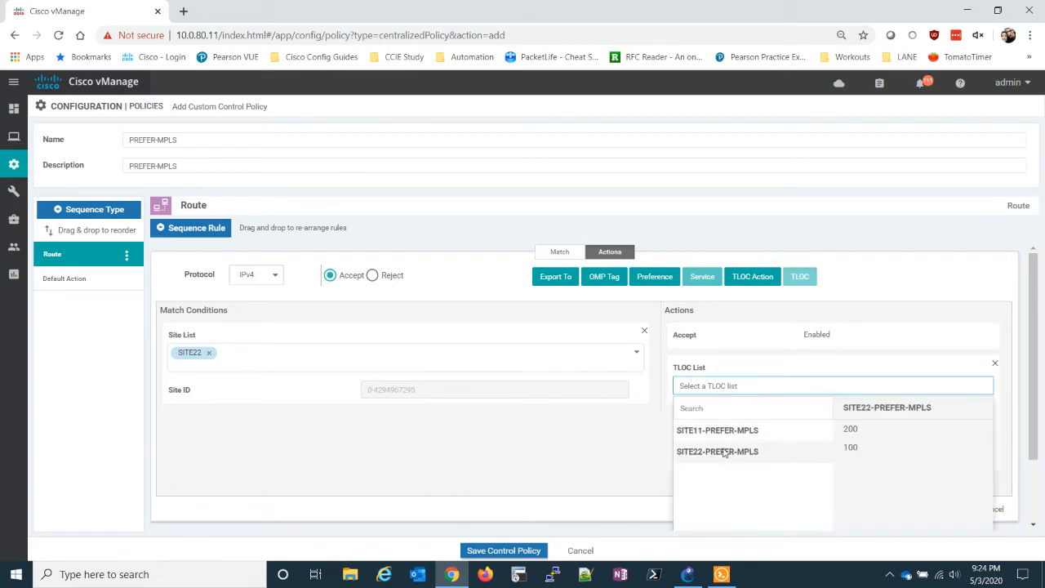
pyautogui.click(717, 451)
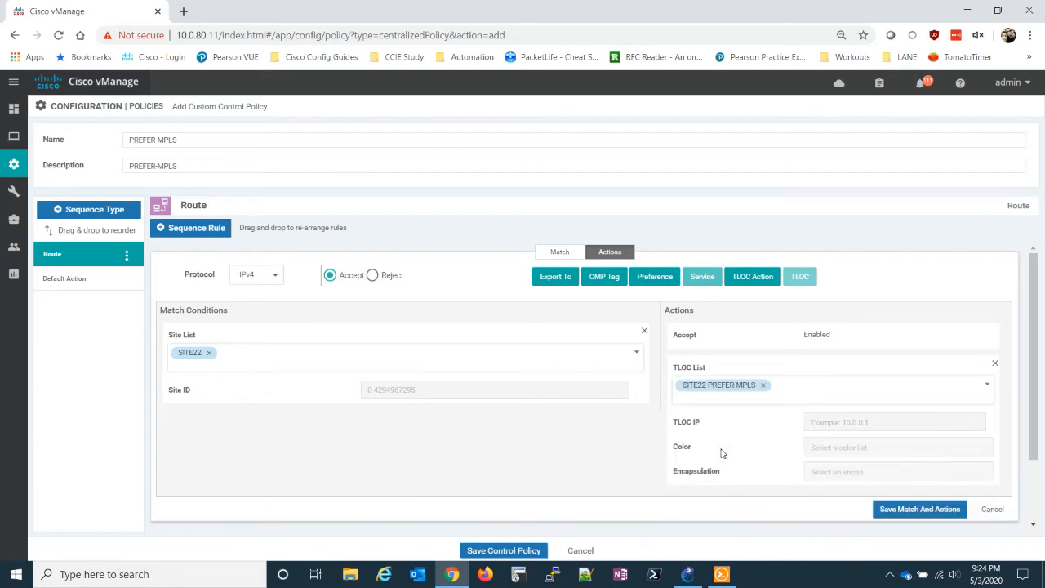
pyautogui.moveTo(1019, 297)
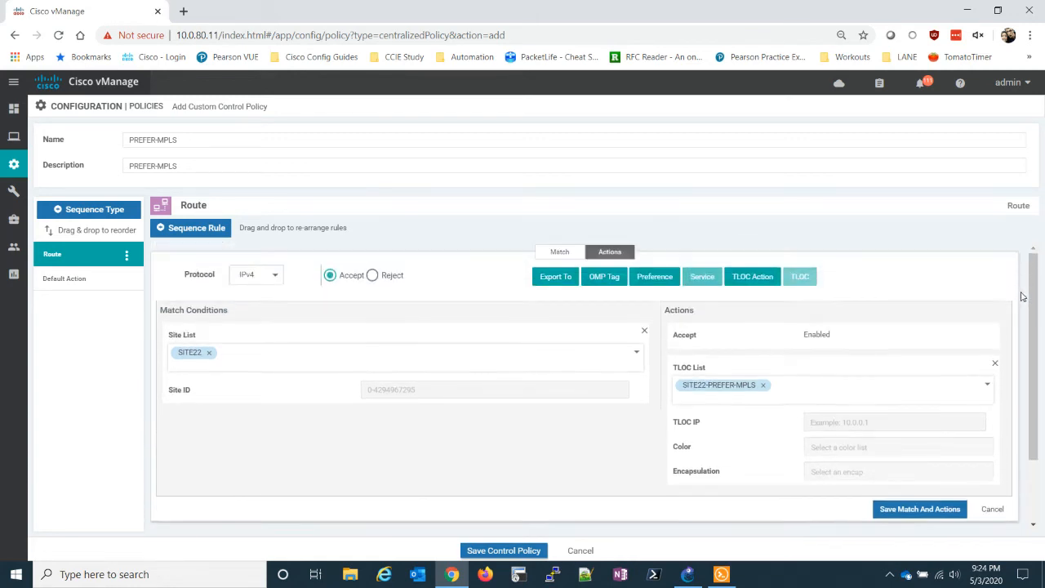
pyautogui.moveTo(309, 362)
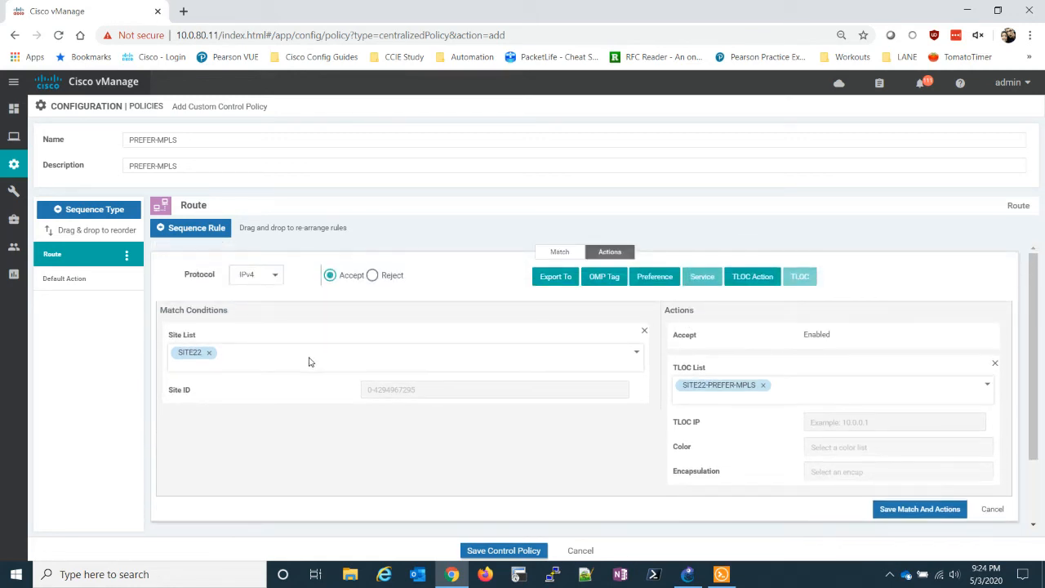
pyautogui.moveTo(232, 366)
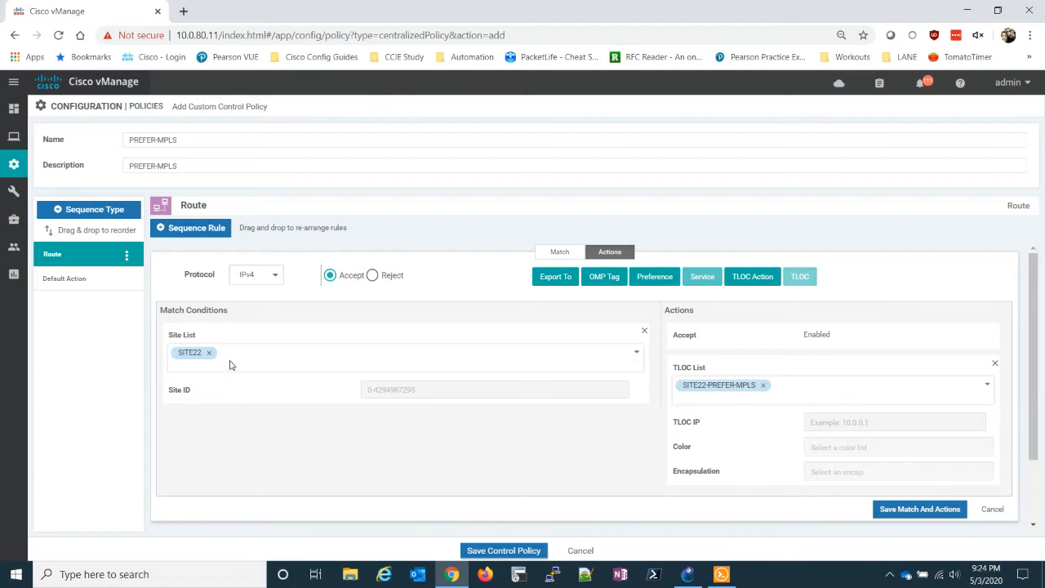
pyautogui.moveTo(800, 398)
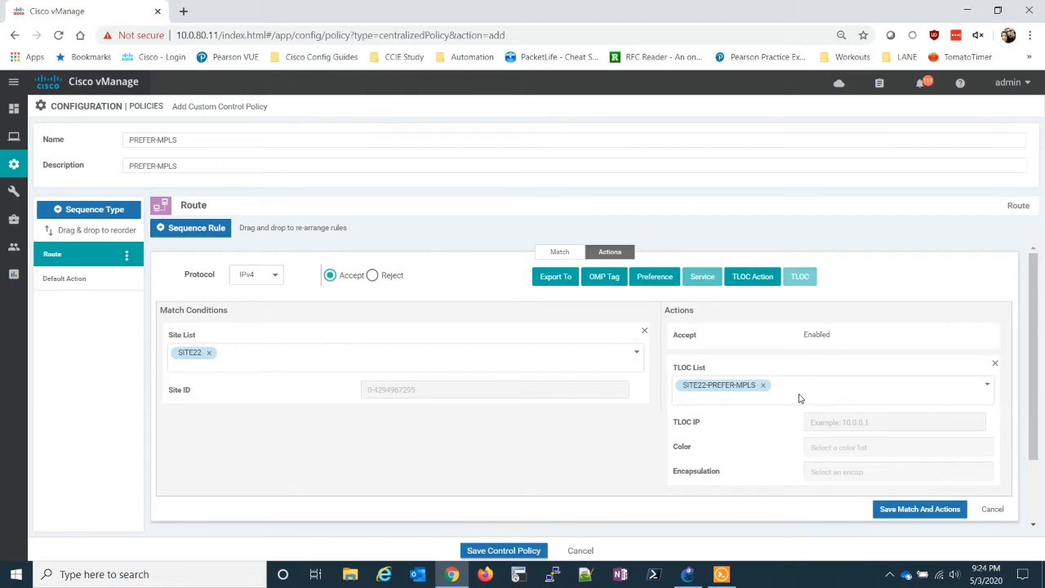
pyautogui.moveTo(769, 400)
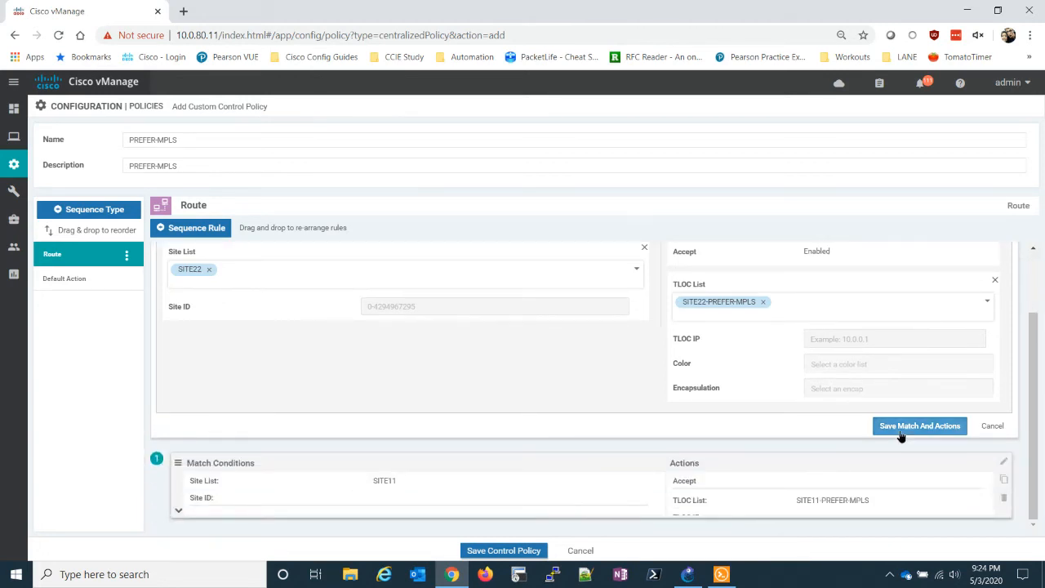
pyautogui.click(920, 425)
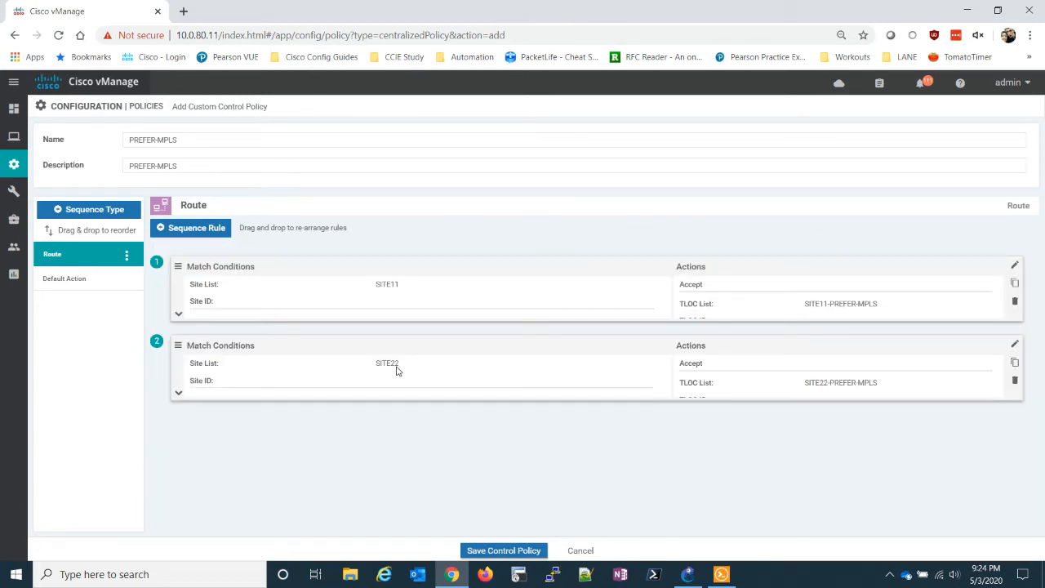
pyautogui.moveTo(852, 307)
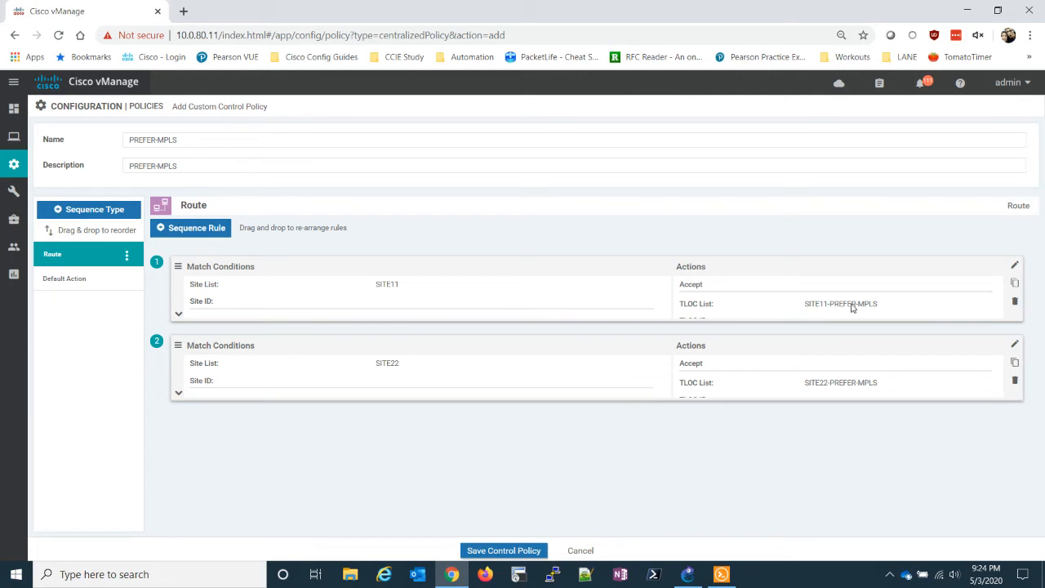
pyautogui.moveTo(699, 307)
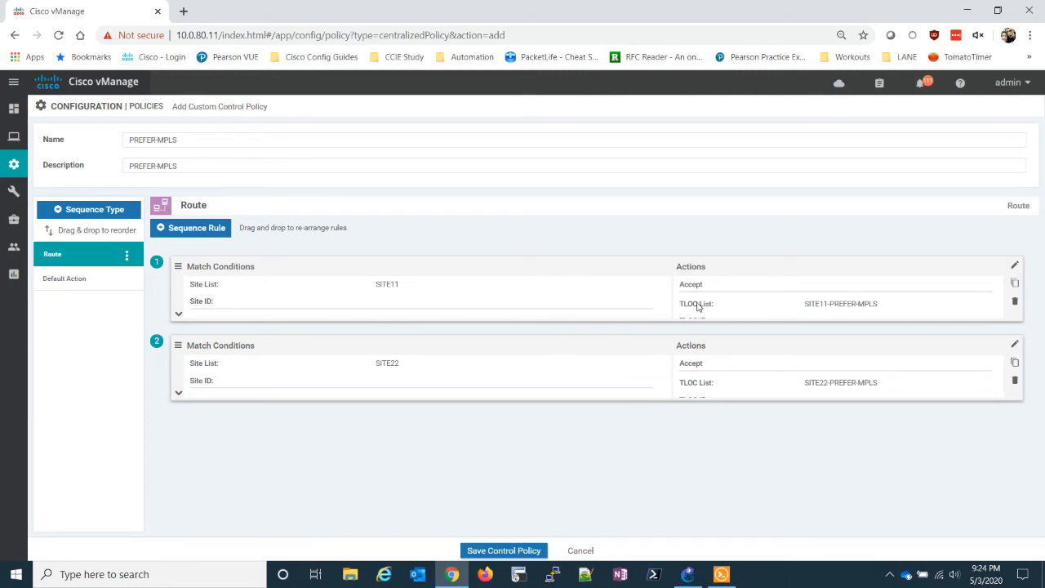
pyautogui.moveTo(886, 312)
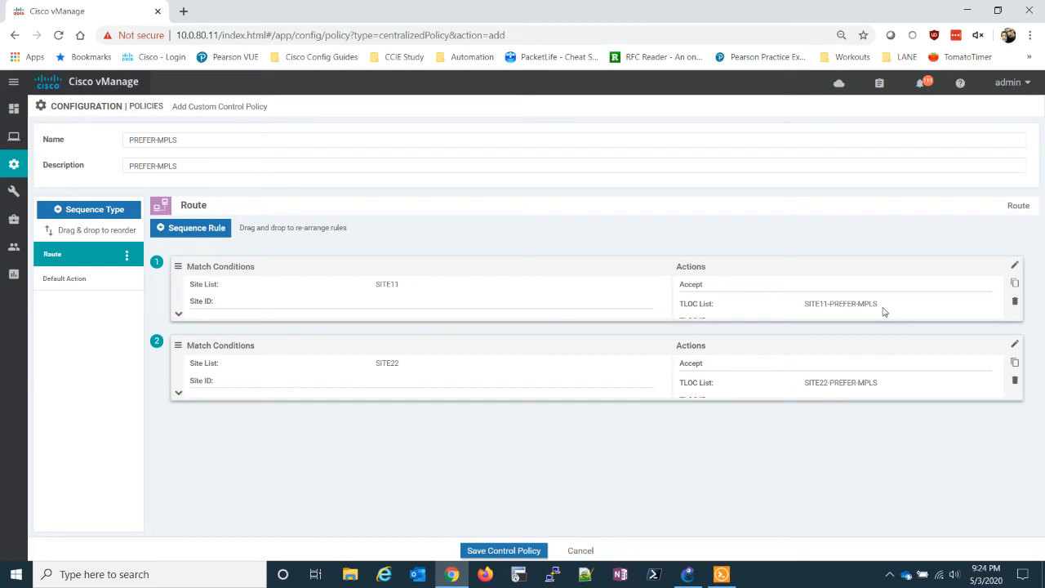
pyautogui.moveTo(340, 297)
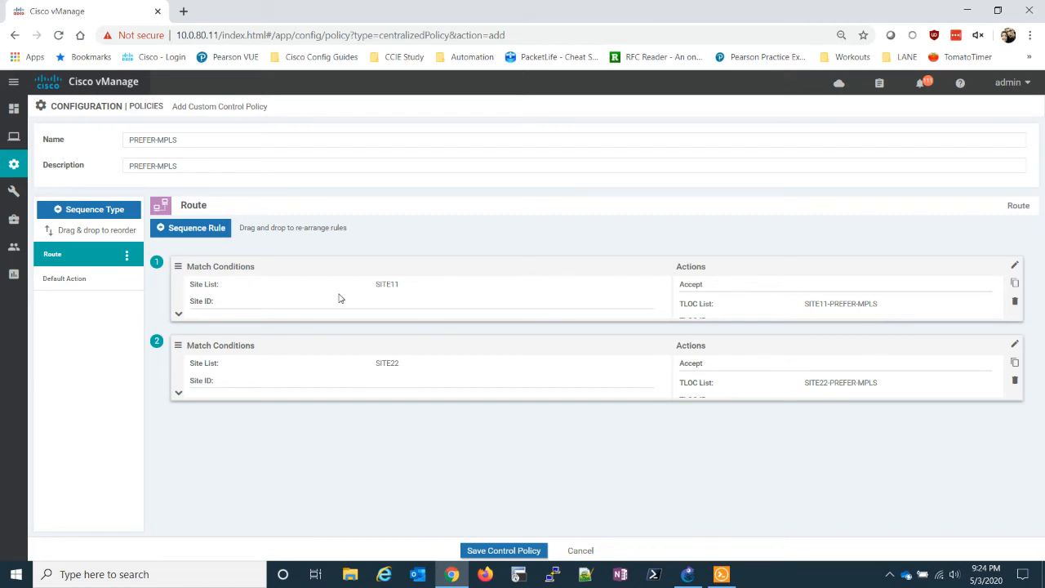
# Set PREFER-MPLS's default action to Accept and save the control policy
pyautogui.click(65, 277)
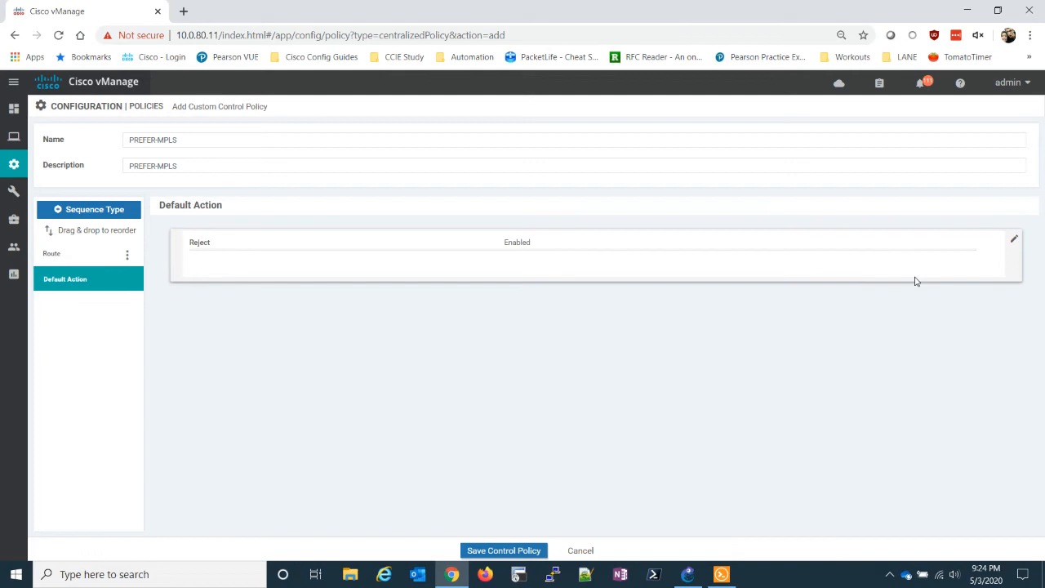
pyautogui.click(1014, 239)
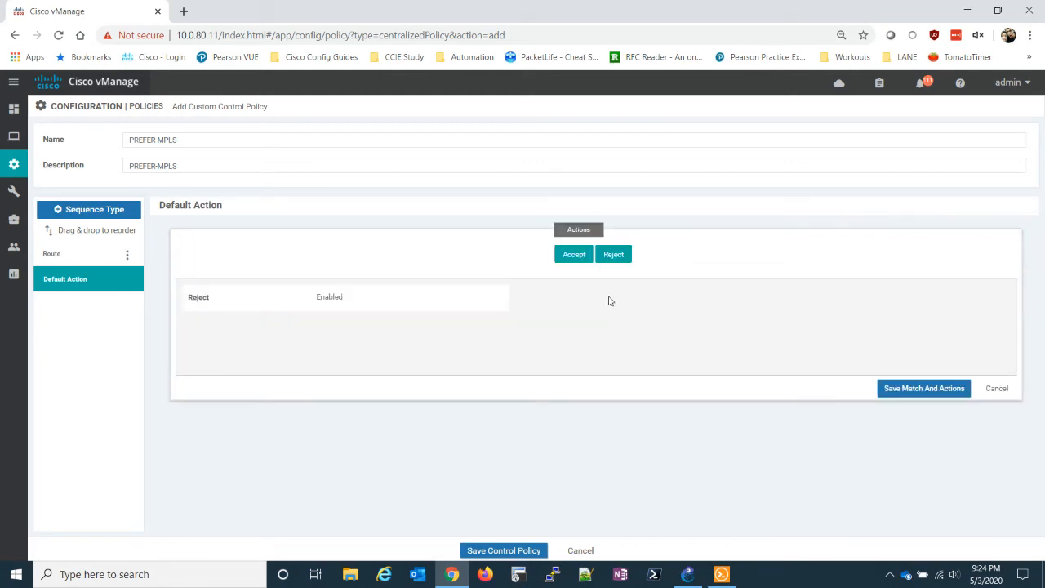
pyautogui.click(575, 255)
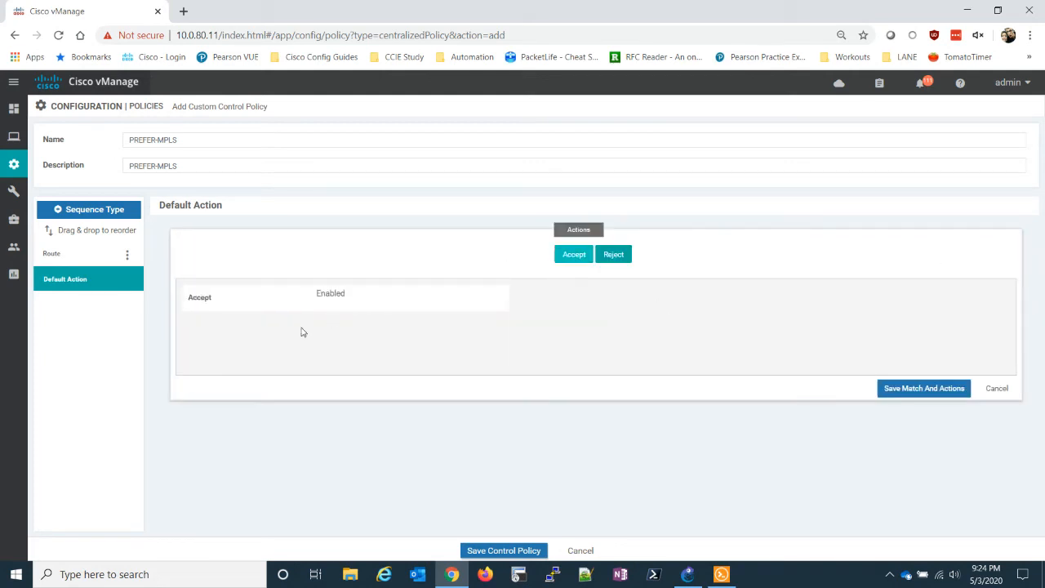
pyautogui.click(924, 388)
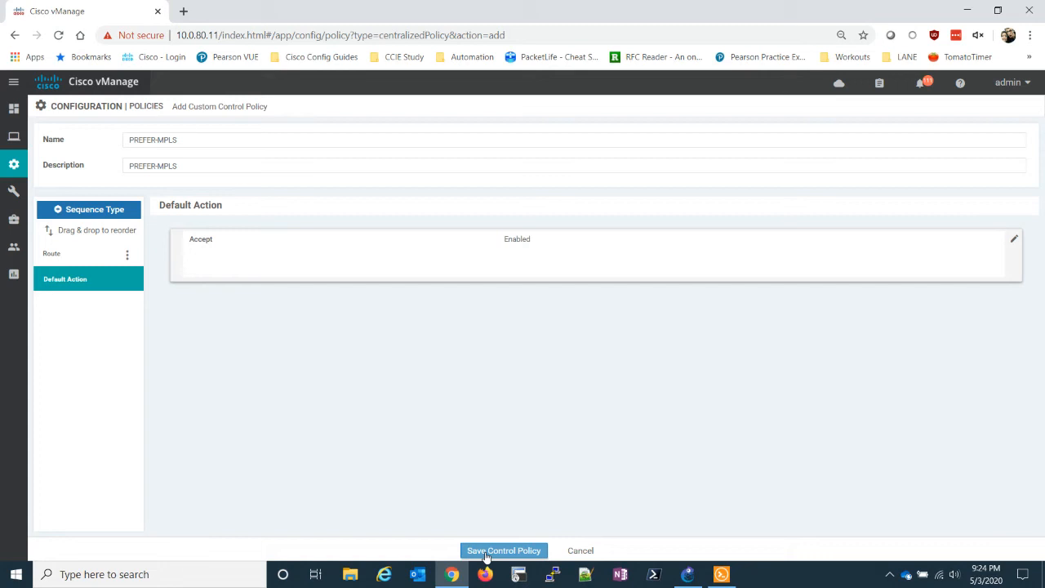
pyautogui.click(503, 549)
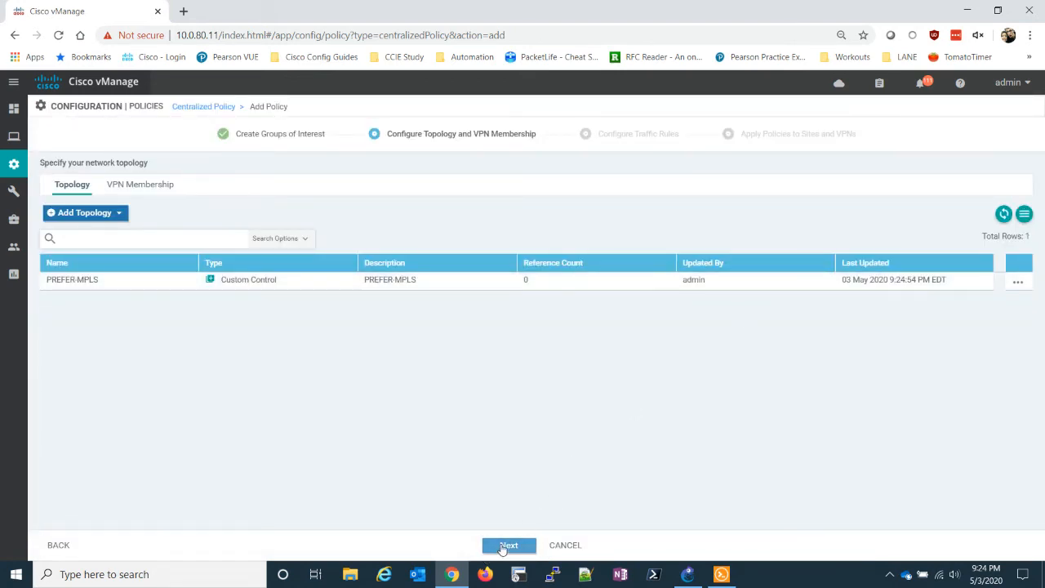
# Advance past the empty traffic rules step to Apply Policies to Sites and VPNs
pyautogui.click(510, 546)
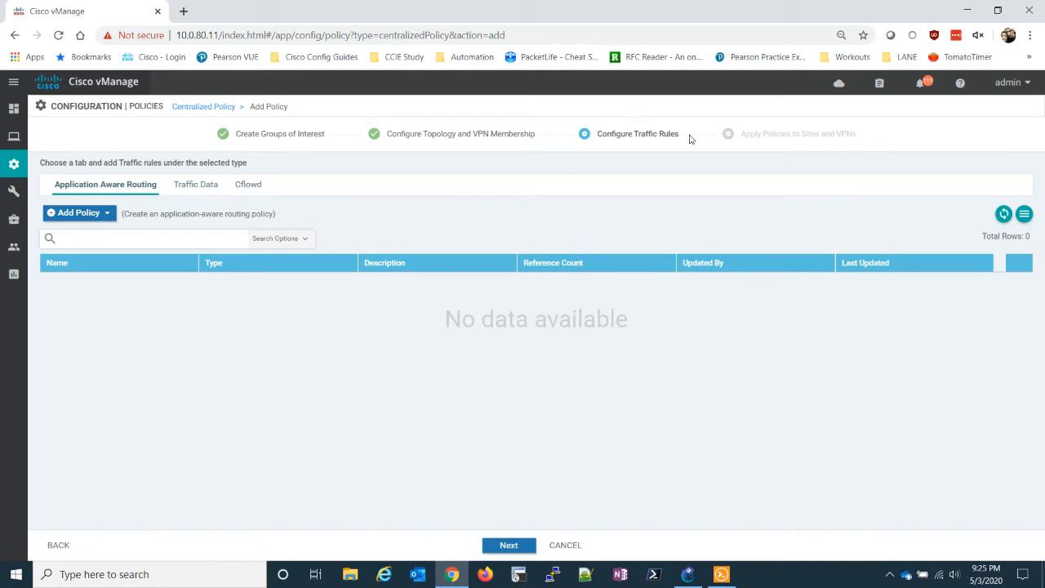
pyautogui.moveTo(340, 291)
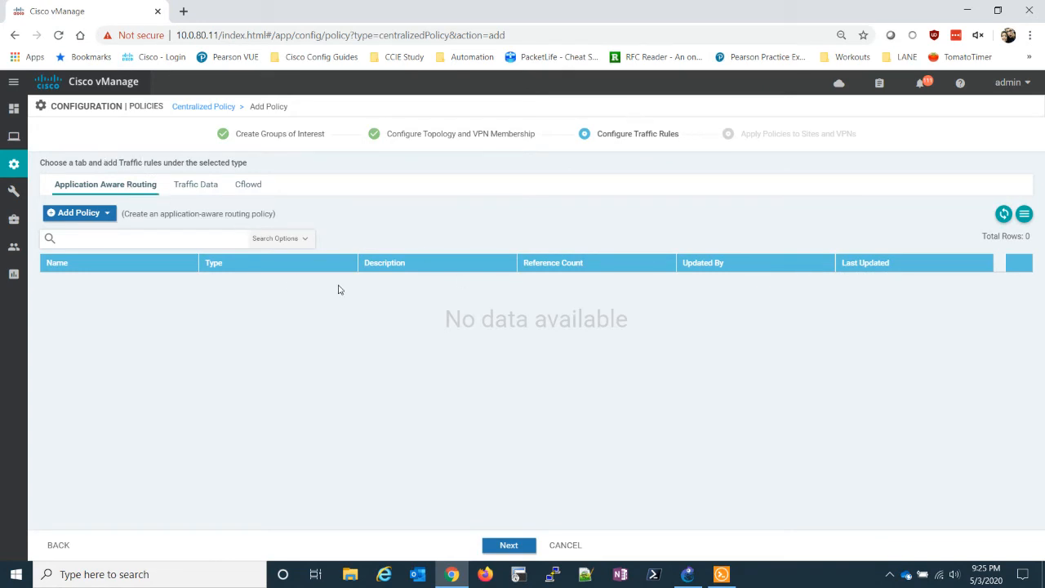
pyautogui.click(510, 545)
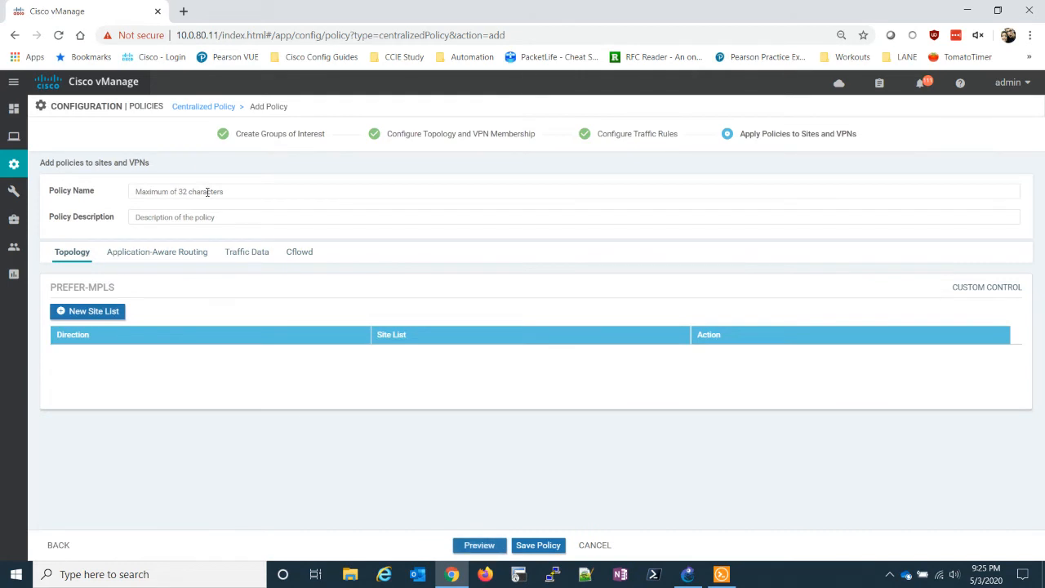
# Enter CENTRAL-POLICY as the centralized policy's name and description
pyautogui.click(571, 191)
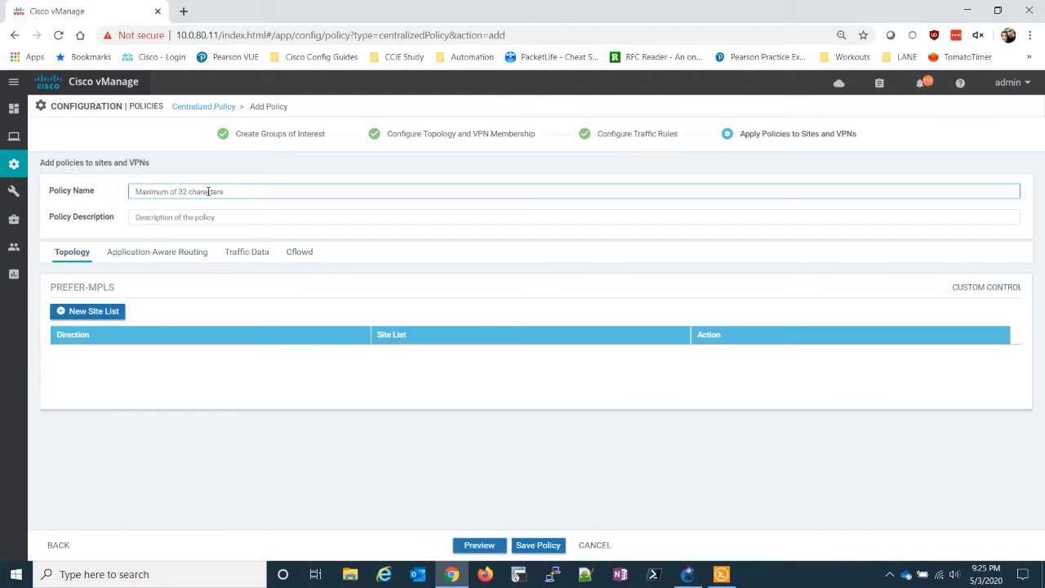
pyautogui.write('CENTRAL-POLICY')
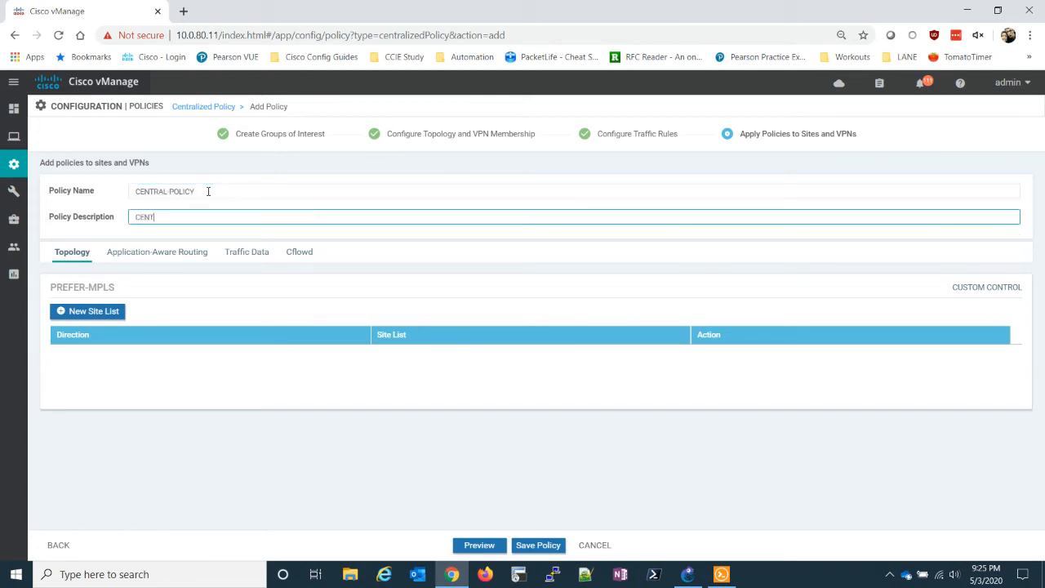
pyautogui.write('RAL-POLICY')
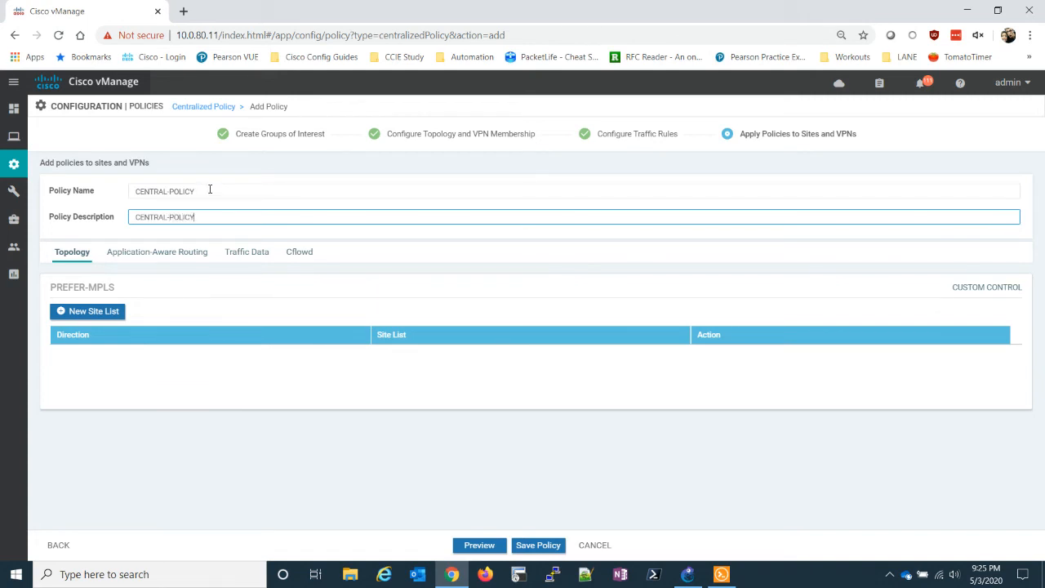
pyautogui.moveTo(307, 214)
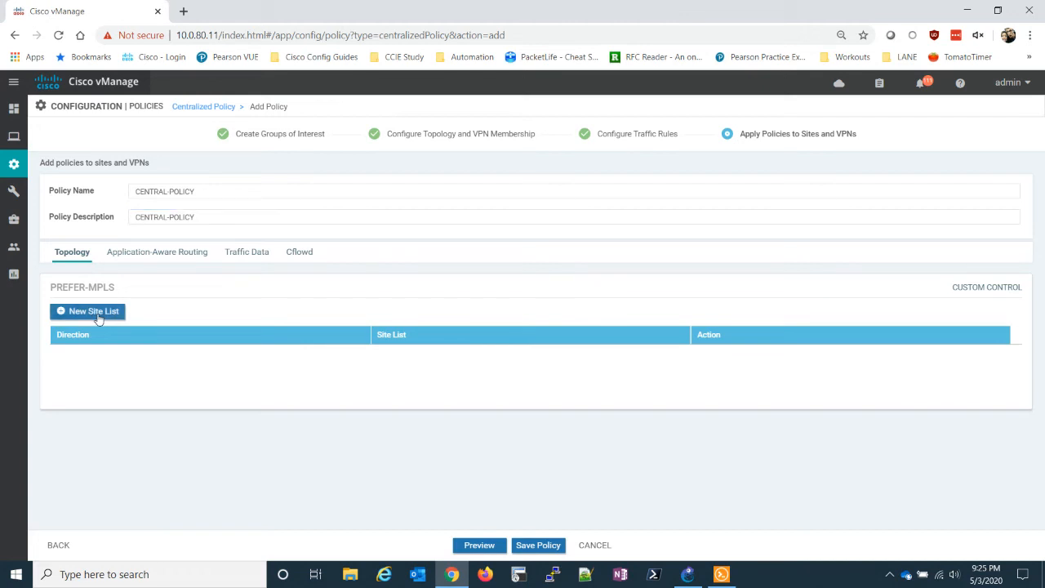
# Start a New Site List for PREFER-MPLS, showing inbound and outbound site list fields
pyautogui.click(89, 310)
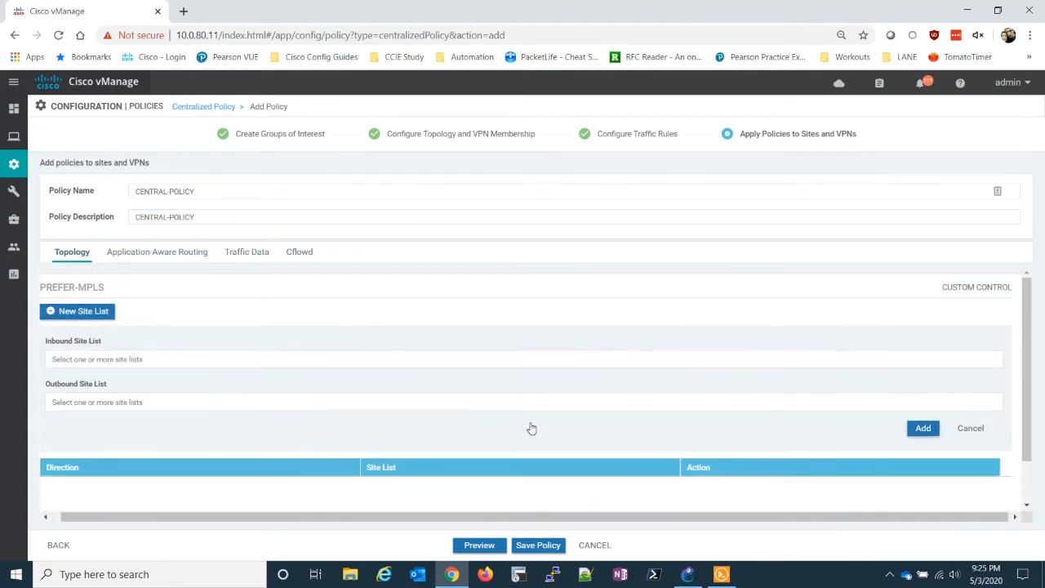
pyautogui.moveTo(529, 461)
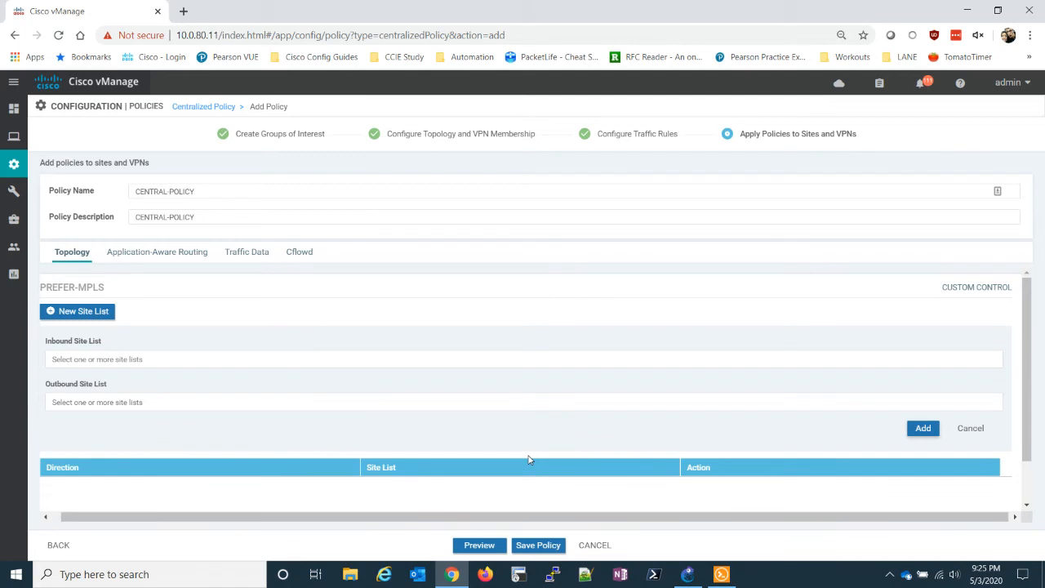
pyautogui.moveTo(404, 392)
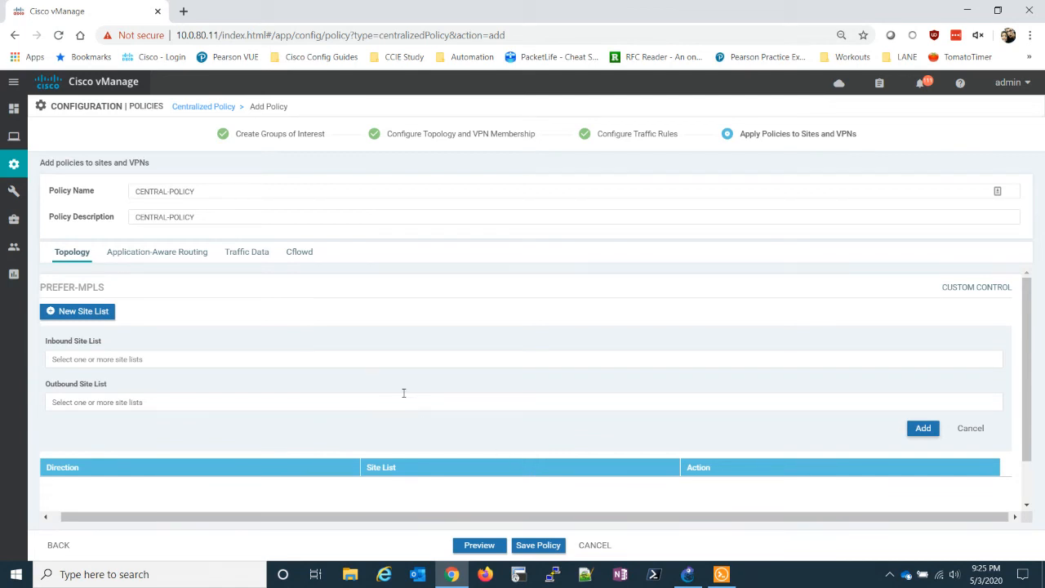
pyautogui.moveTo(49, 341)
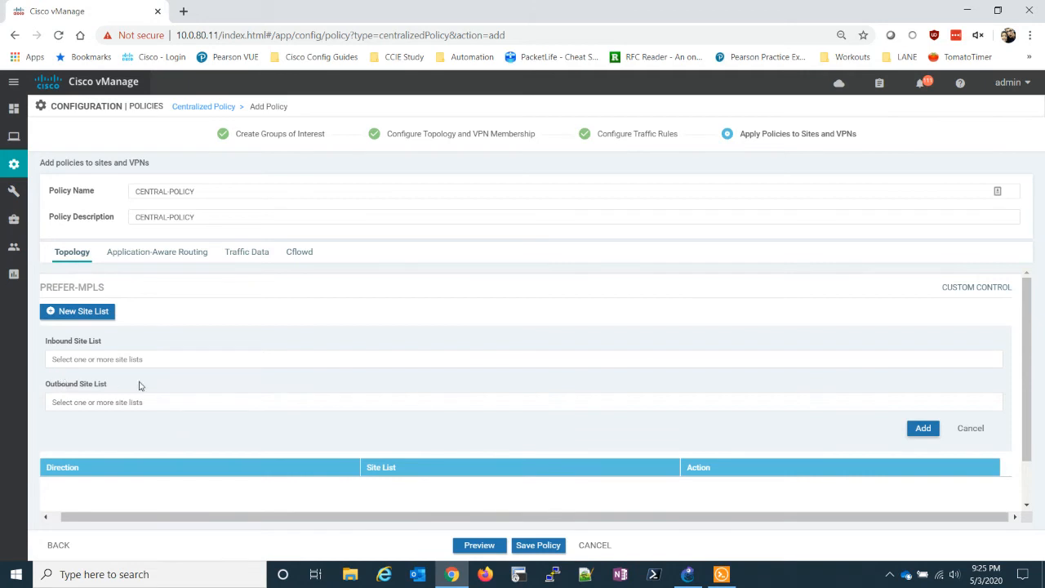
pyautogui.moveTo(689, 575)
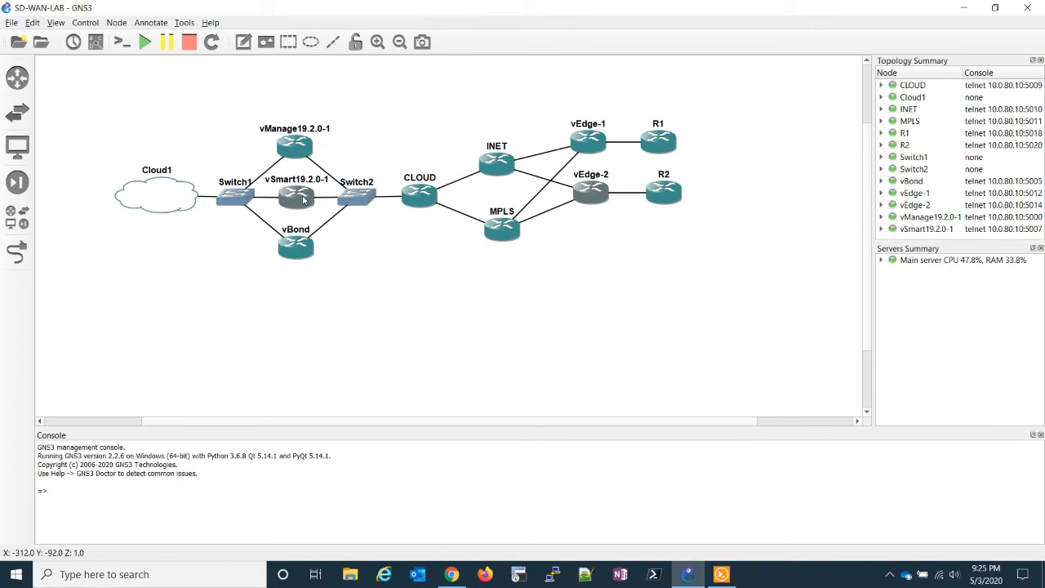
pyautogui.moveTo(776, 283)
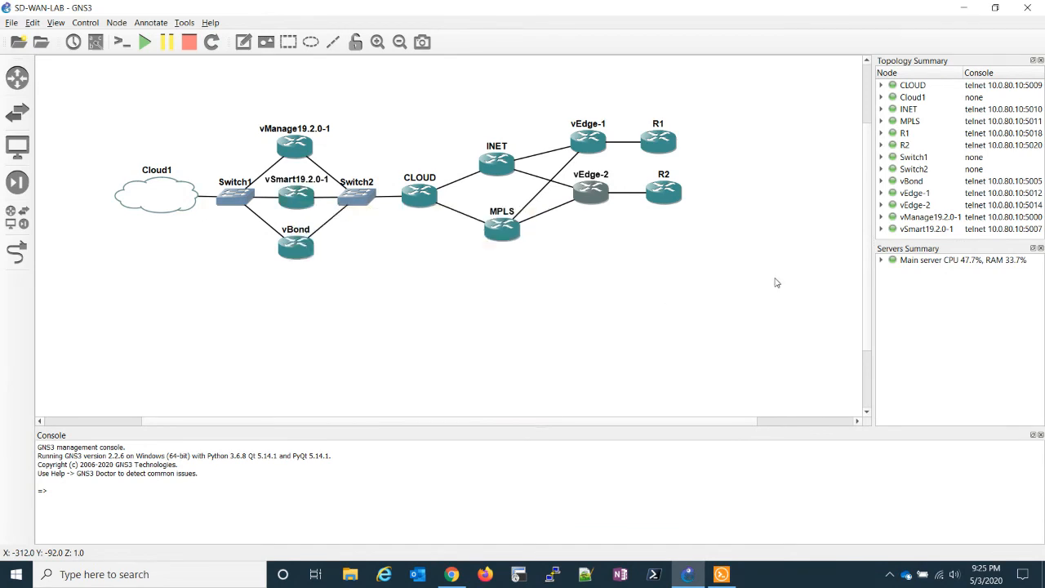
pyautogui.moveTo(294, 193)
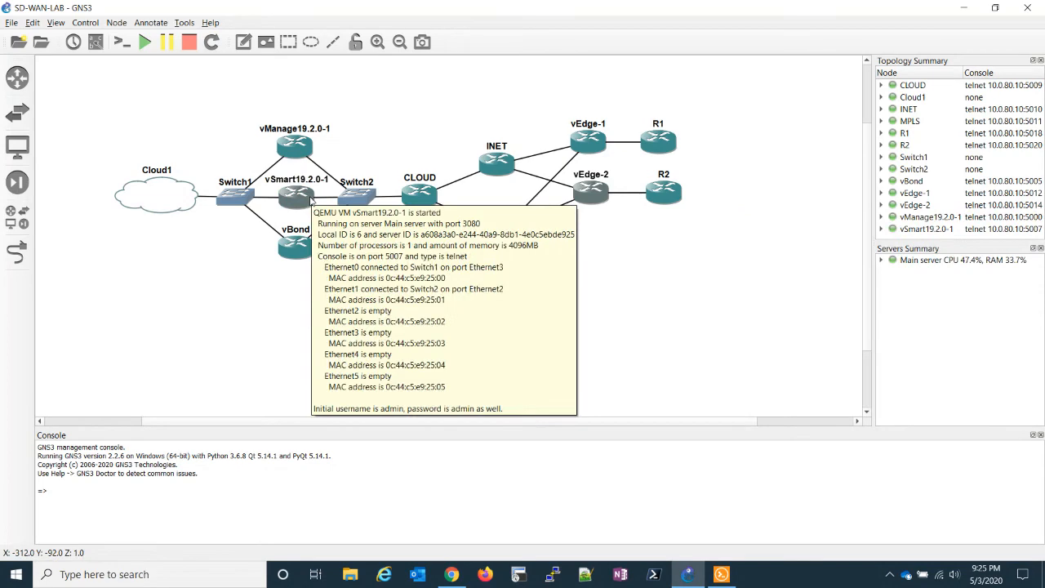
pyautogui.moveTo(591, 196)
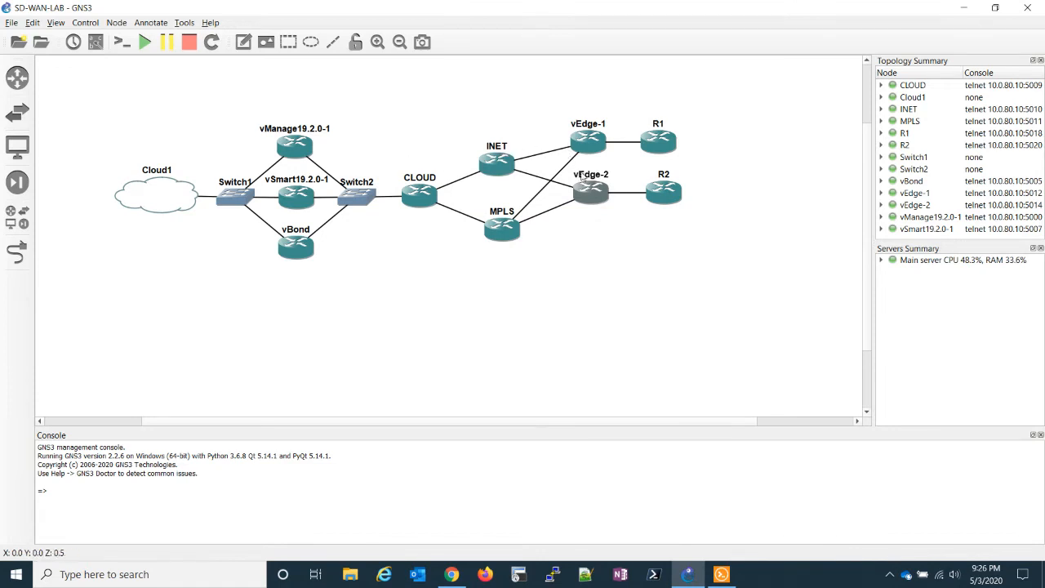
pyautogui.moveTo(588, 141)
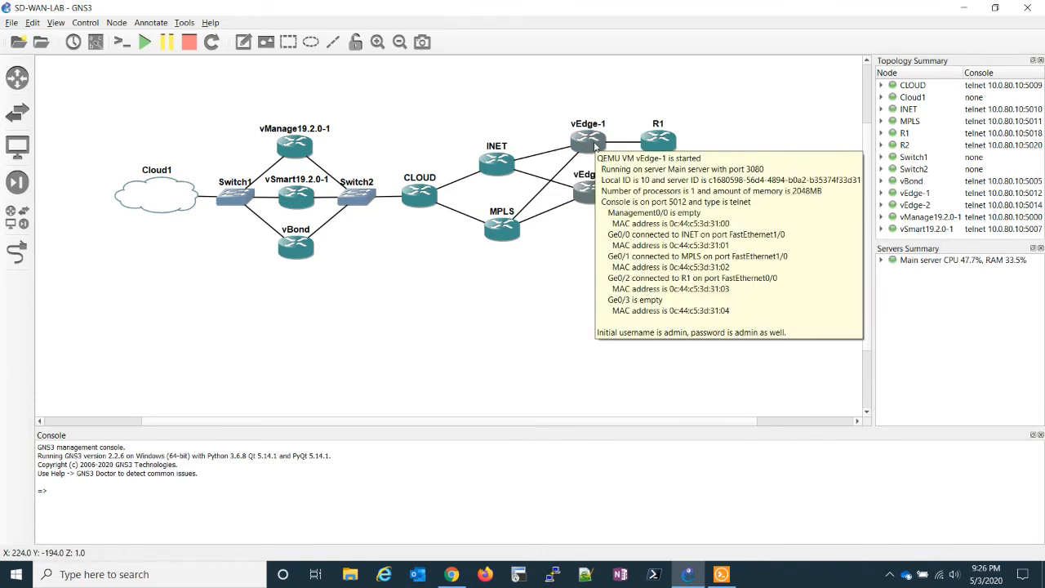
pyautogui.click(451, 575)
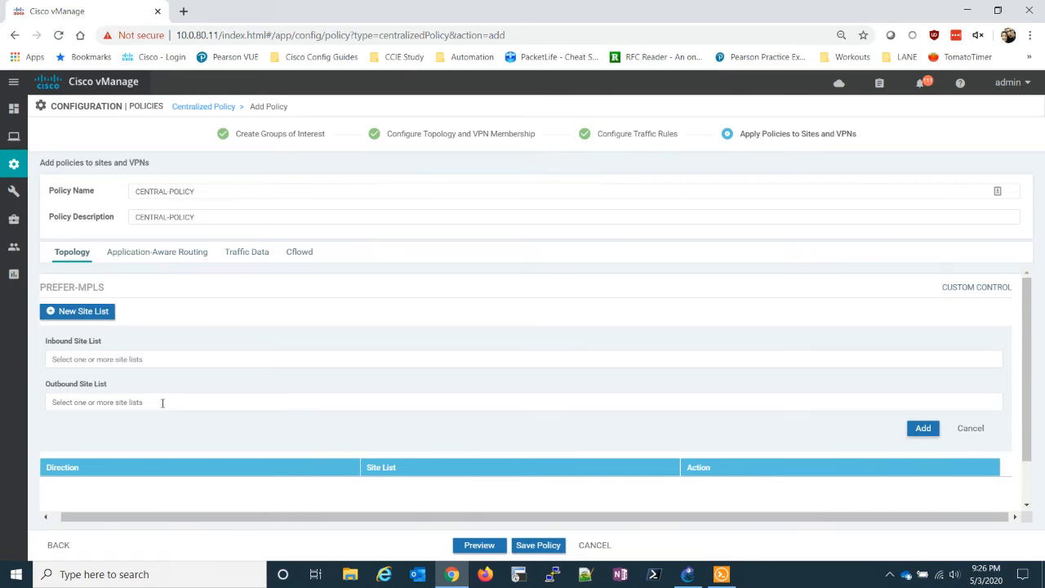
# Apply PREFER-MPLS outbound to the BRANCH site list and save CENTRAL-POLICY
pyautogui.click(522, 402)
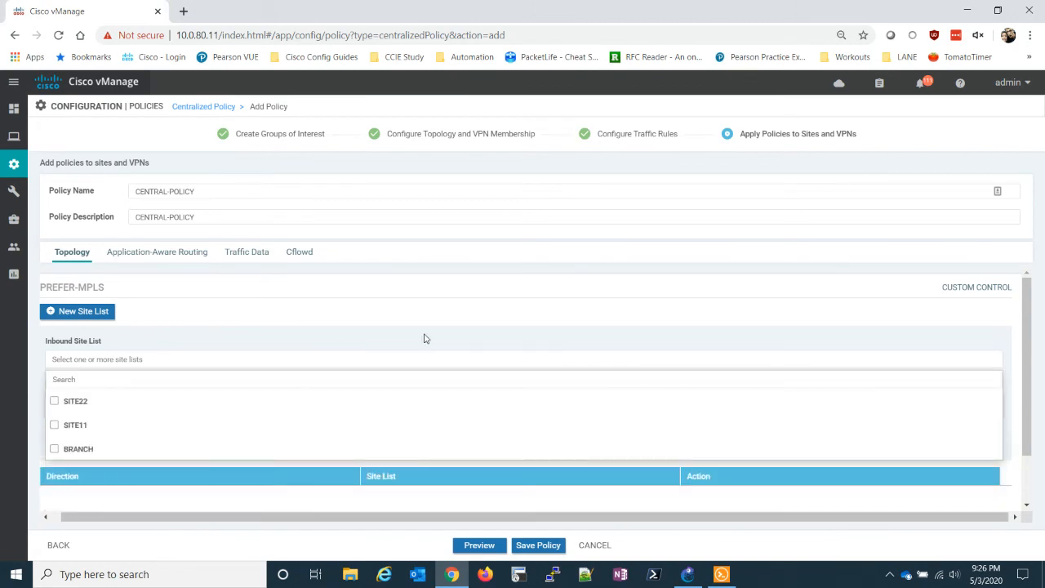
pyautogui.click(79, 448)
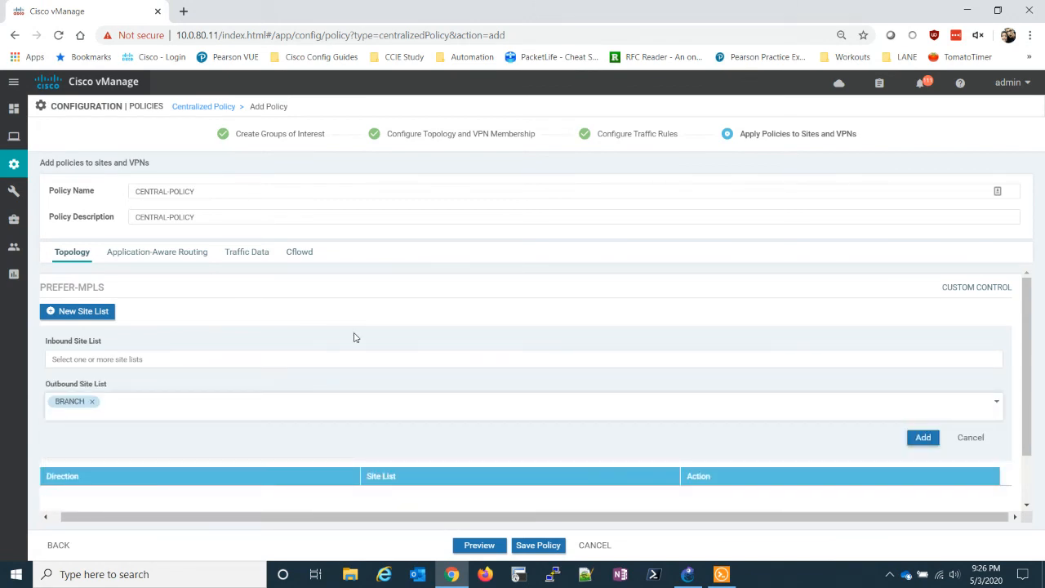
pyautogui.moveTo(376, 330)
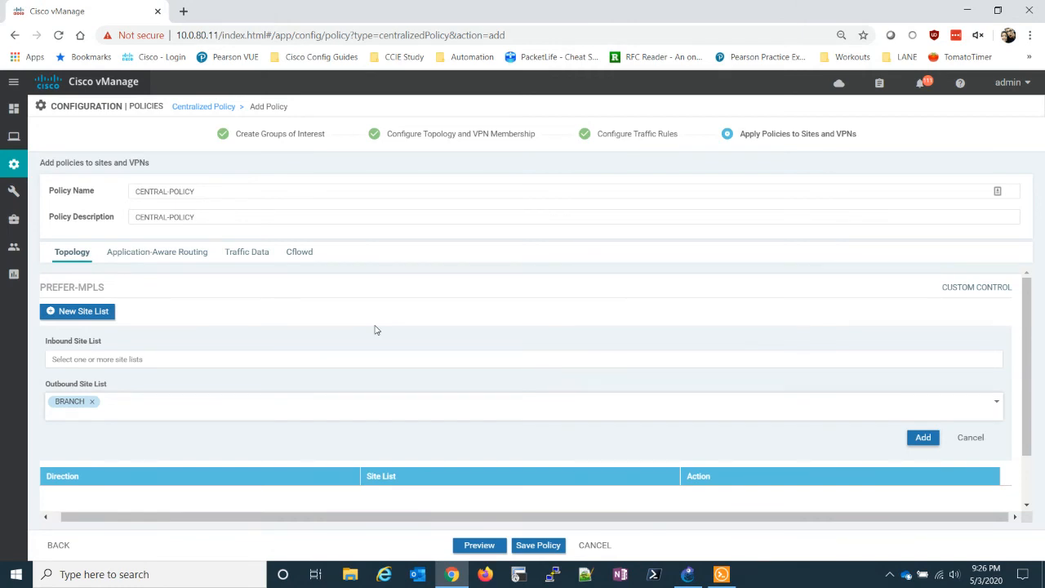
pyautogui.moveTo(1019, 363)
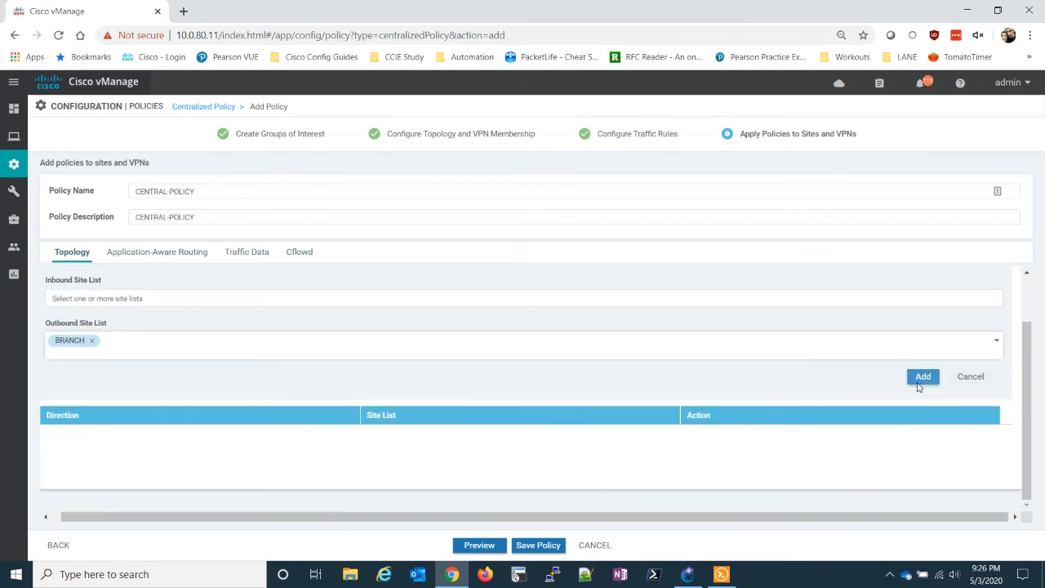
pyautogui.click(922, 376)
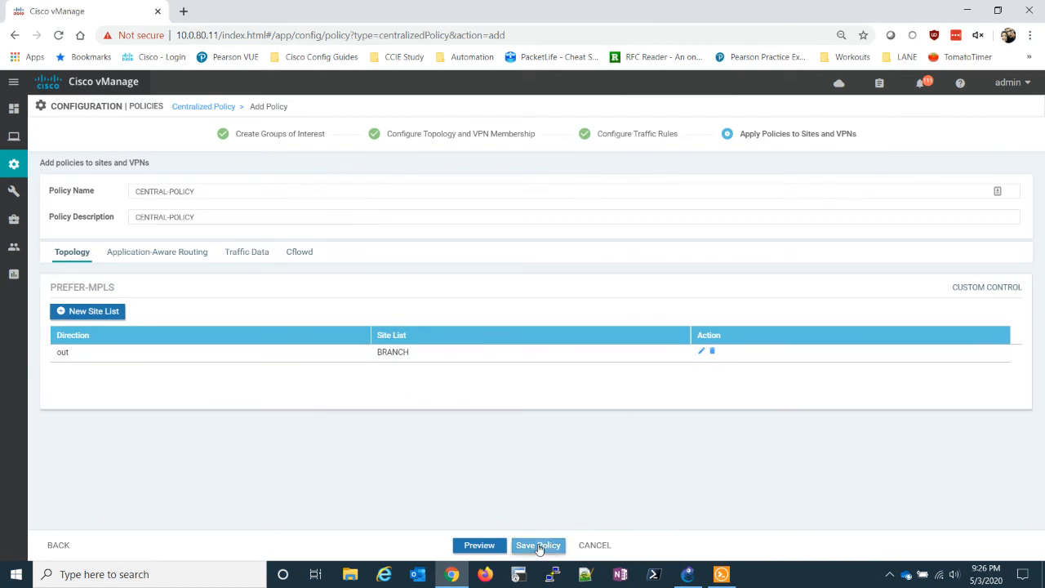
pyautogui.click(539, 545)
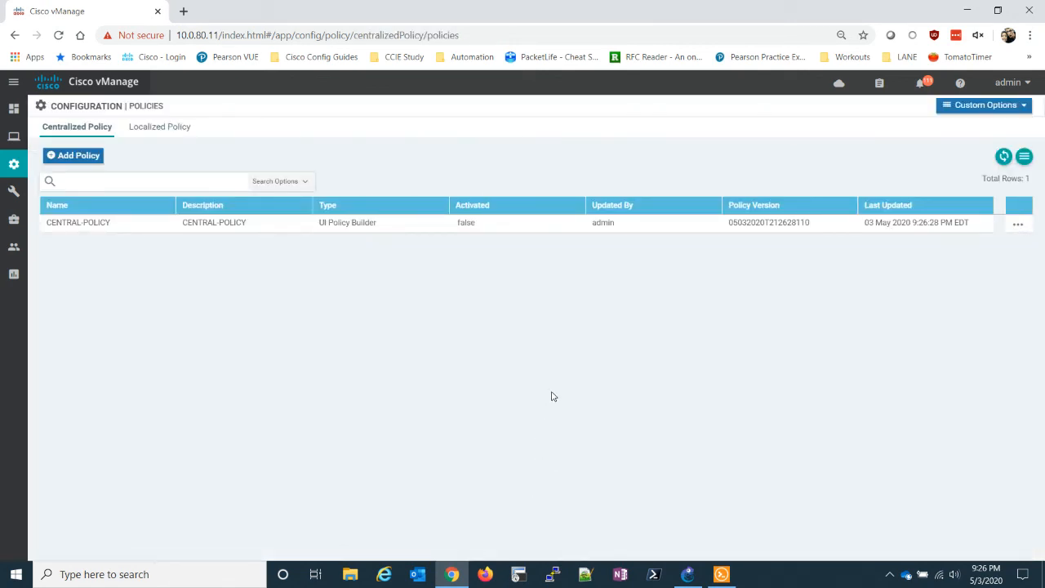
pyautogui.moveTo(607, 320)
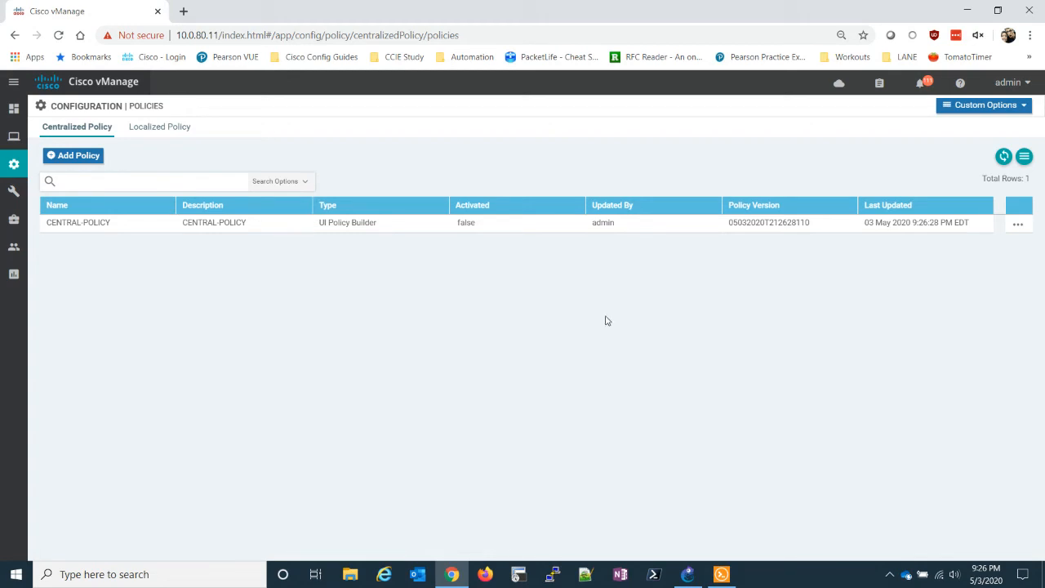
pyautogui.moveTo(595, 280)
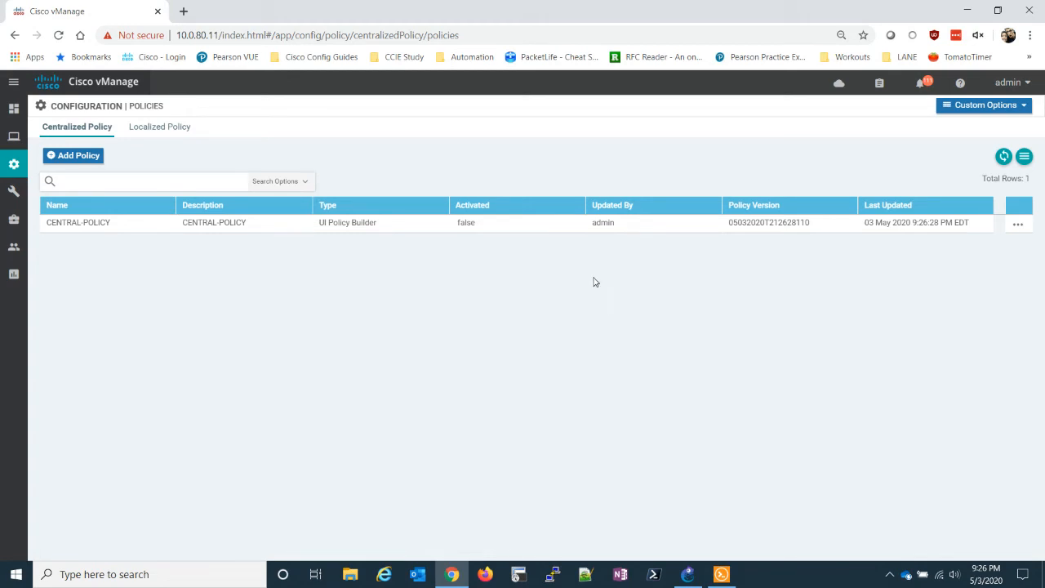
# Activate CENTRAL-POLICY from its row menu and confirm the push to vSmart 1.1.1.2
pyautogui.click(1019, 224)
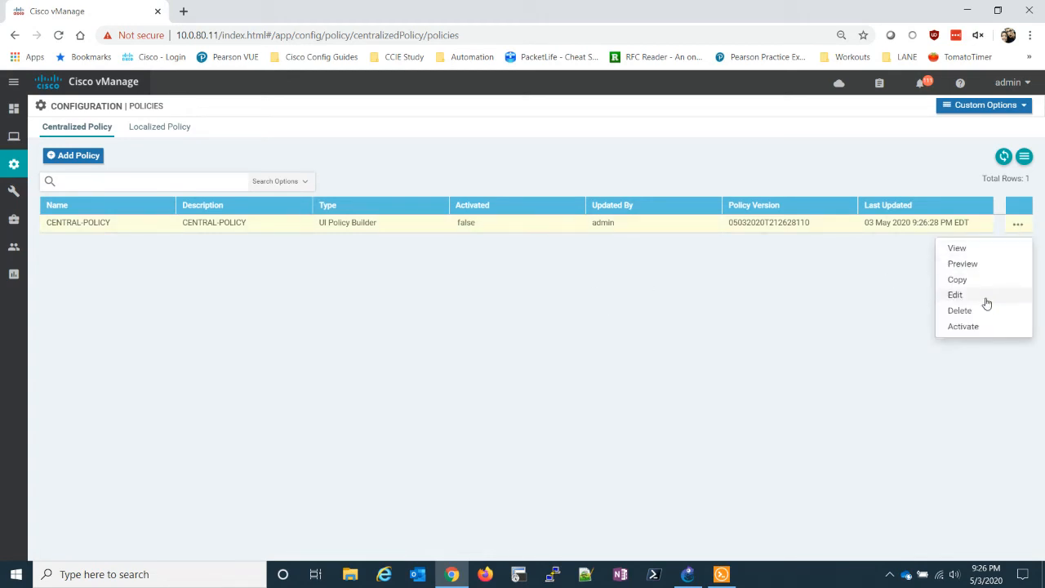
pyautogui.click(964, 326)
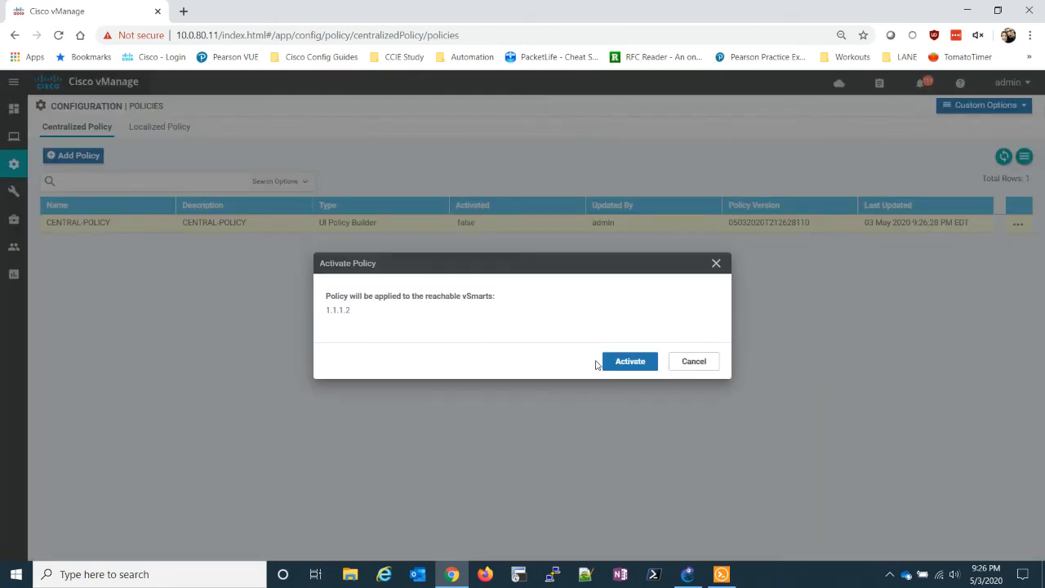
pyautogui.moveTo(457, 302)
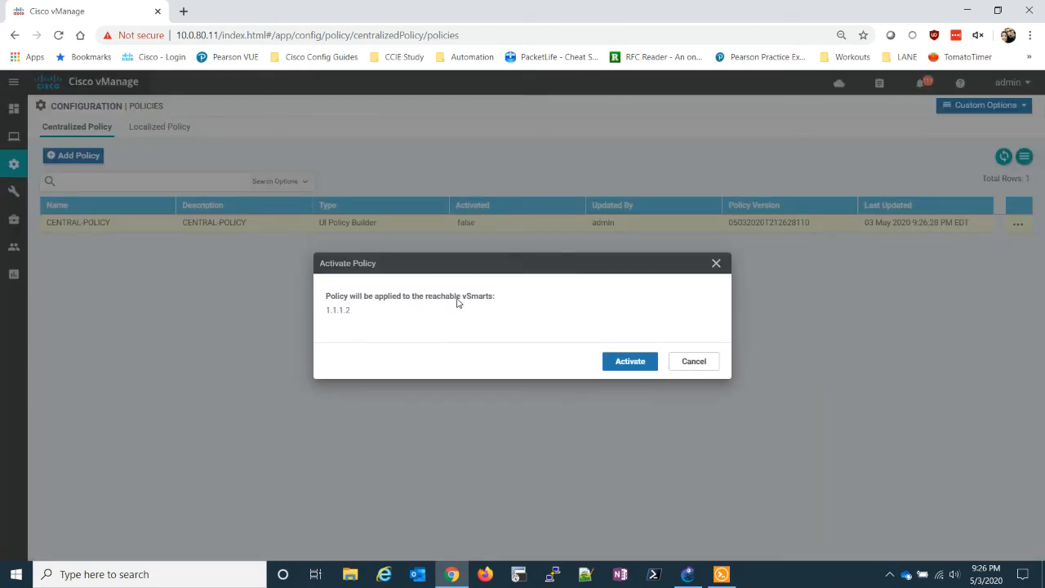
pyautogui.click(631, 361)
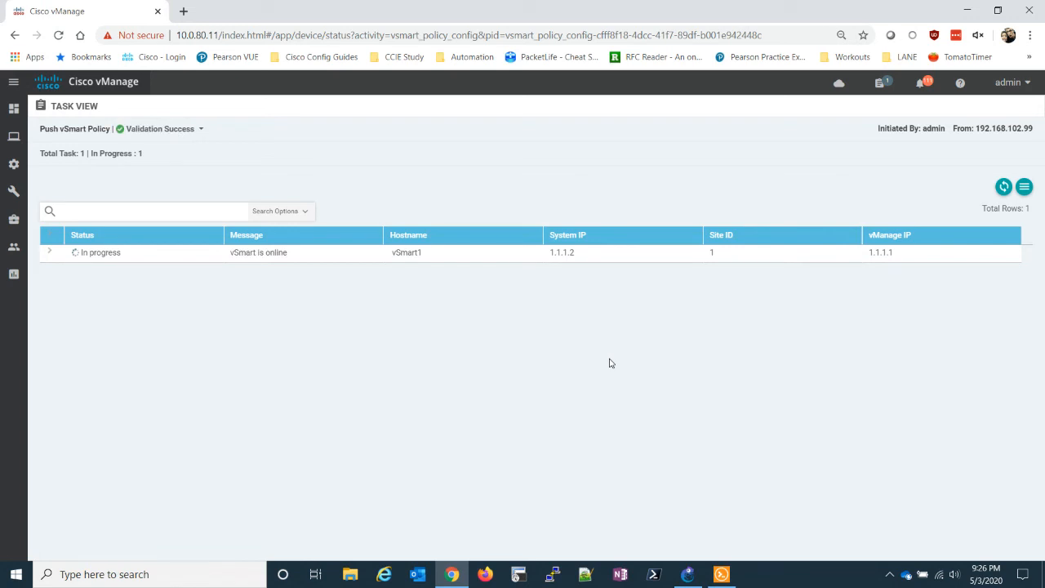
pyautogui.moveTo(901, 320)
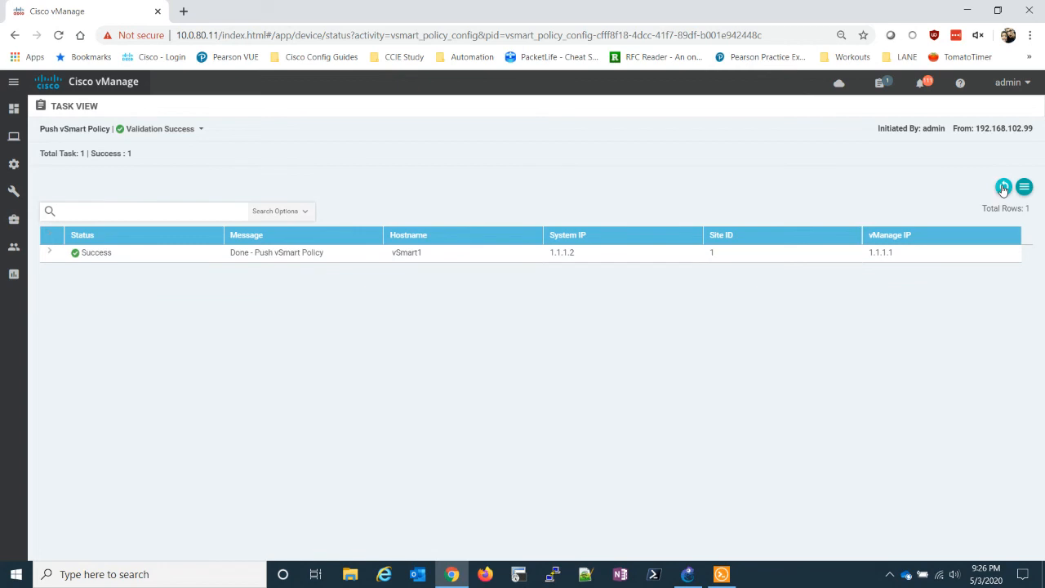
pyautogui.moveTo(963, 215)
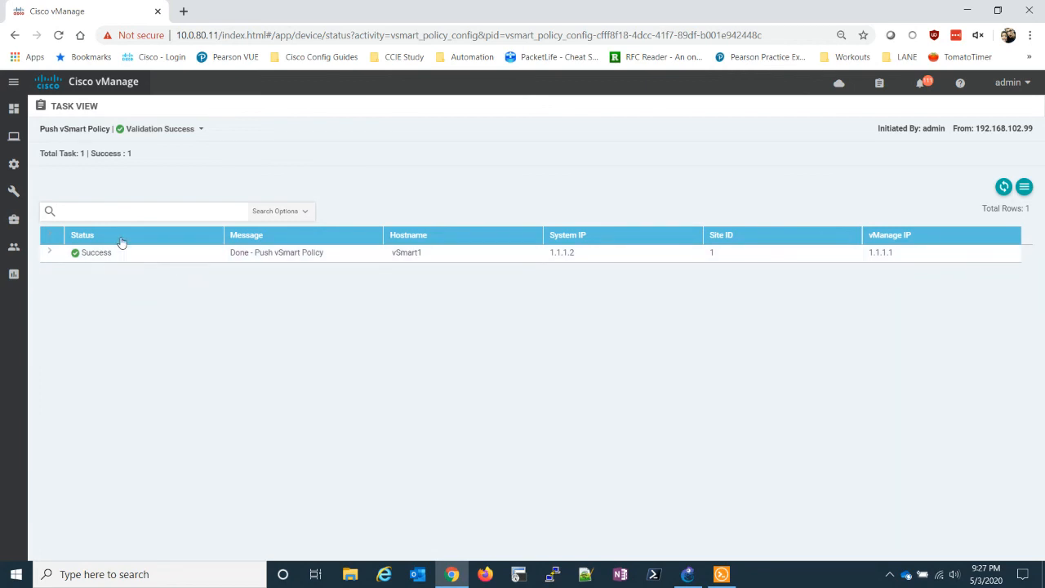
# Return to the vEdge-2 terminal once the vSmart1 policy push shows Success
pyautogui.click(721, 575)
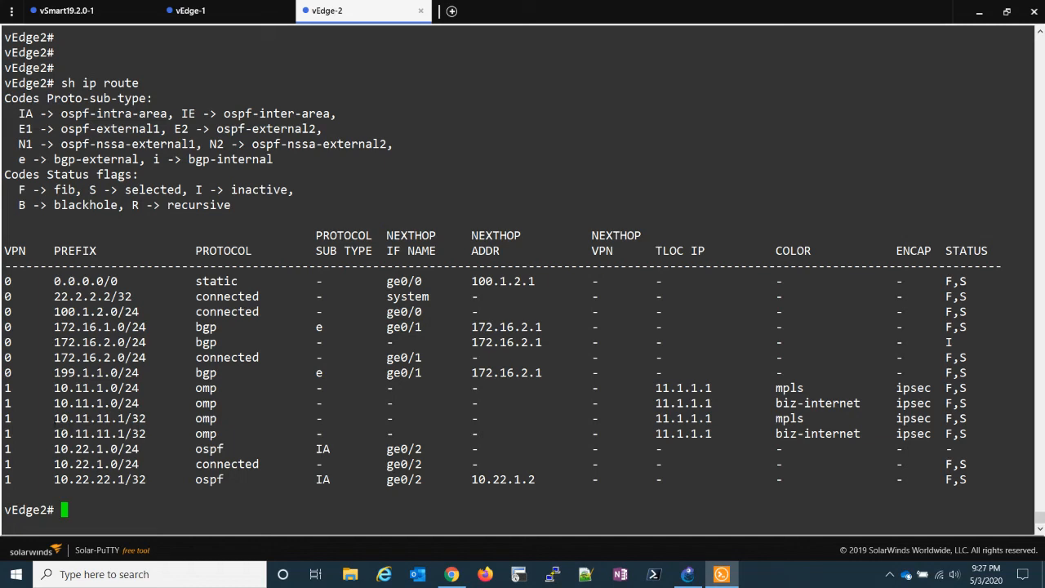
# Highlight the old biz-internet 10.11.1.0/24 route, then rerun 'sh ip route' on vEdge-2 showing mpls-only routes
pyautogui.doubleClick(100, 418)
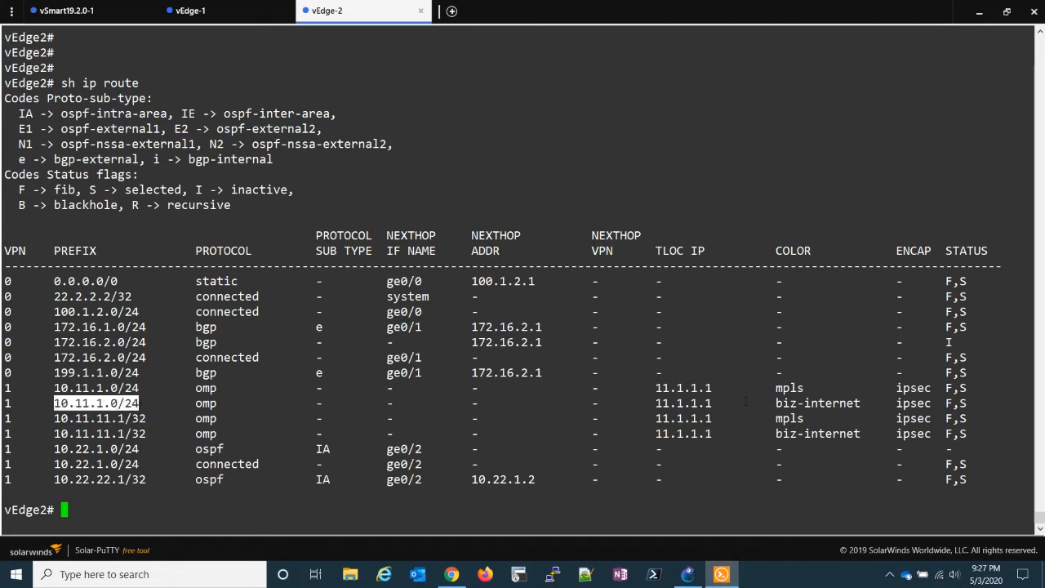
pyautogui.doubleClick(817, 402)
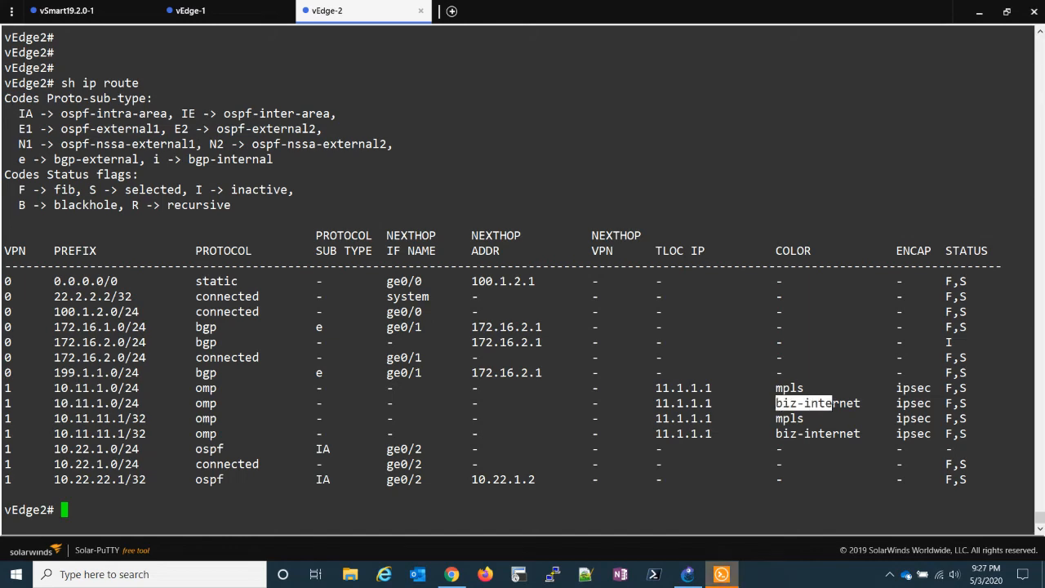
pyautogui.write('sh ip route')
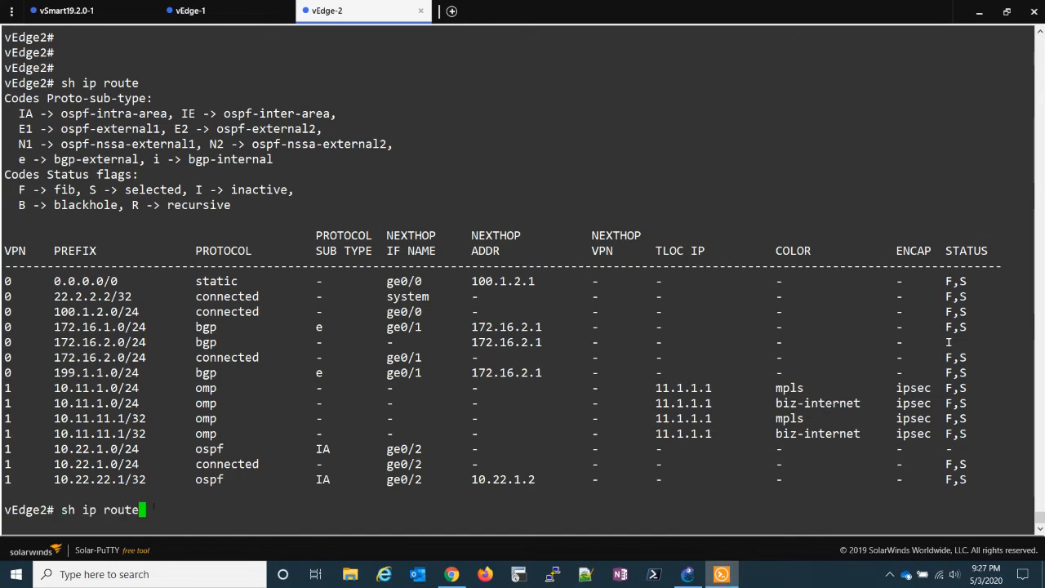
pyautogui.press('Return')
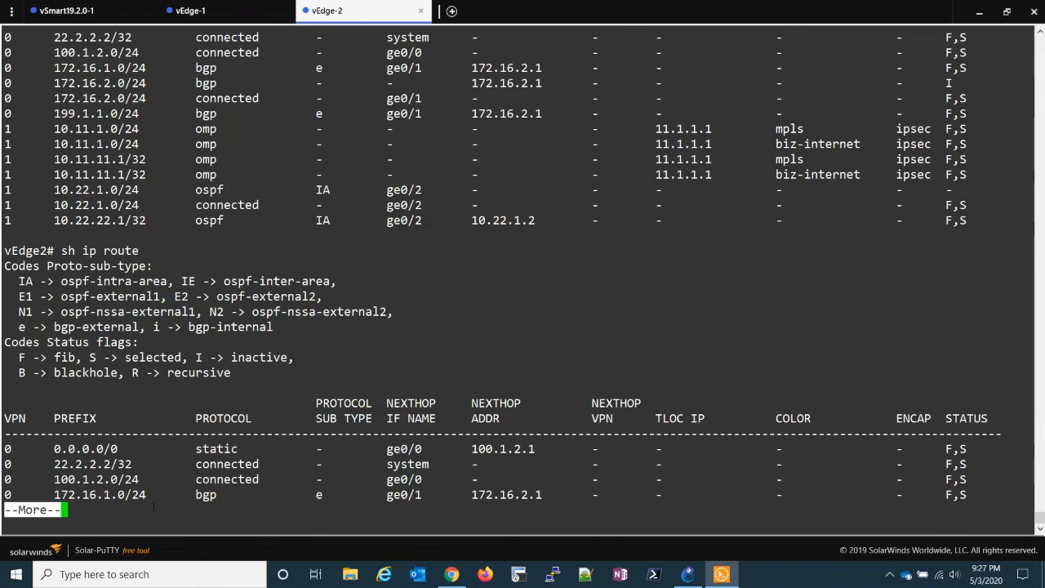
pyautogui.press('space')
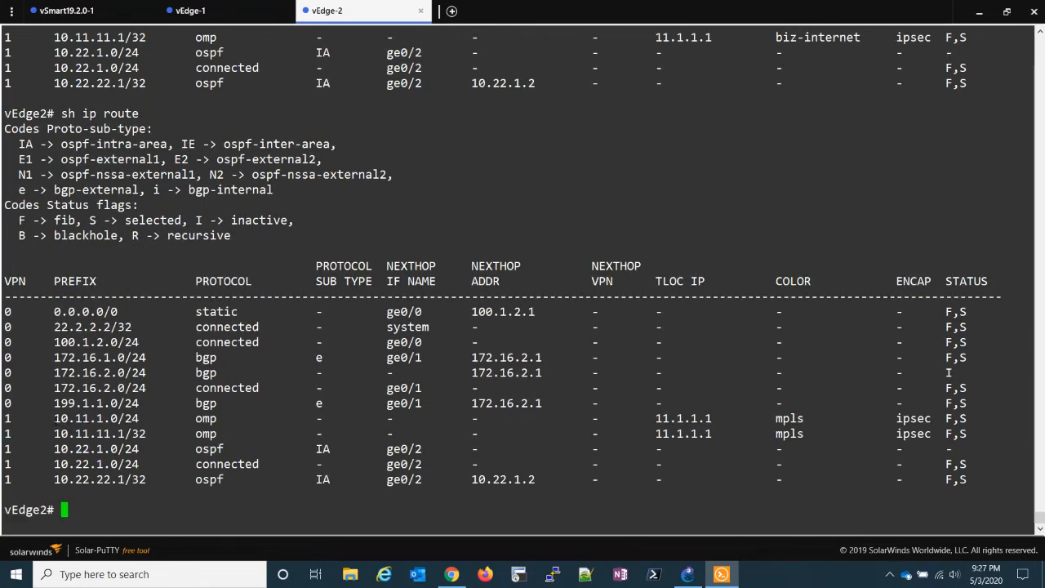
pyautogui.doubleClick(95, 418)
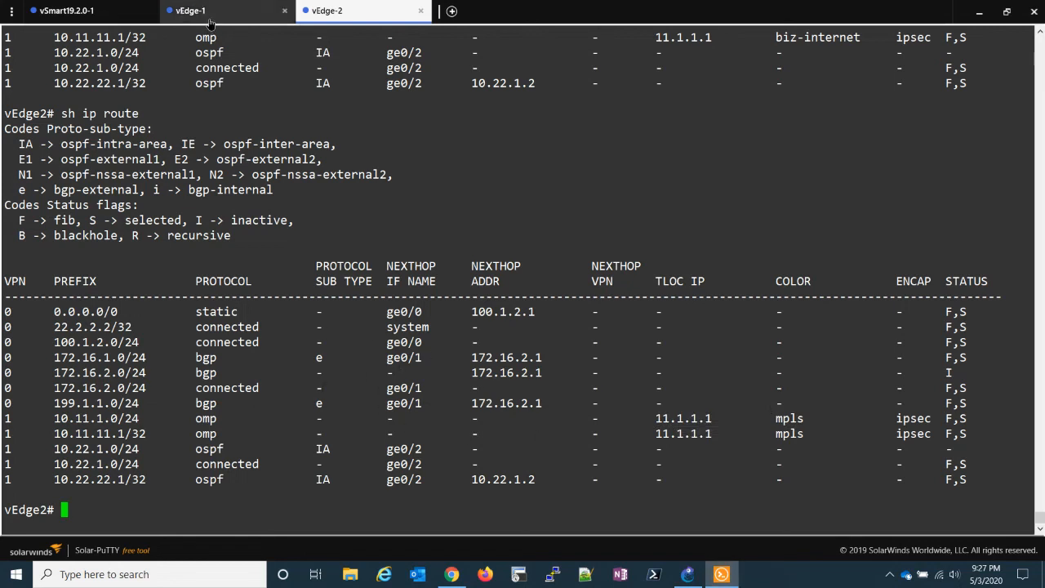
# Run 'sh ip route' on vEdge-1 showing the 10.22.x routes via 22.2.2.2 over mpls only
pyautogui.click(190, 9)
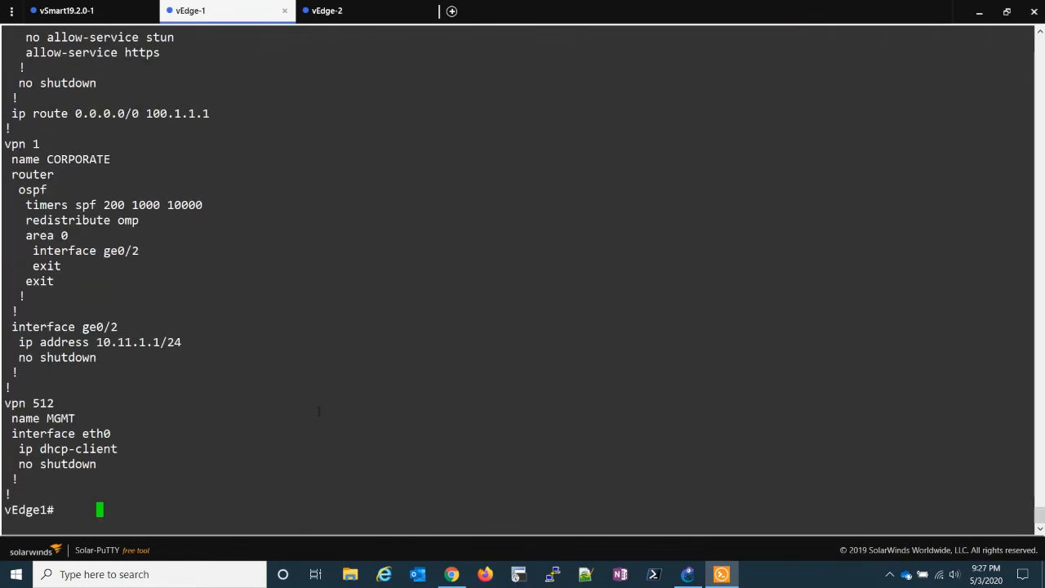
pyautogui.write('sh ip route')
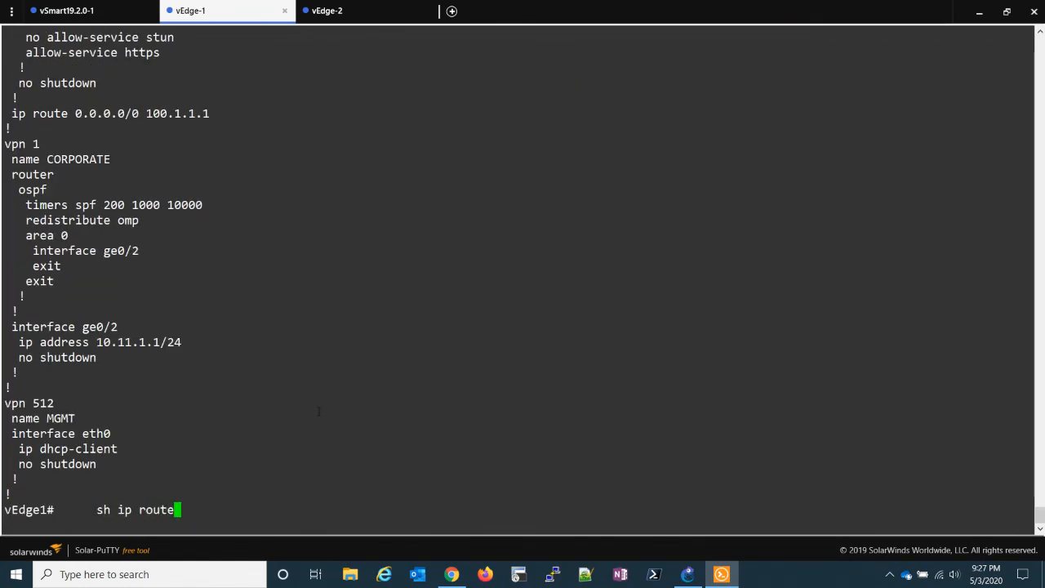
pyautogui.press('Return')
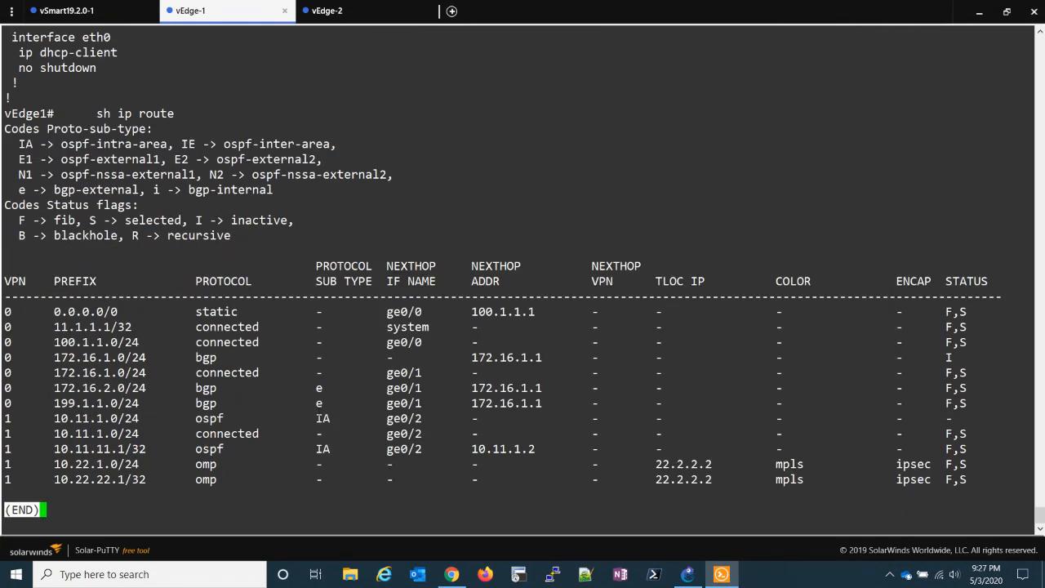
pyautogui.press('q')
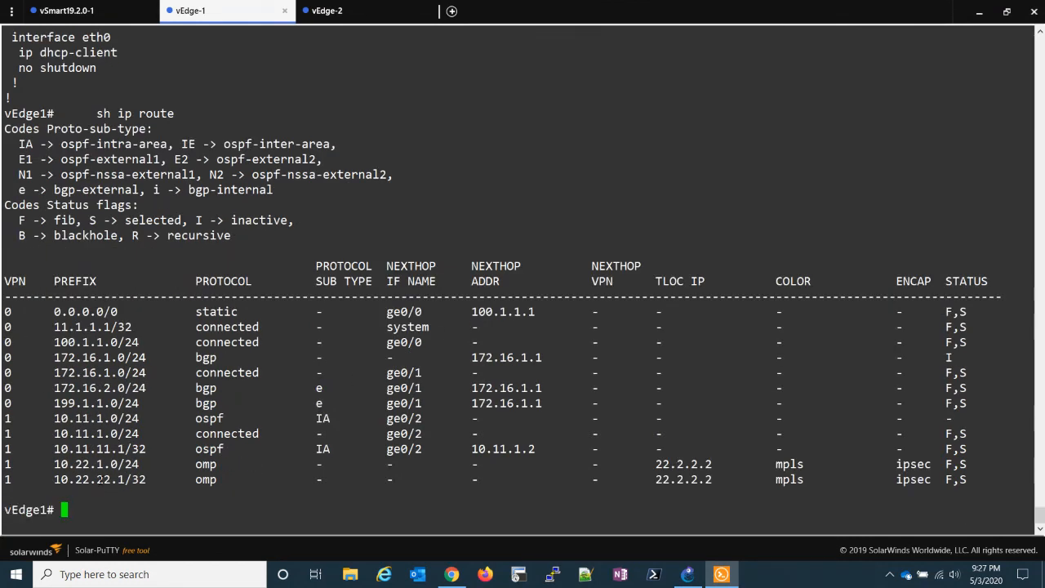
pyautogui.doubleClick(94, 463)
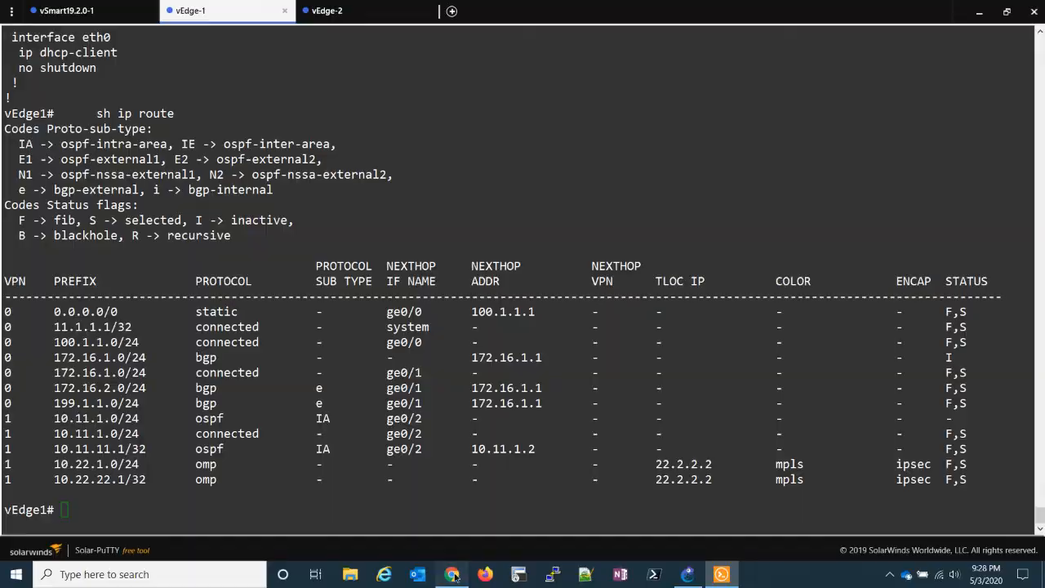
# From Monitor > Network, select vEdge1 and reach its Troubleshooting Simulate Flows tool
pyautogui.click(451, 575)
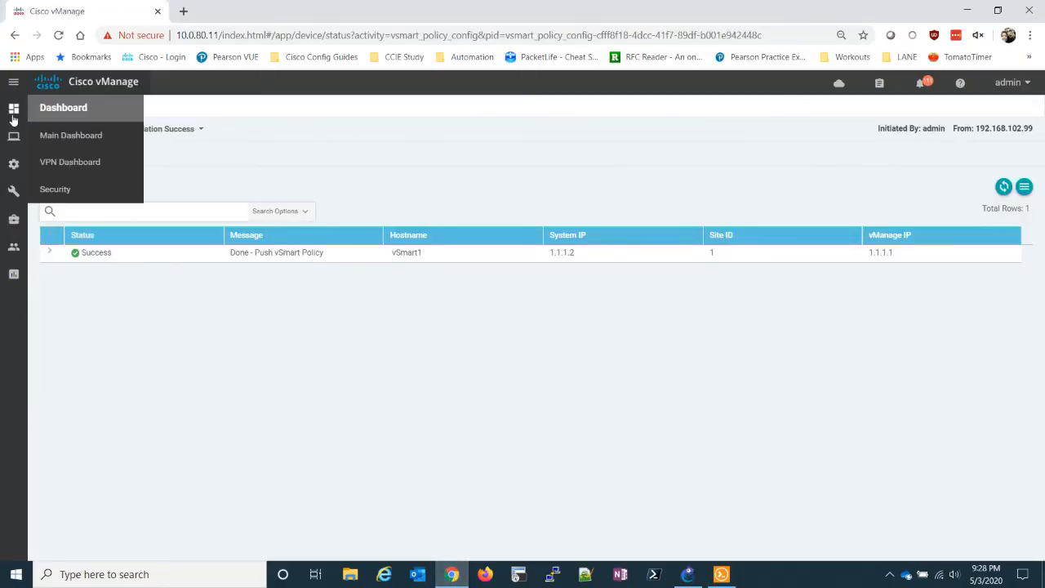
pyautogui.click(13, 137)
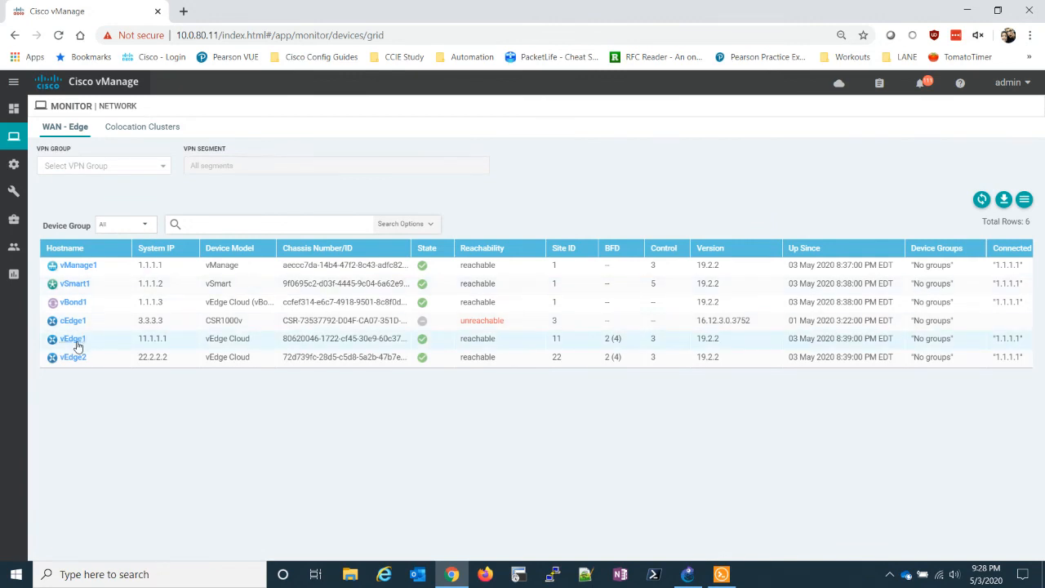
pyautogui.click(72, 338)
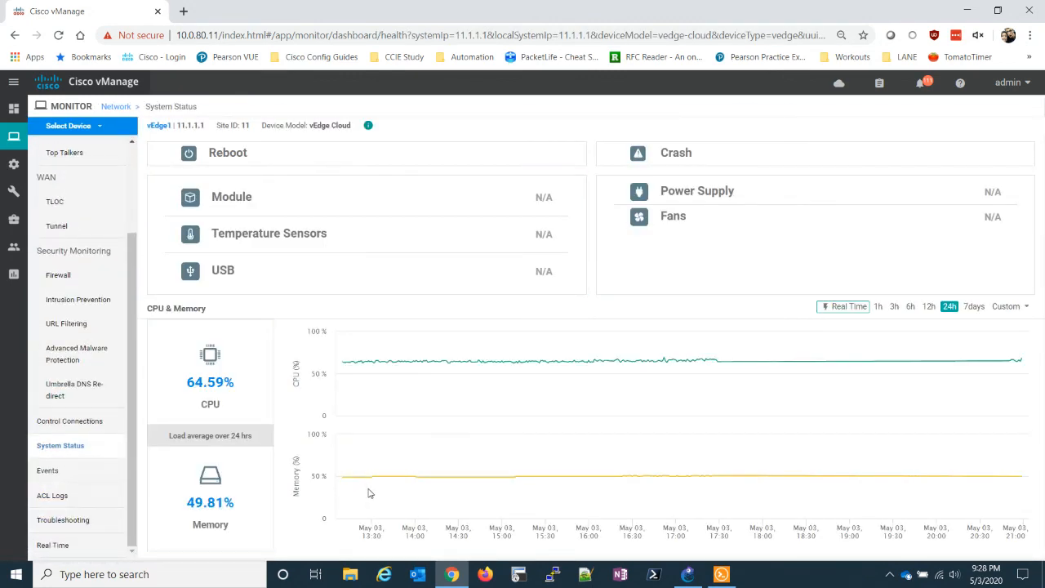
pyautogui.click(62, 519)
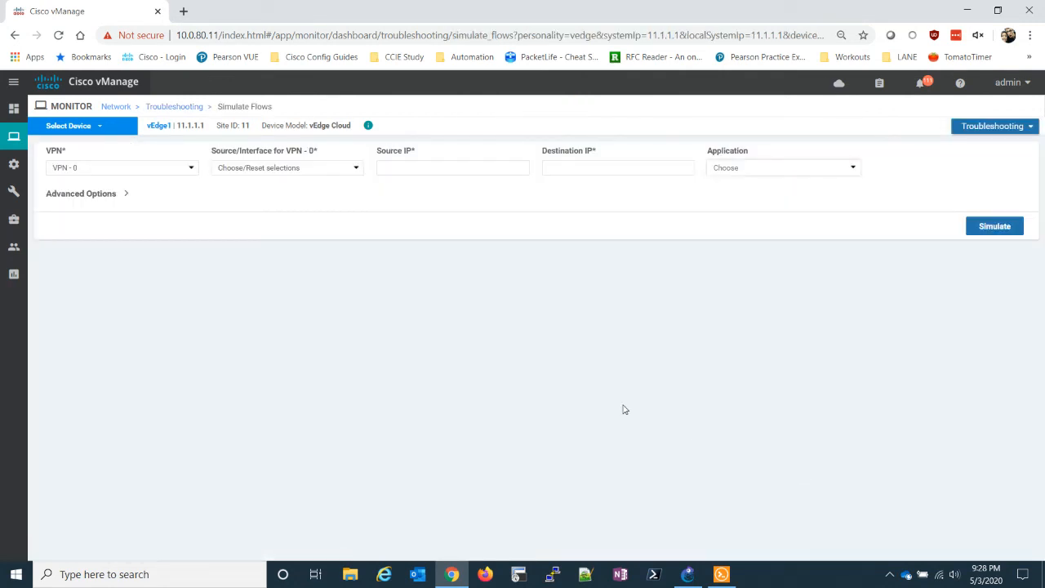
# Simulate a VPN 1 flow from source ge0/2 10.11.1.1 to destination 10.22.1.1
pyautogui.click(122, 166)
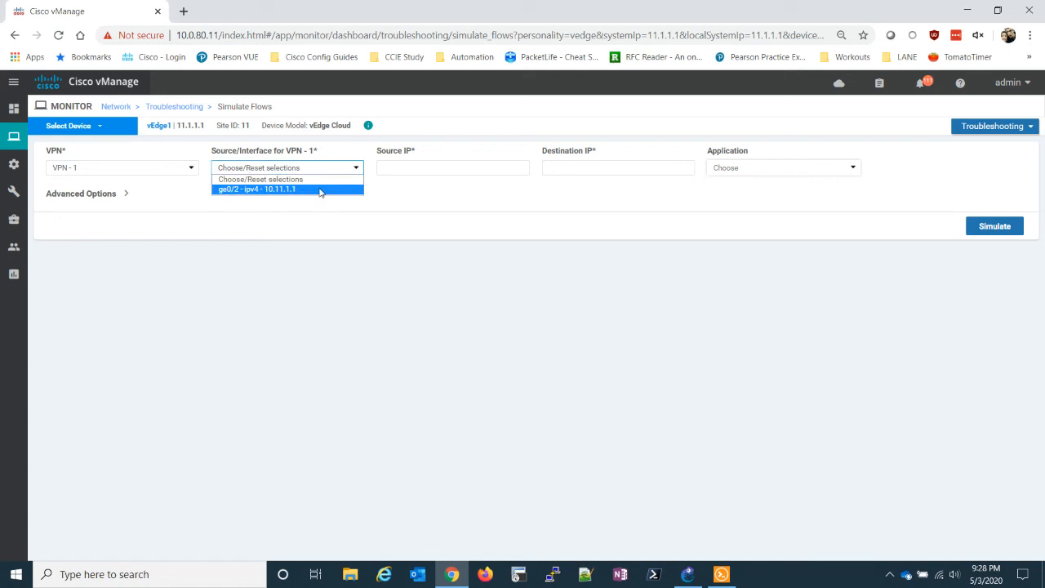
pyautogui.click(257, 189)
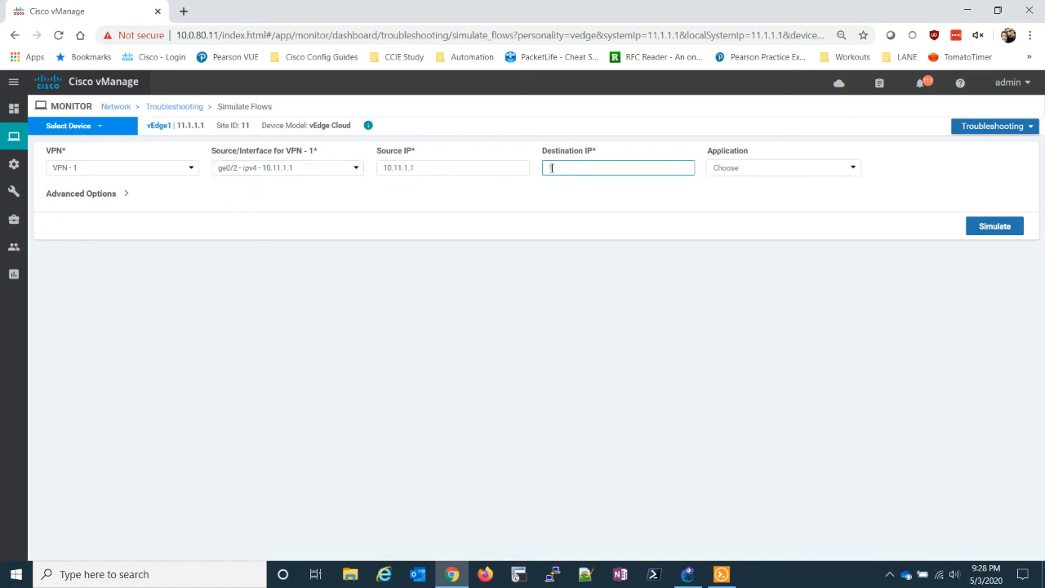
pyautogui.write('10.22.11')
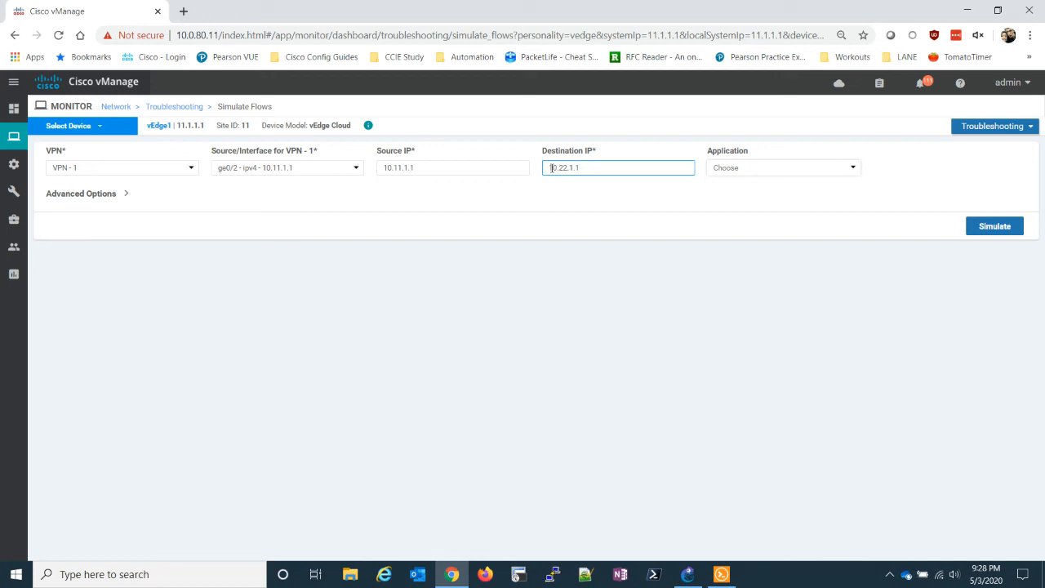
pyautogui.click(993, 225)
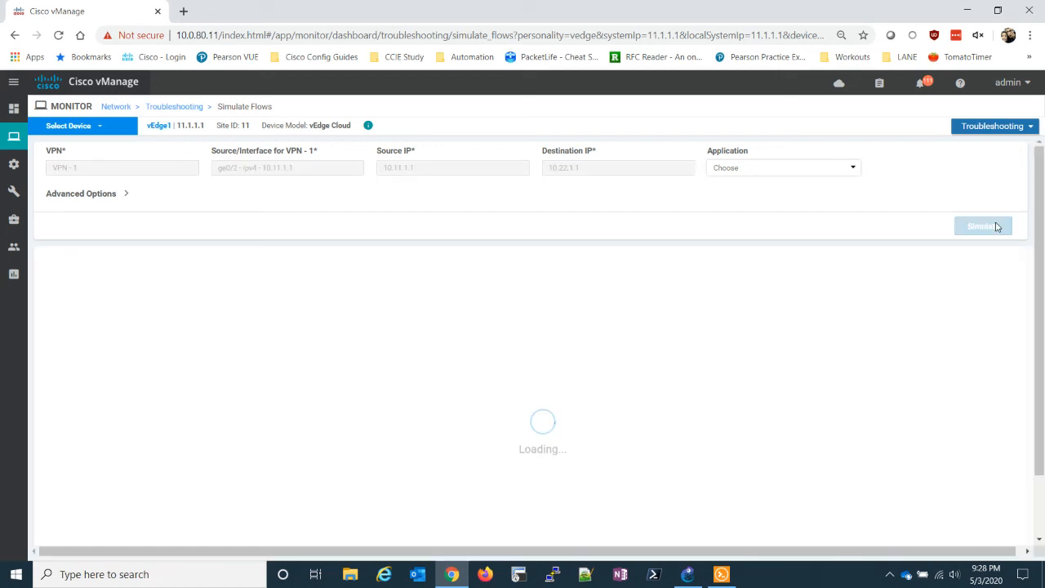
# Run the simulation again to show one mpls IPSec next hop to remote system 22.2.2.2
pyautogui.click(983, 226)
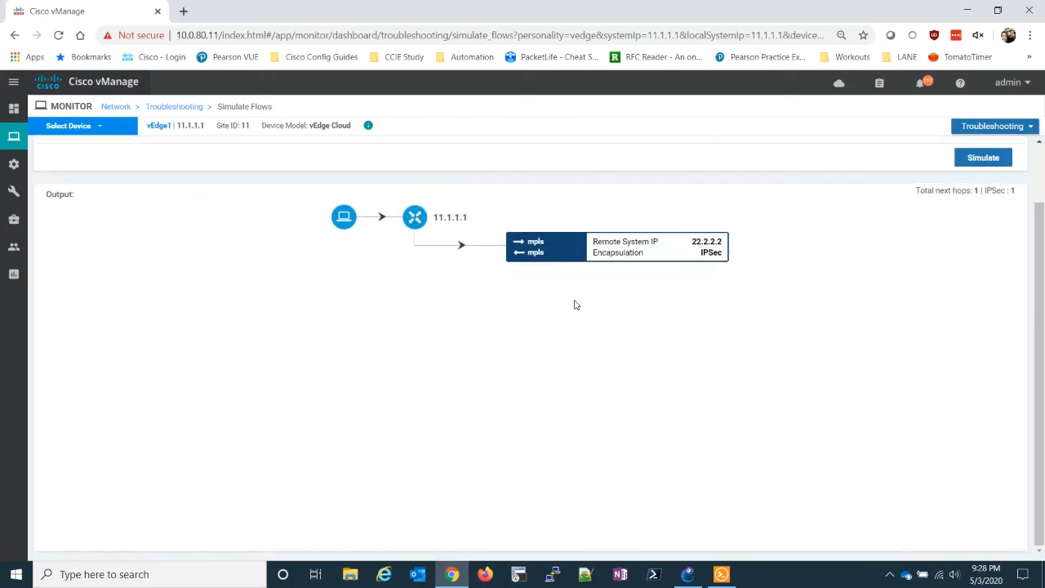
pyautogui.moveTo(489, 271)
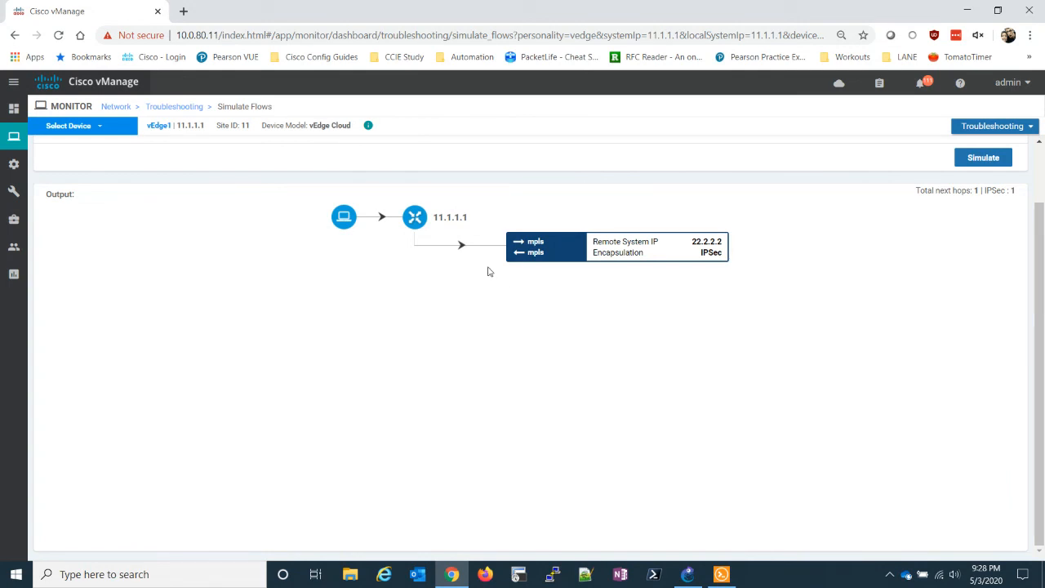
pyautogui.moveTo(510, 334)
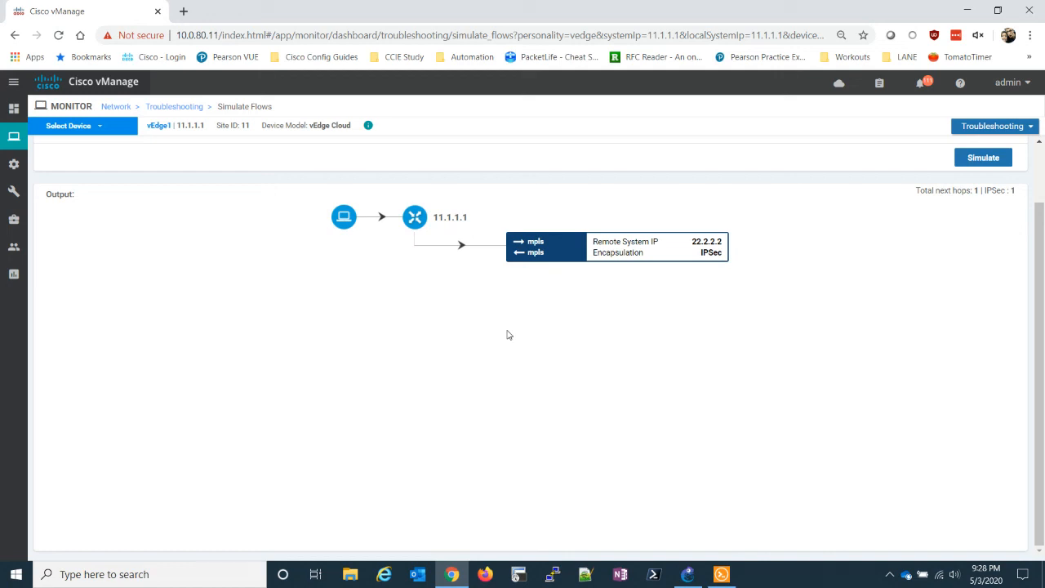
pyautogui.moveTo(513, 320)
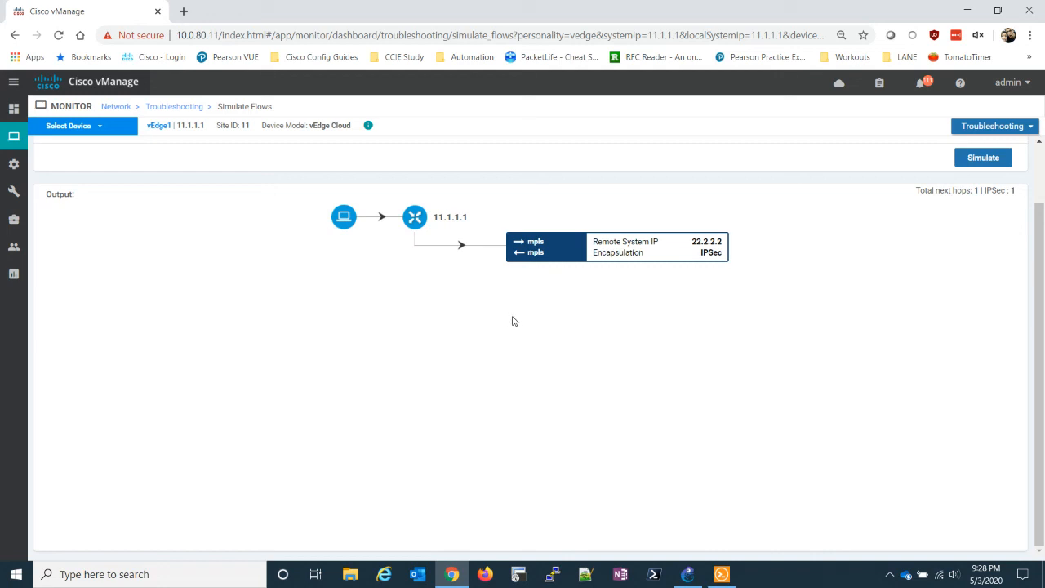
pyautogui.moveTo(530, 317)
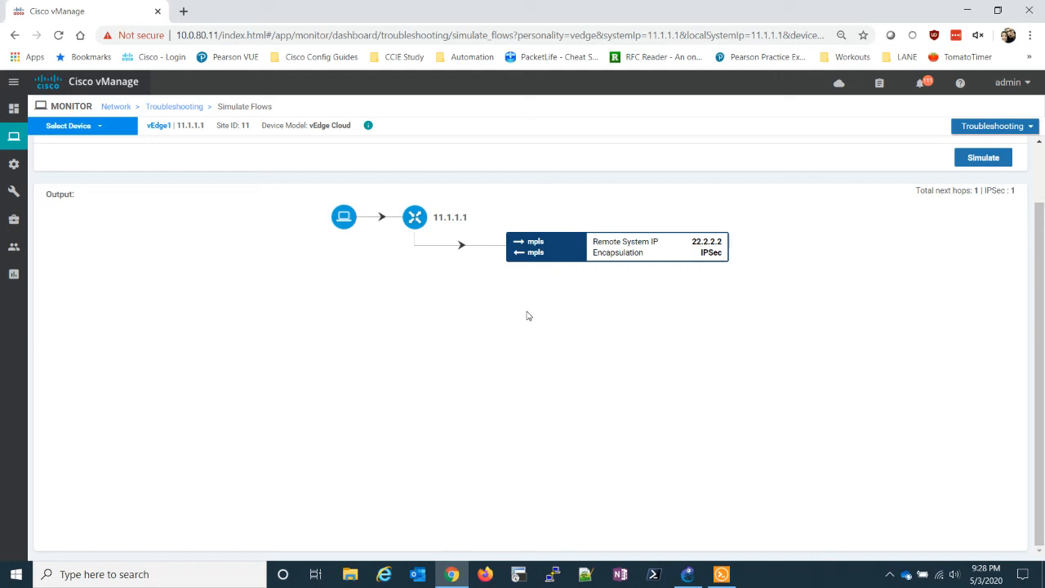